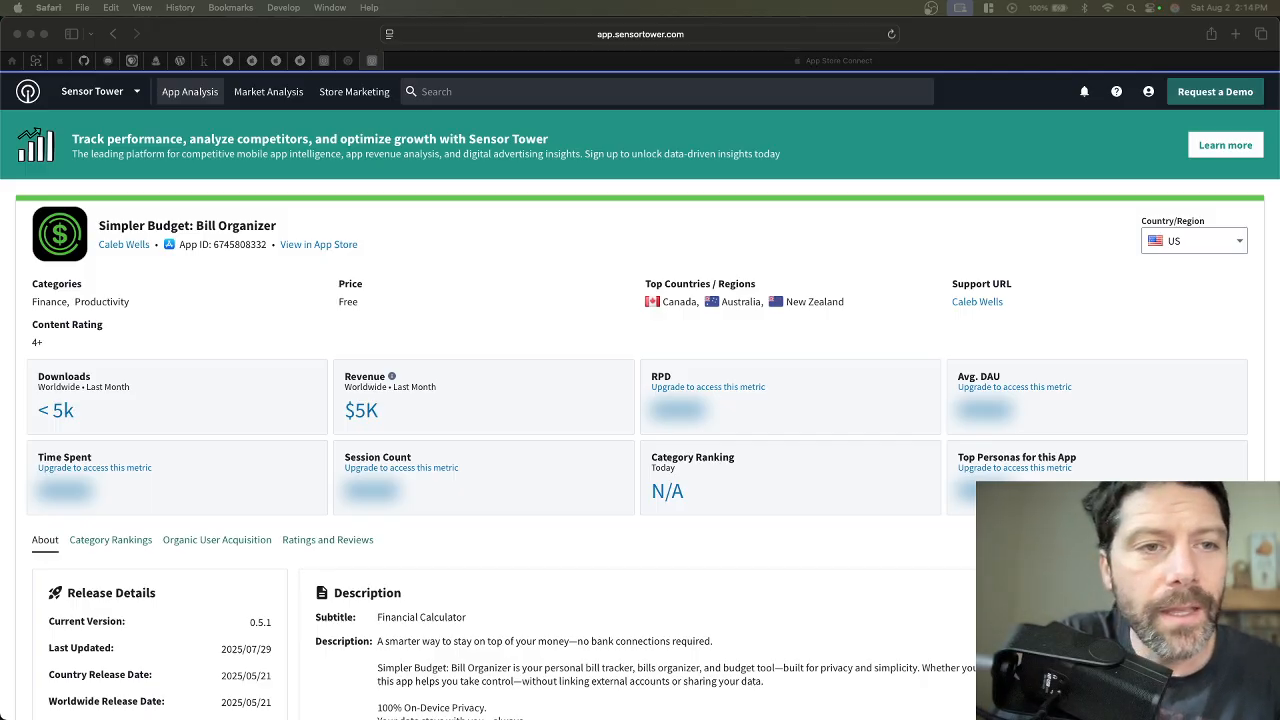
pyautogui.moveTo(546, 452)
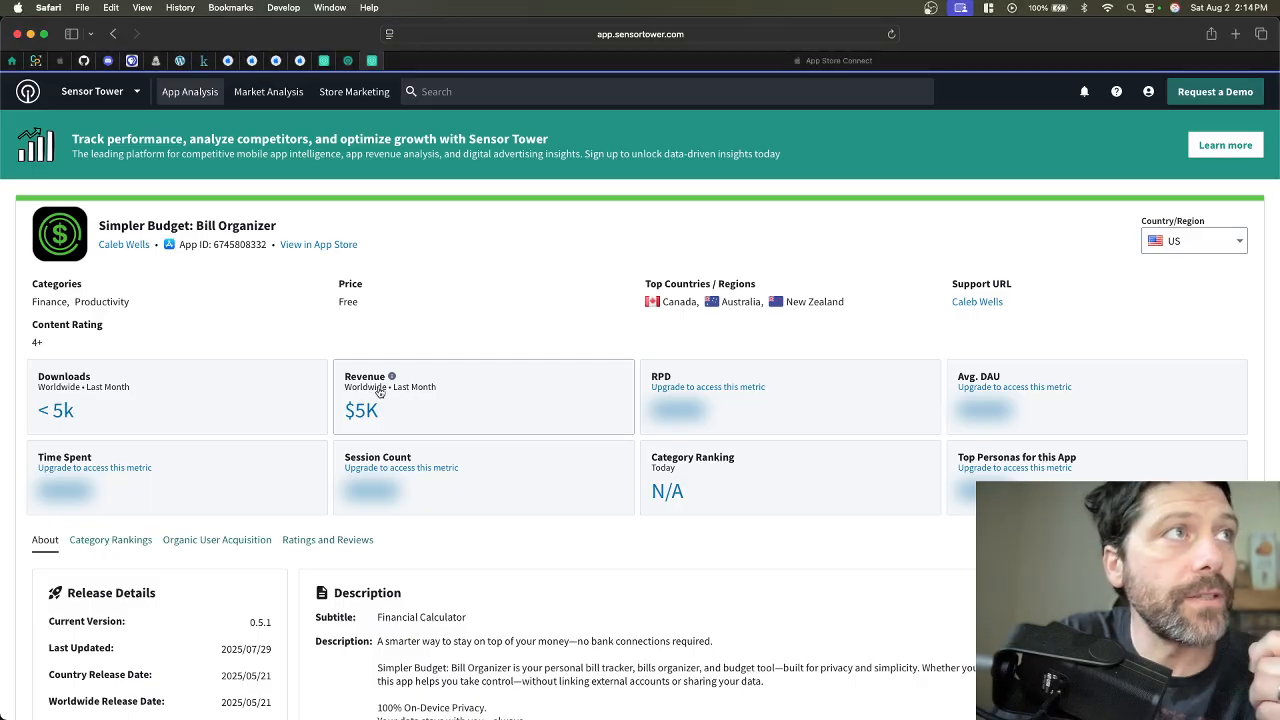
pyautogui.moveTo(396, 378)
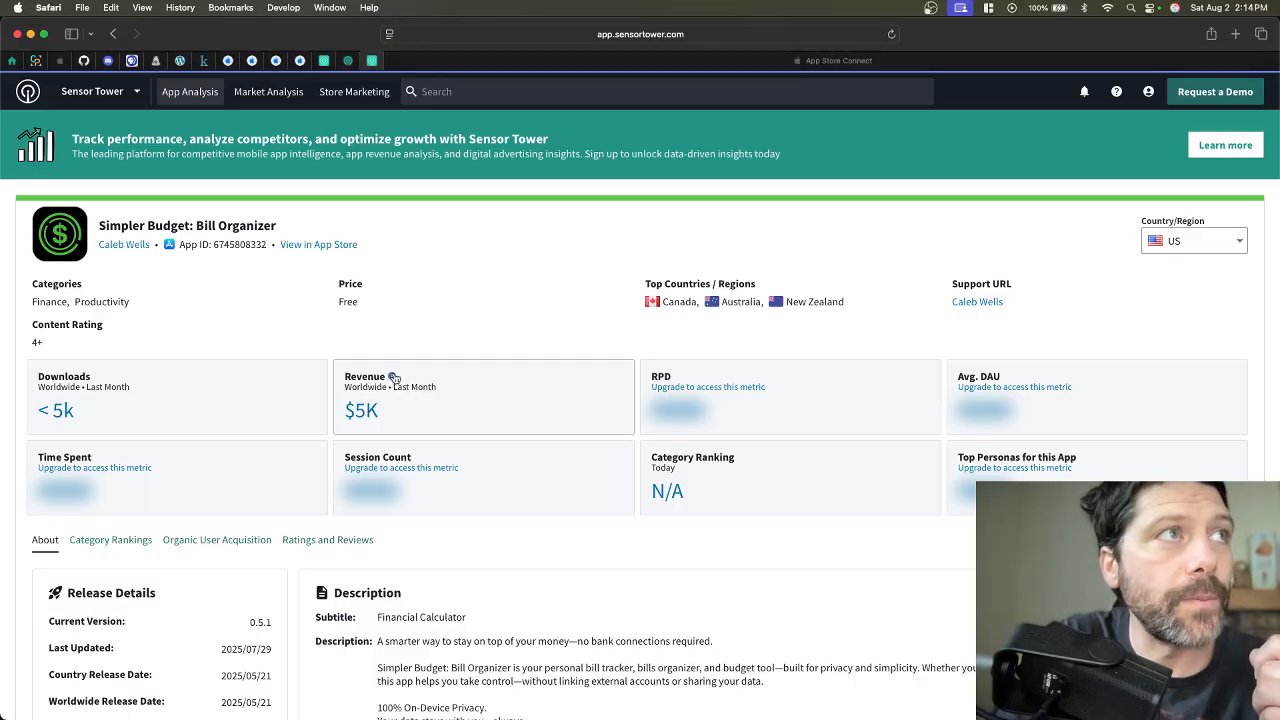
pyautogui.moveTo(394, 378)
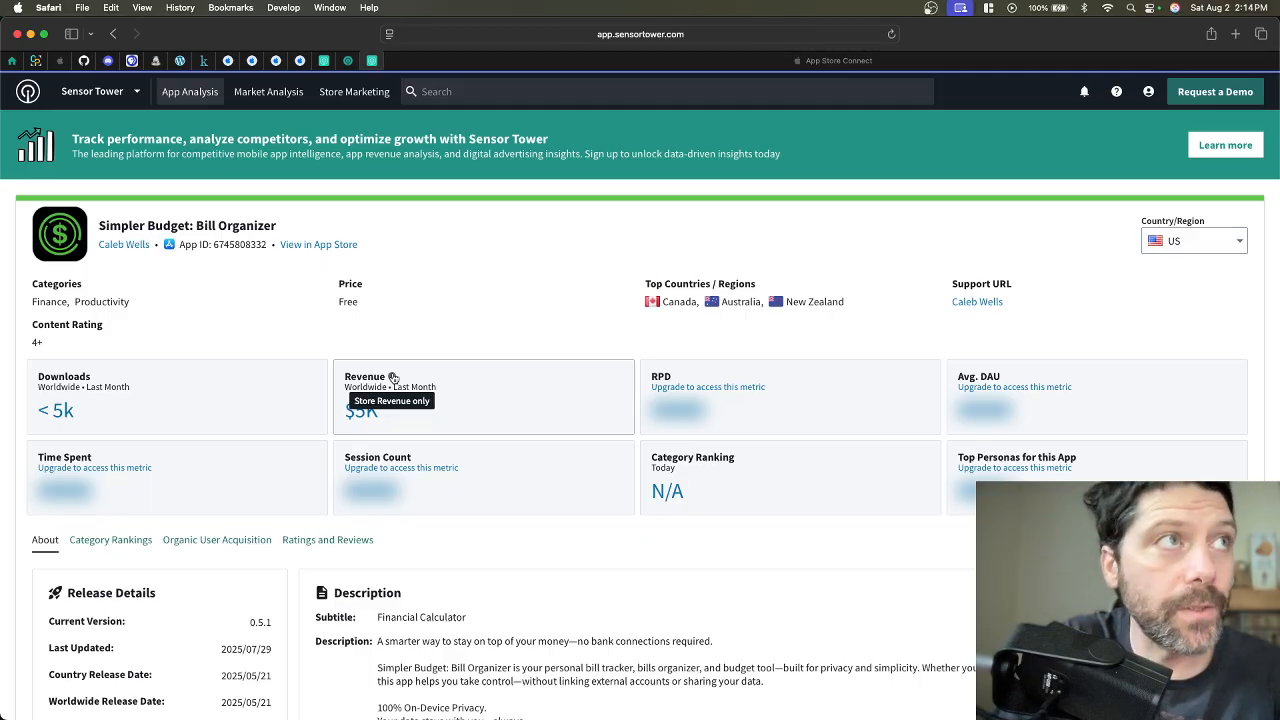
pyautogui.moveTo(446, 370)
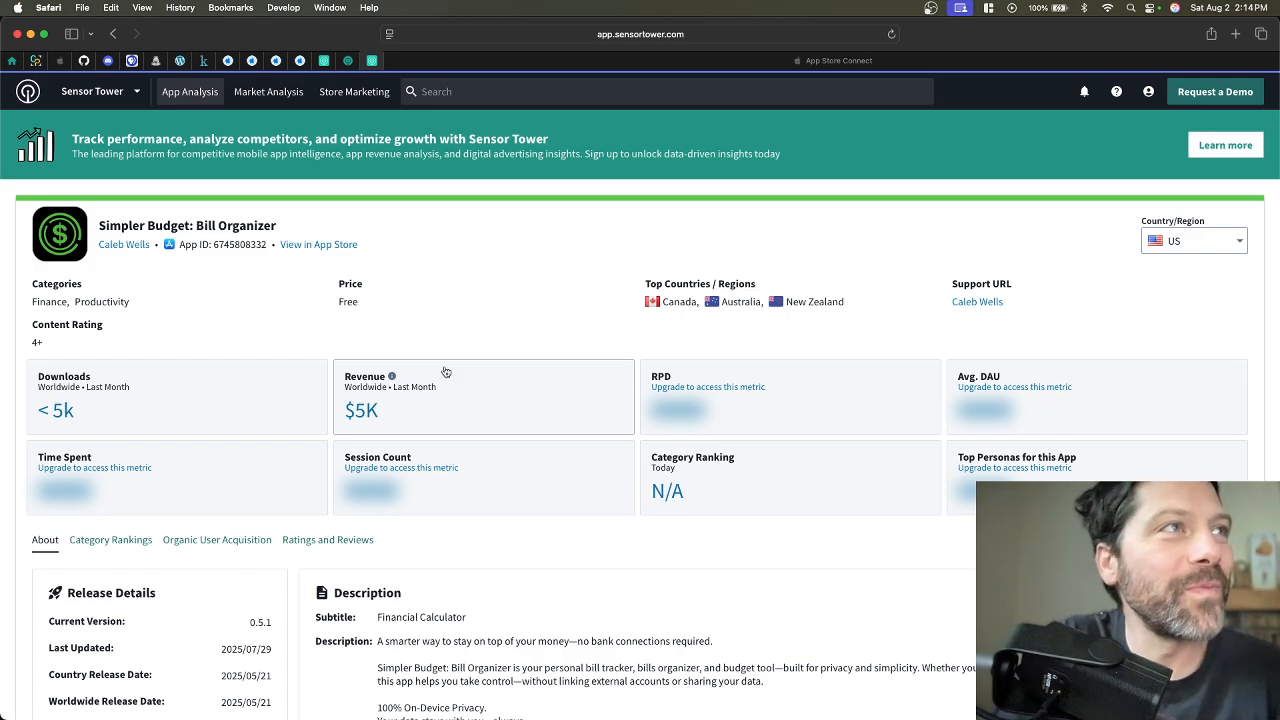
pyautogui.moveTo(384, 438)
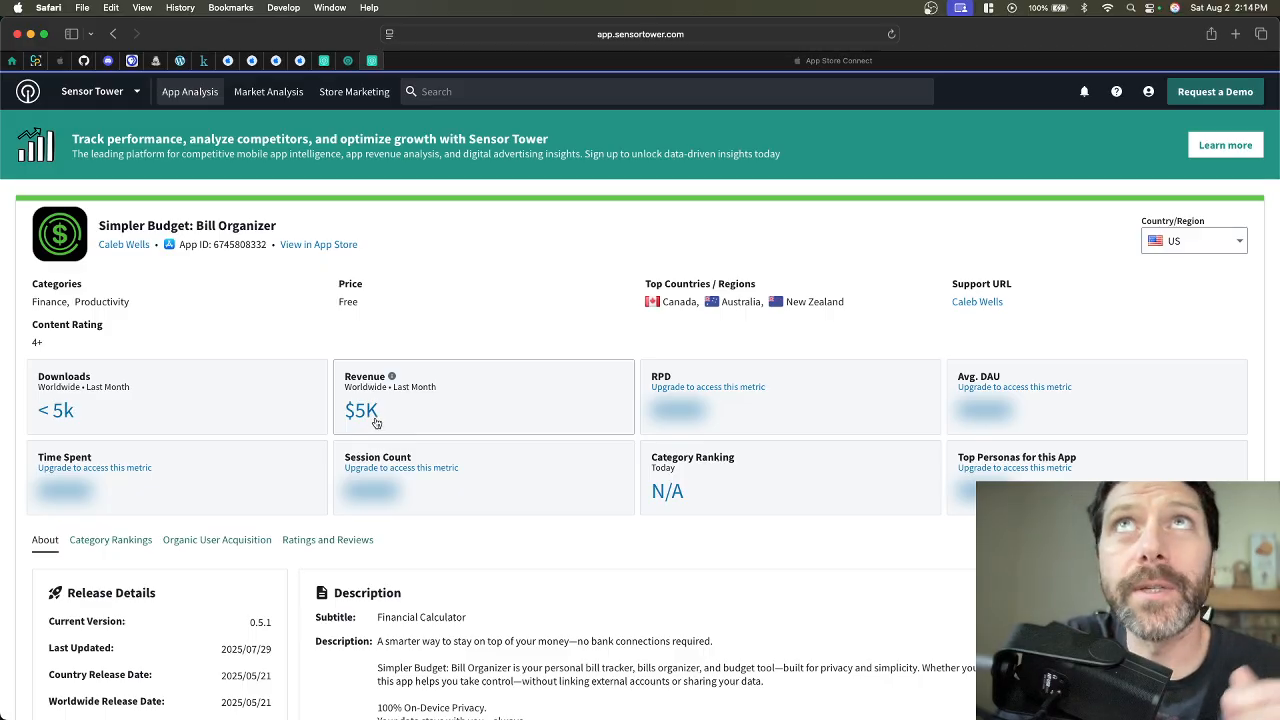
pyautogui.moveTo(322, 428)
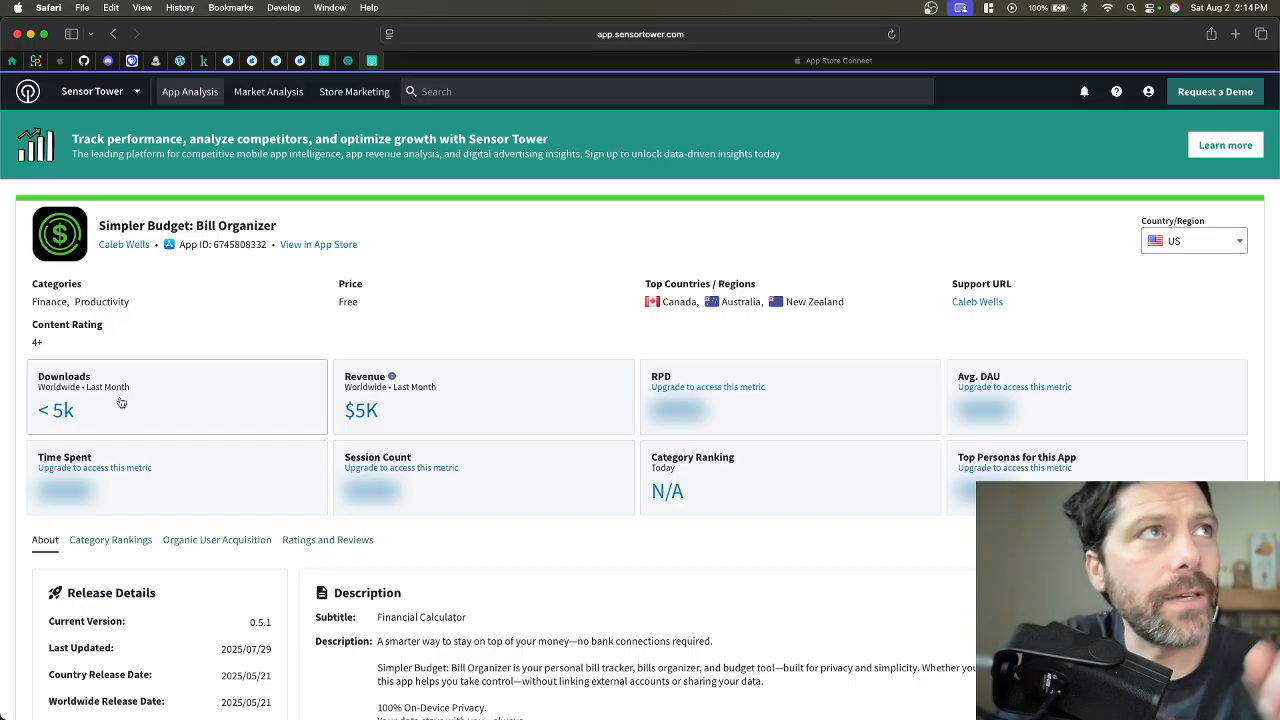
pyautogui.moveTo(724, 308)
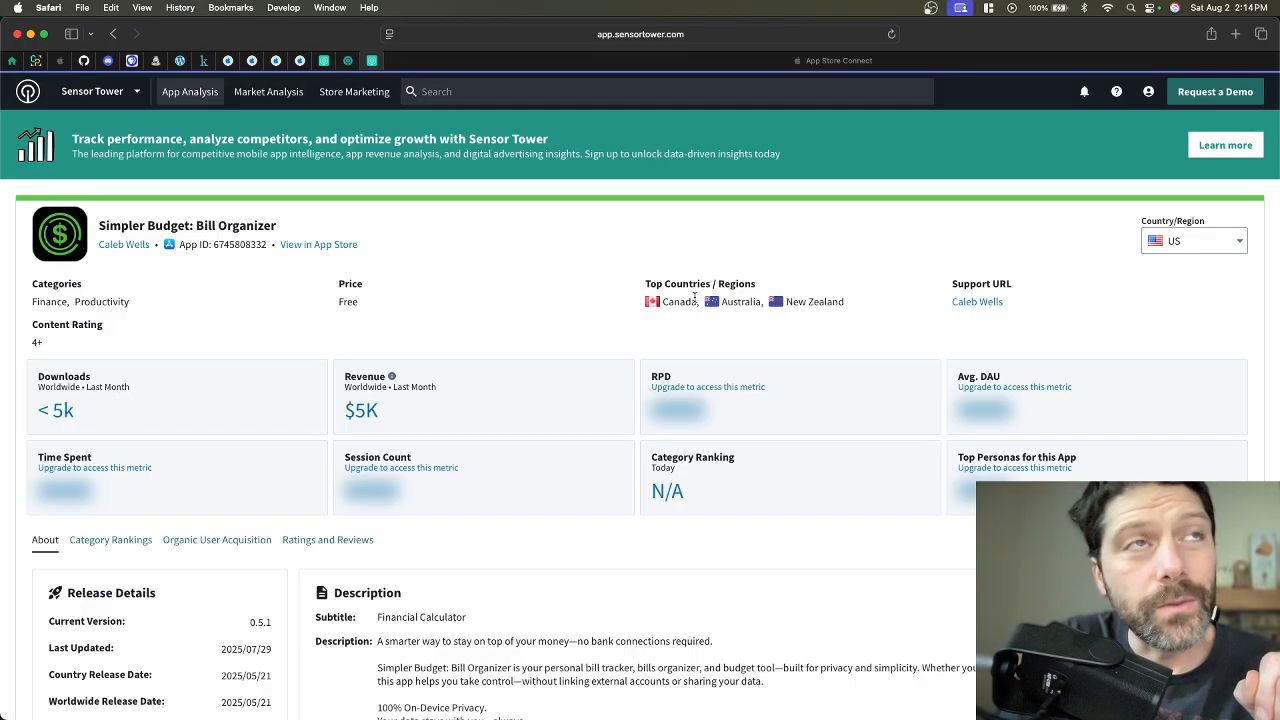
# Switch to App Store Connect's July 2025 Sales report showing $4.42K, led by Simpler Budget Yearly at $3.99K.
pyautogui.scroll(-3)
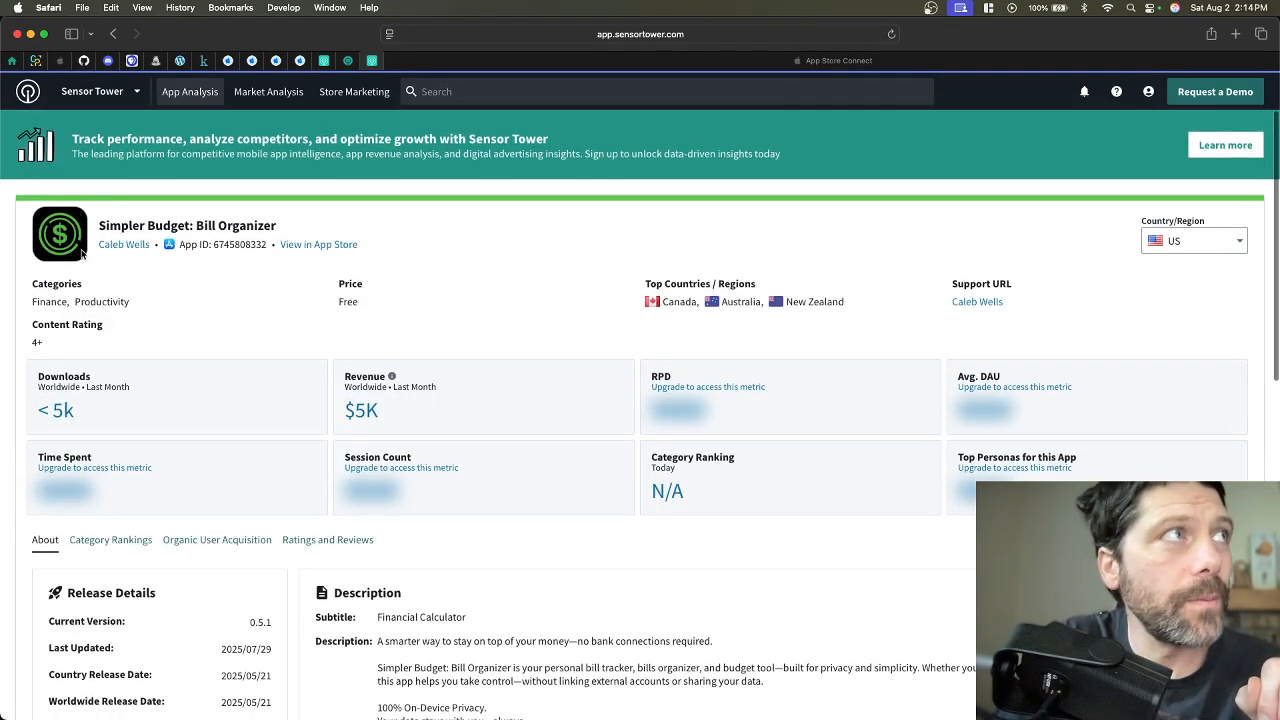
pyautogui.moveTo(568, 386)
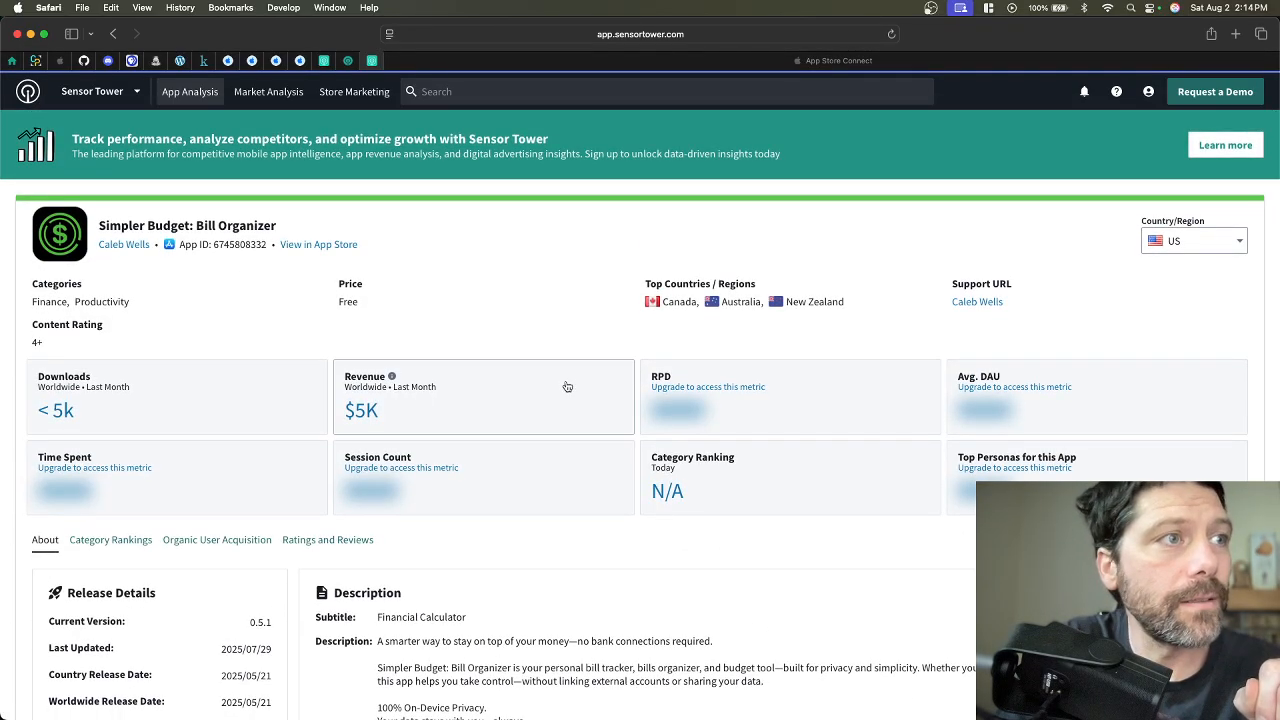
pyautogui.scroll(-3)
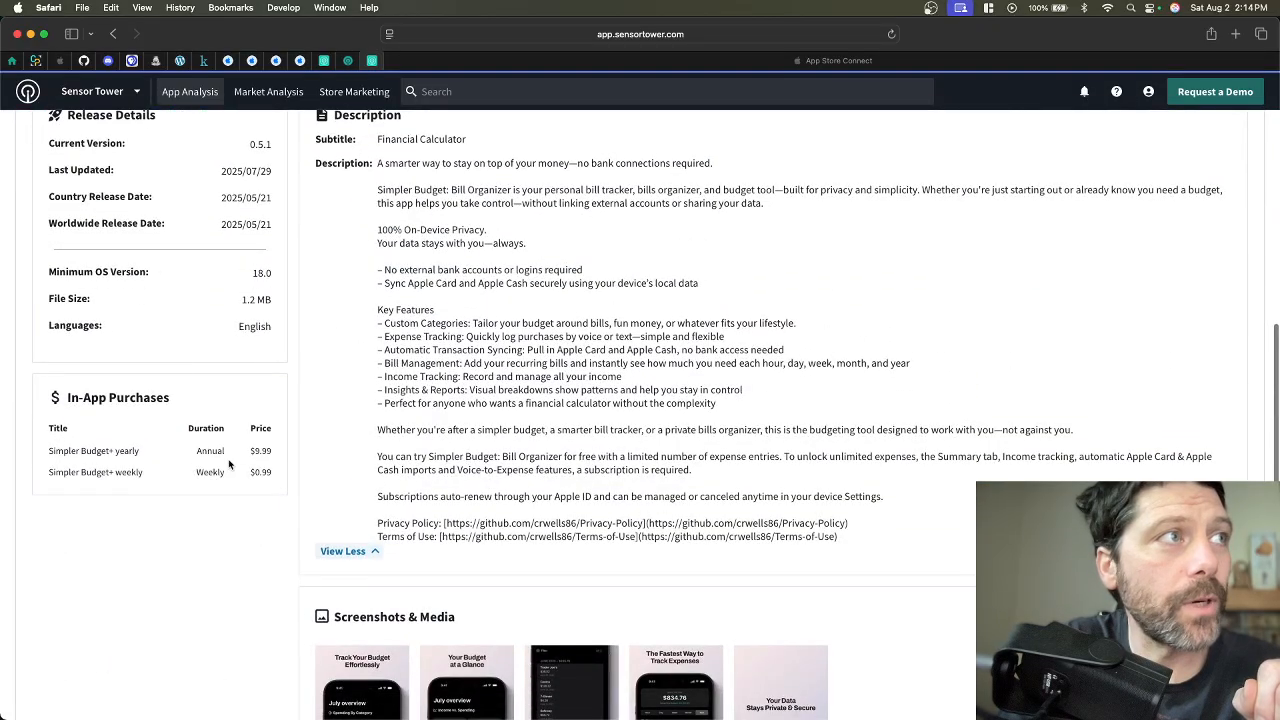
pyautogui.scroll(-3)
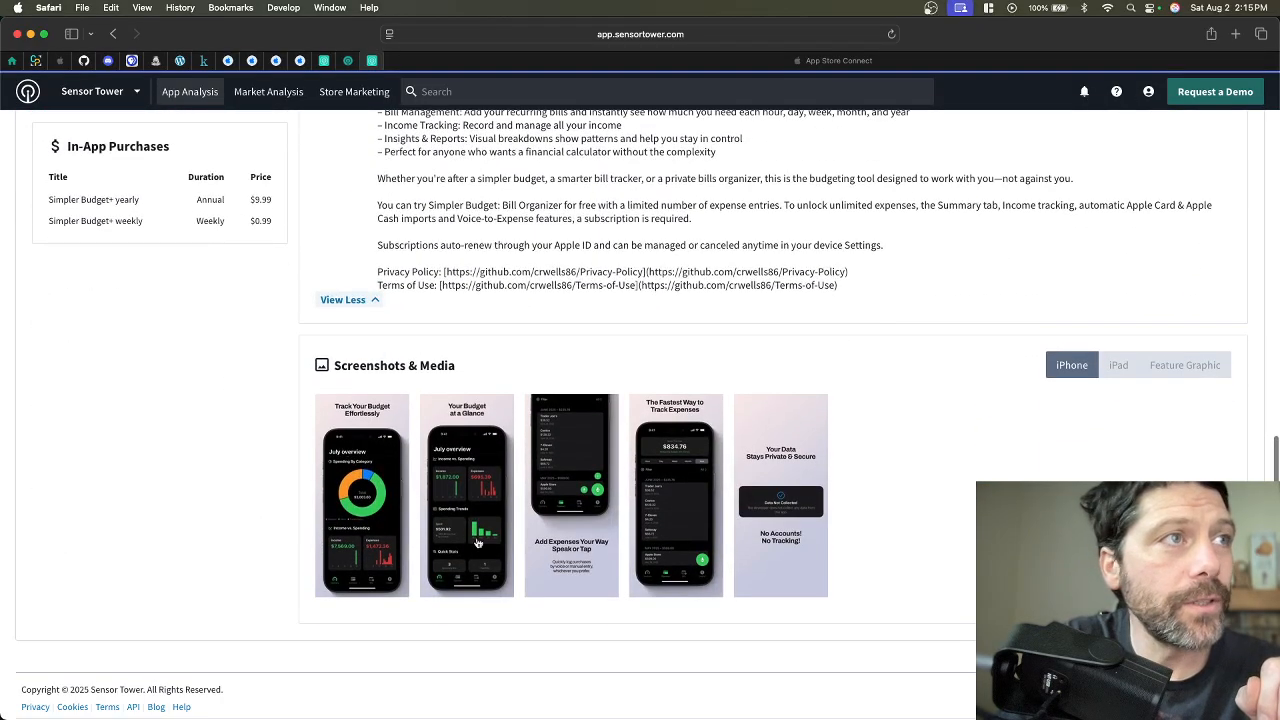
pyautogui.moveTo(540, 534)
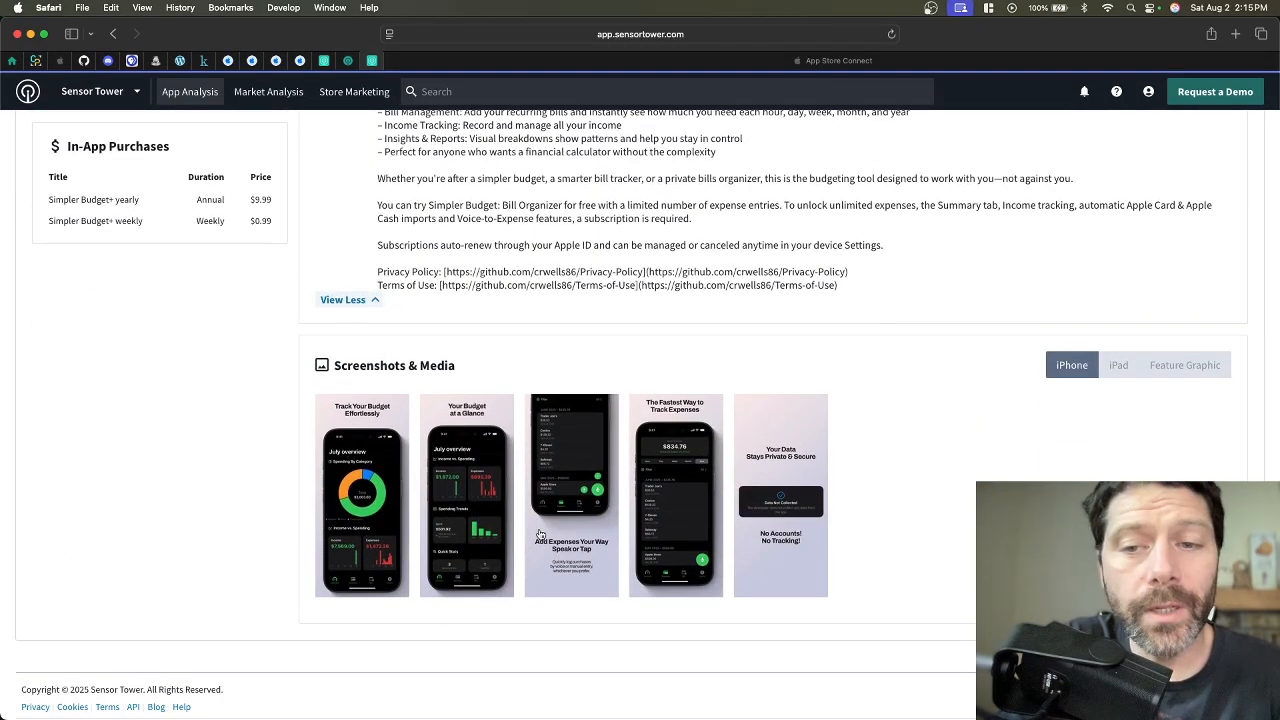
pyautogui.scroll(3)
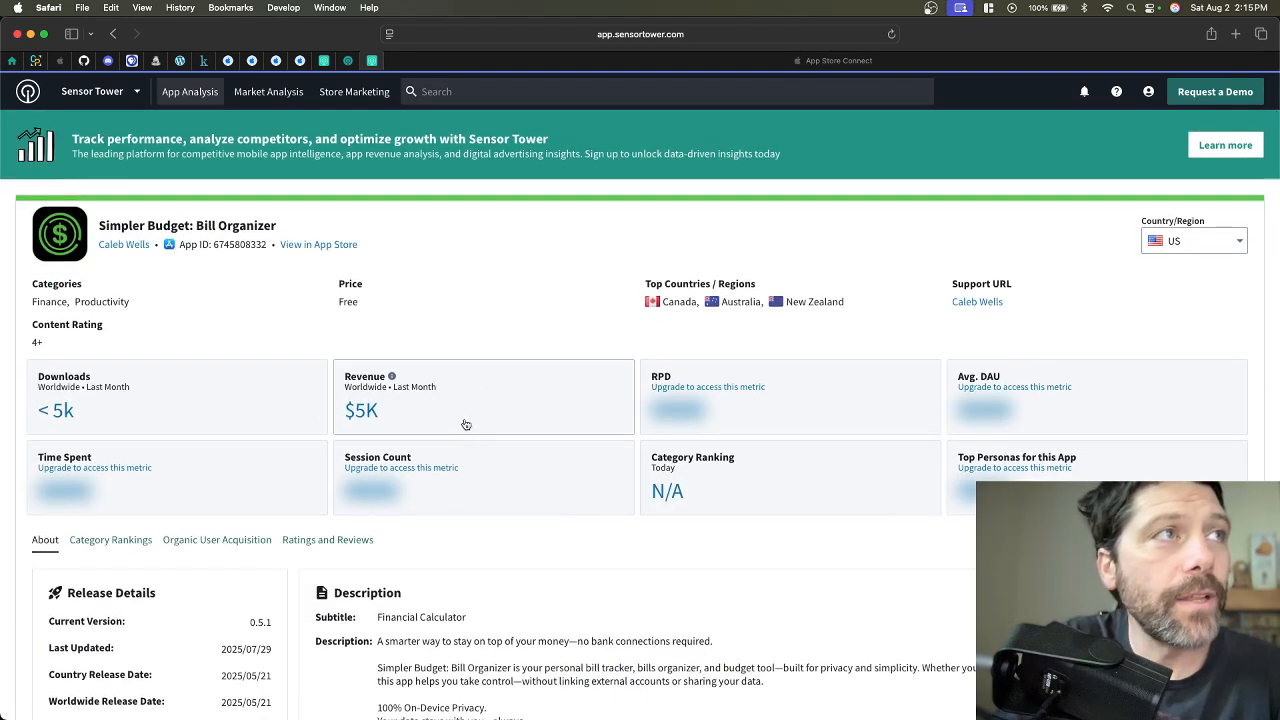
pyautogui.moveTo(450, 340)
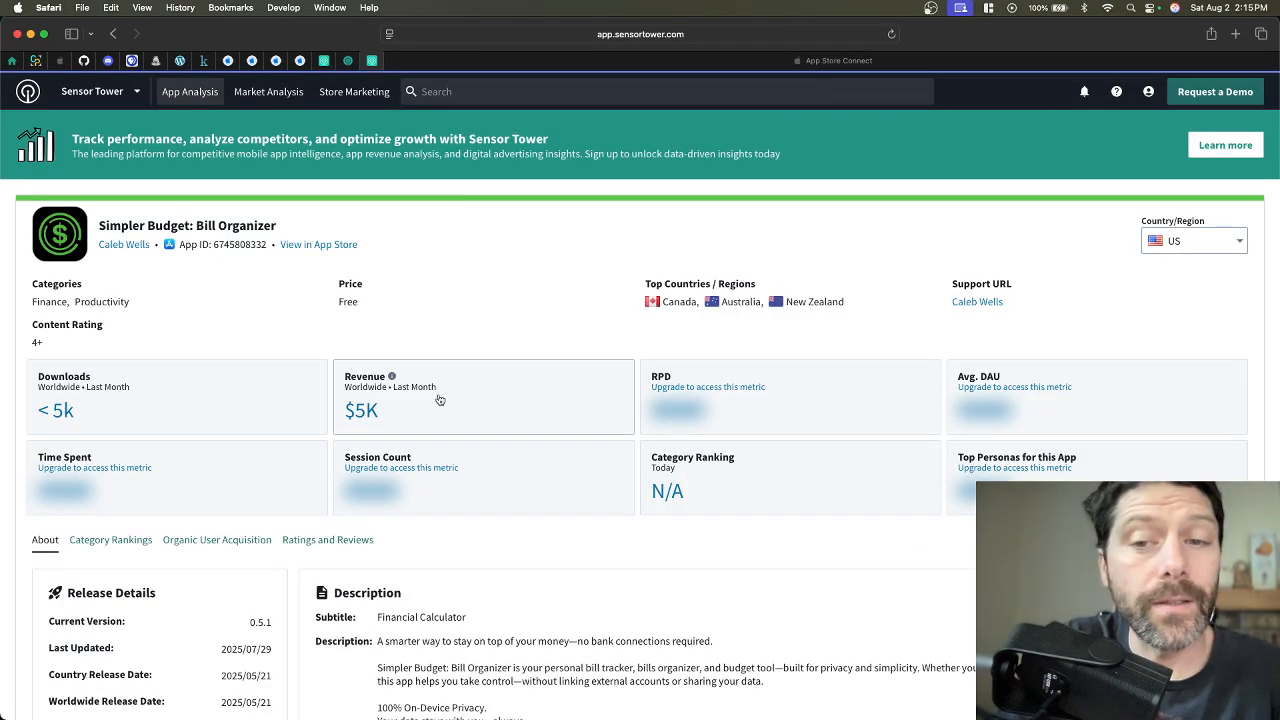
pyautogui.click(836, 60)
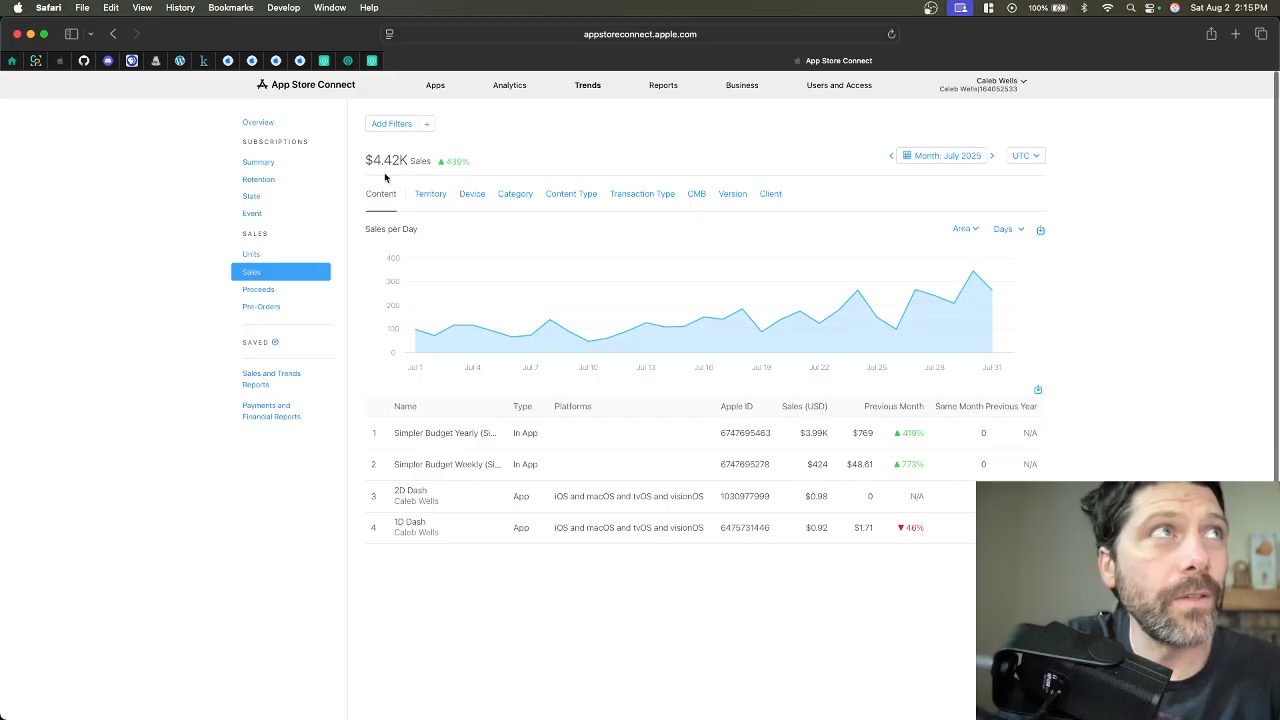
pyautogui.moveTo(392, 172)
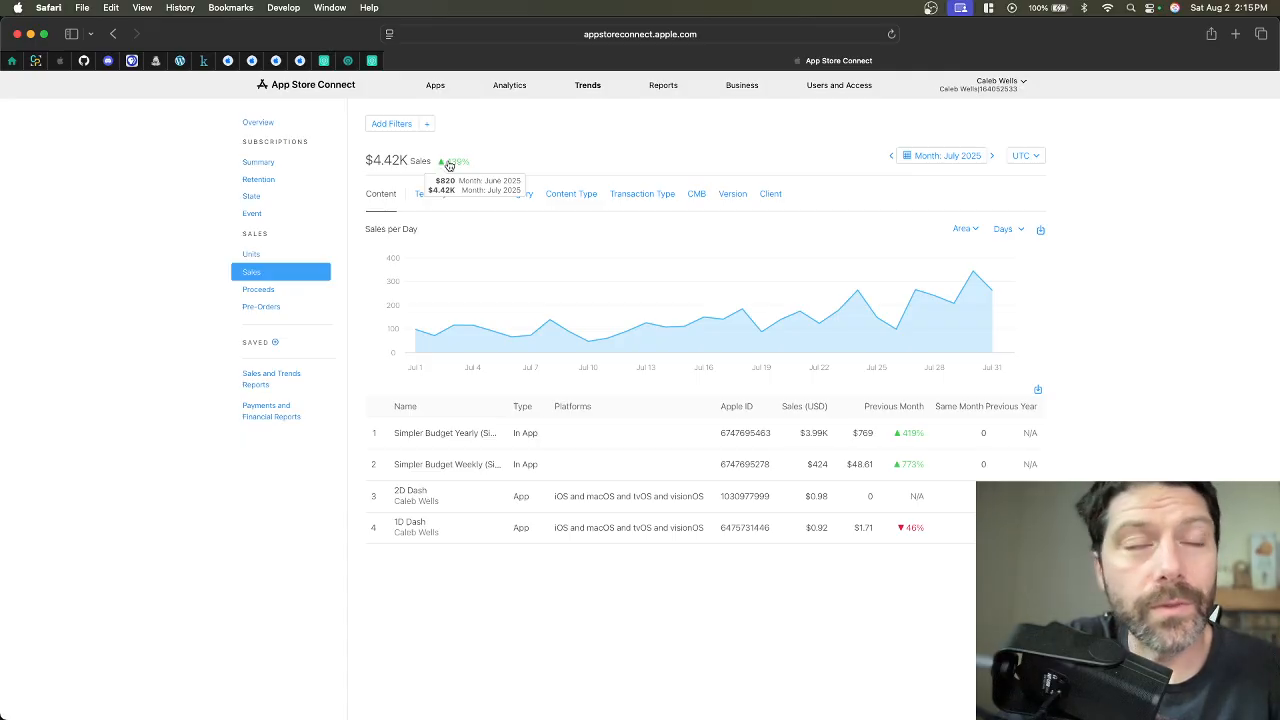
pyautogui.moveTo(664, 176)
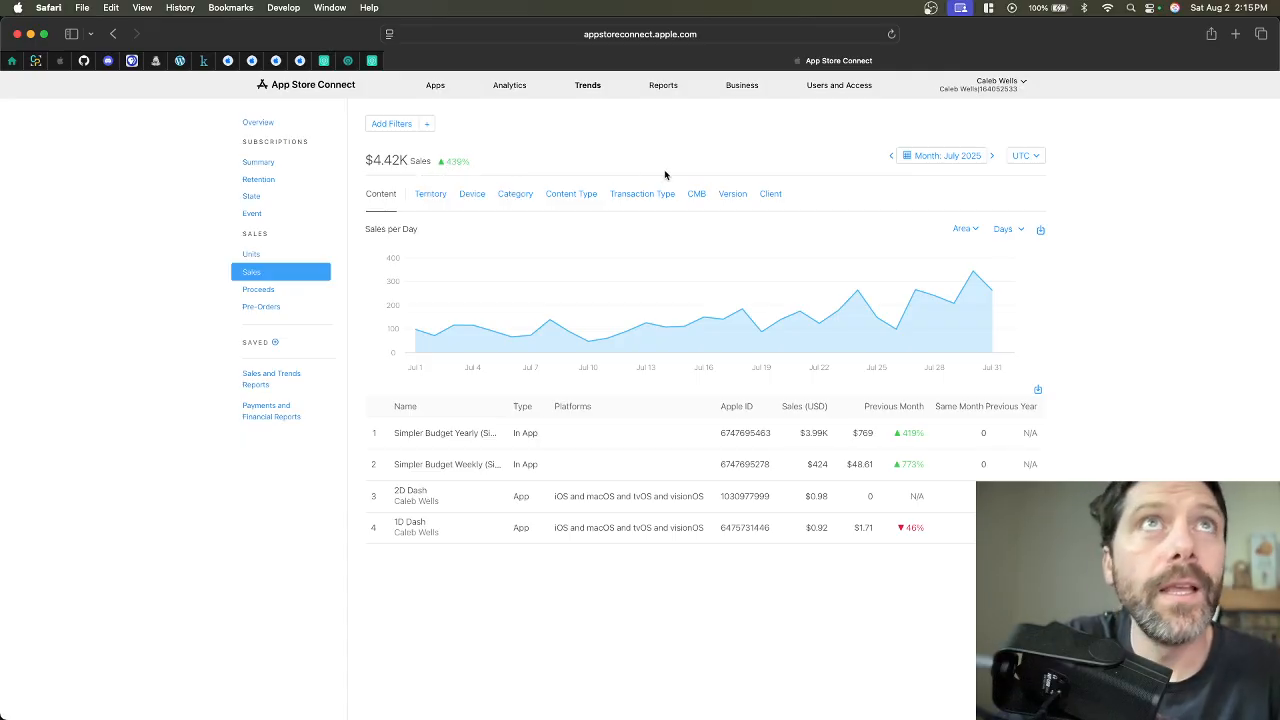
pyautogui.moveTo(364, 164)
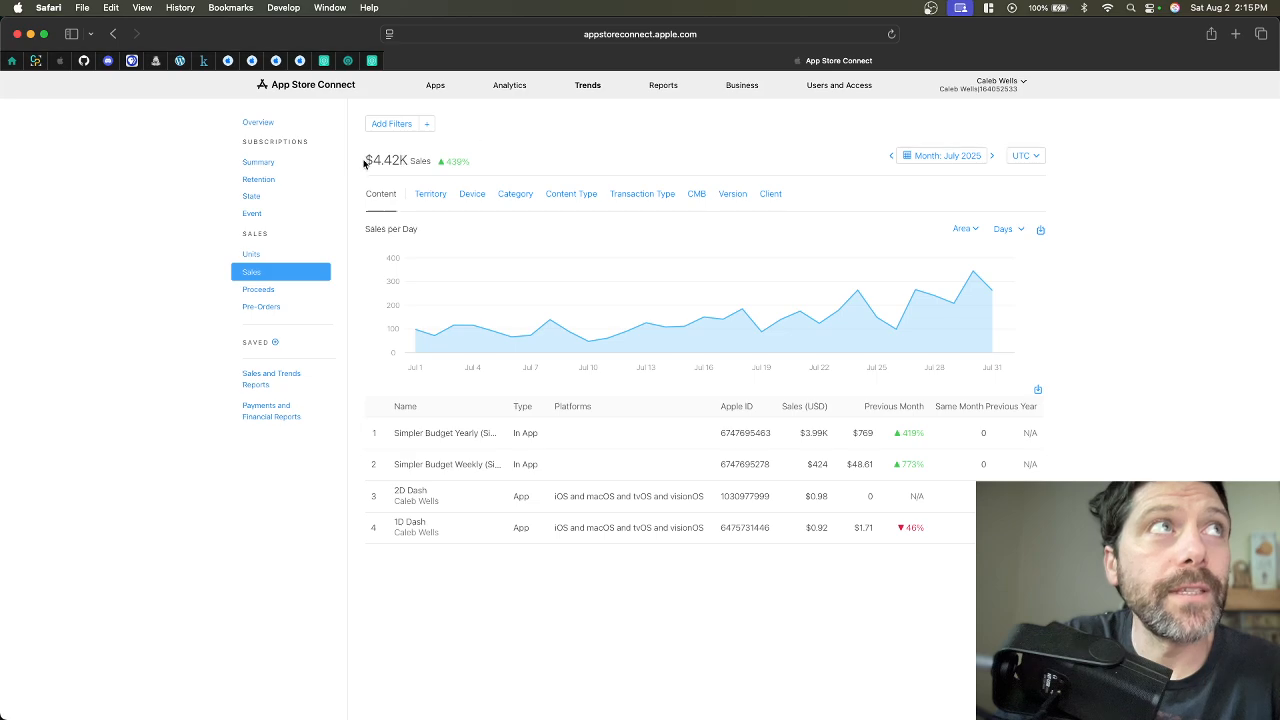
pyautogui.moveTo(504, 160)
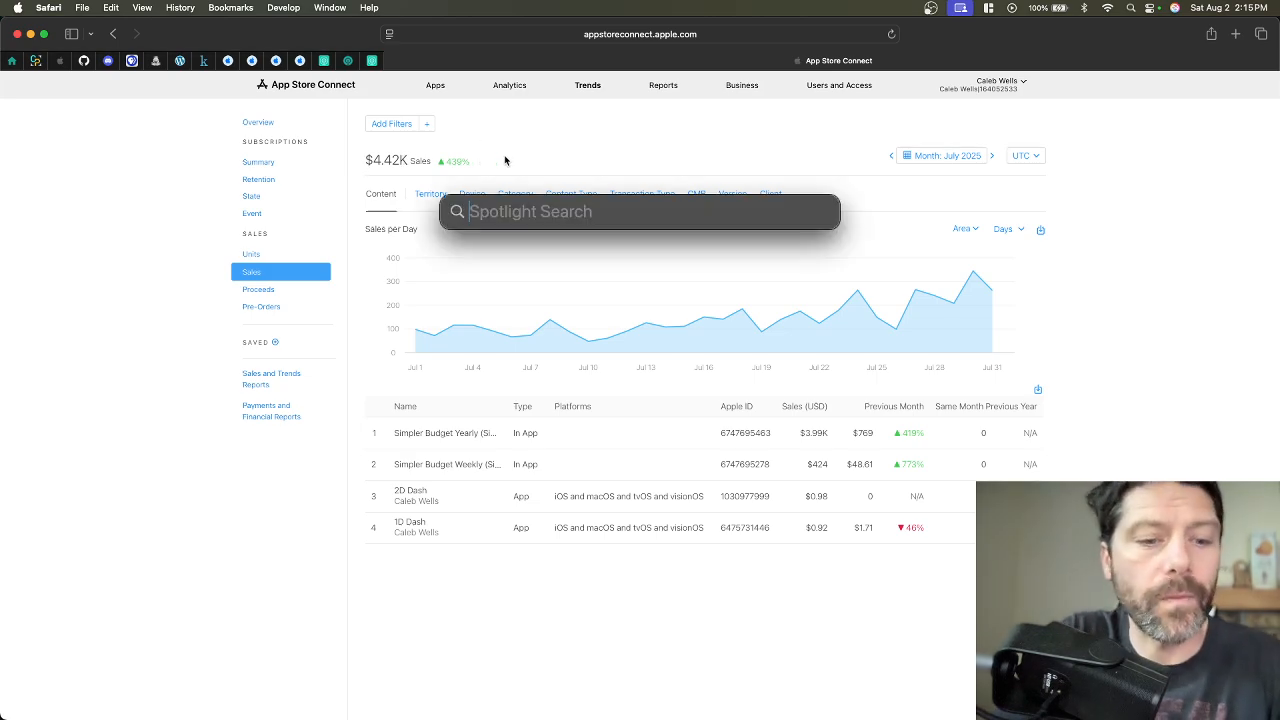
# Calculate 4420+(1+12%) in Spotlight, giving about 4,433 from the $4.42K sales figure.
pyautogui.write('4')
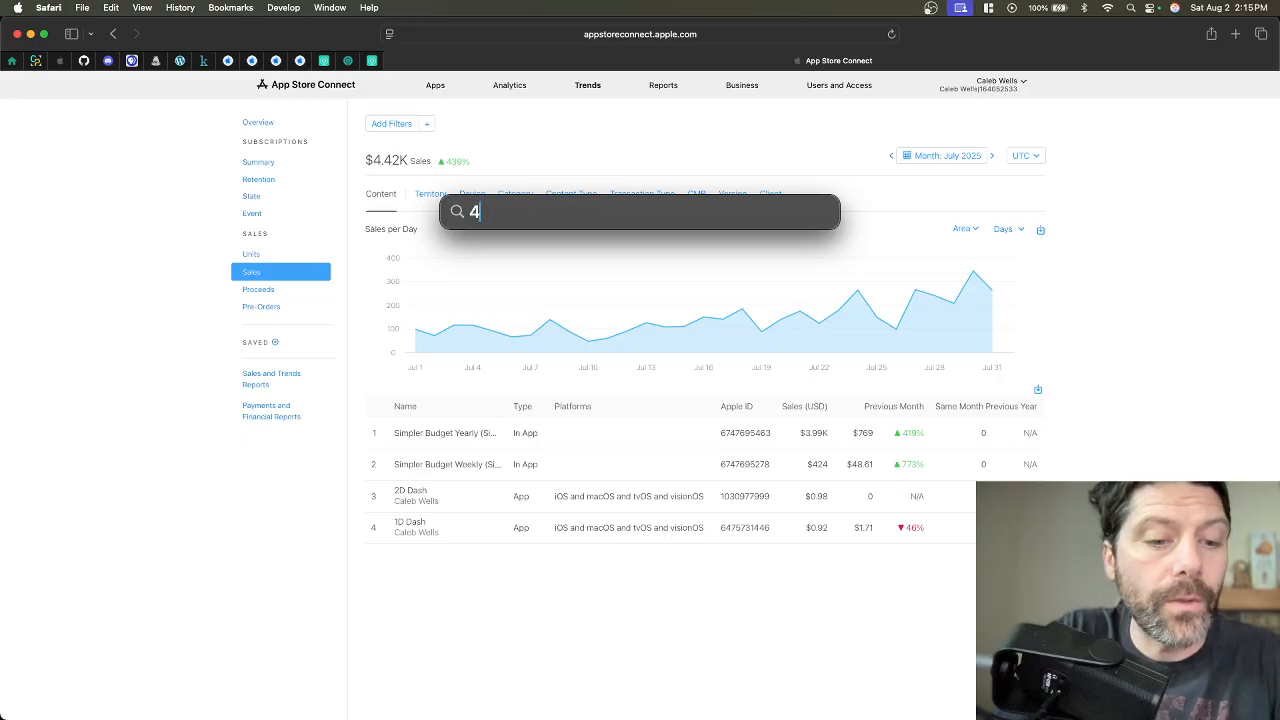
pyautogui.write('42')
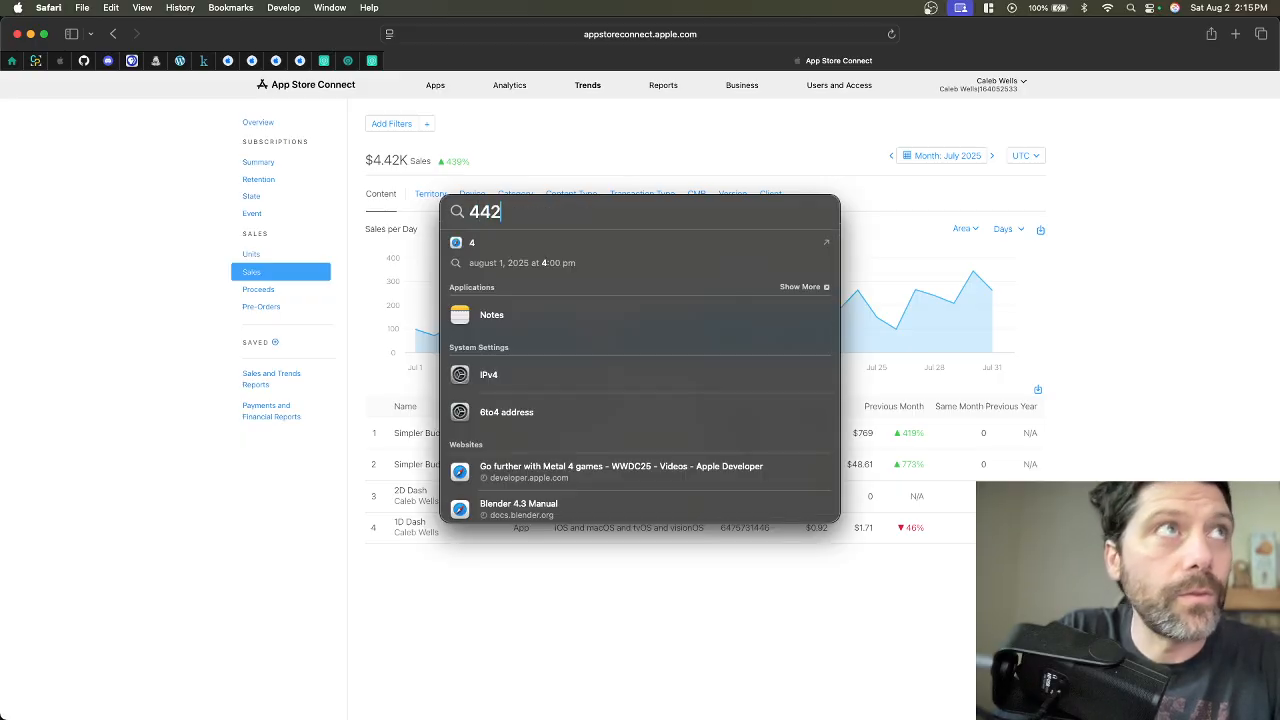
pyautogui.write('0')
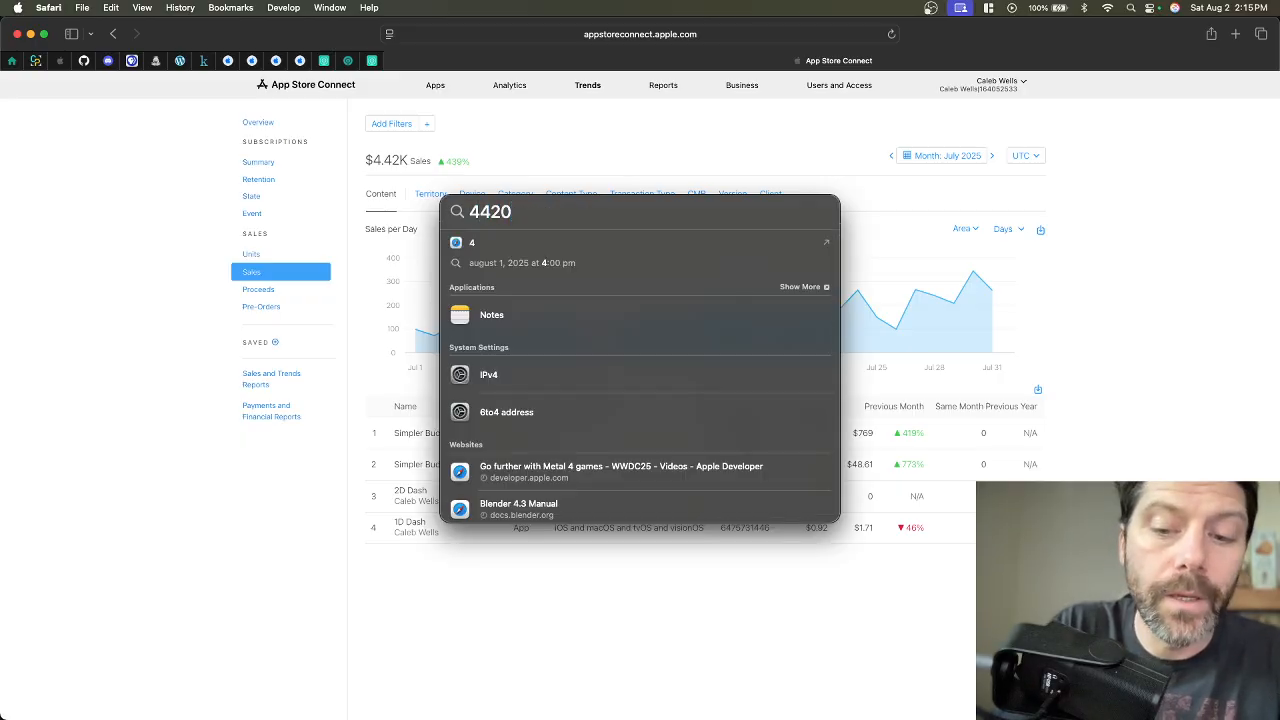
pyautogui.write('+')
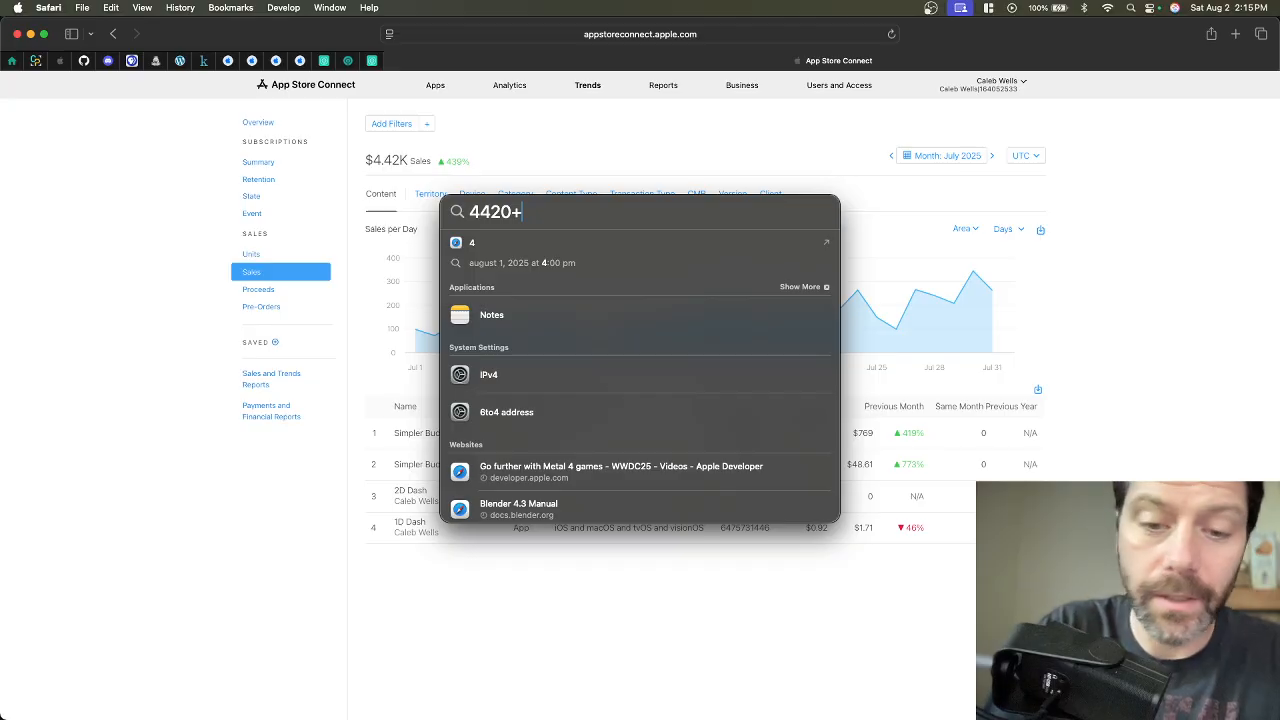
pyautogui.write('(')
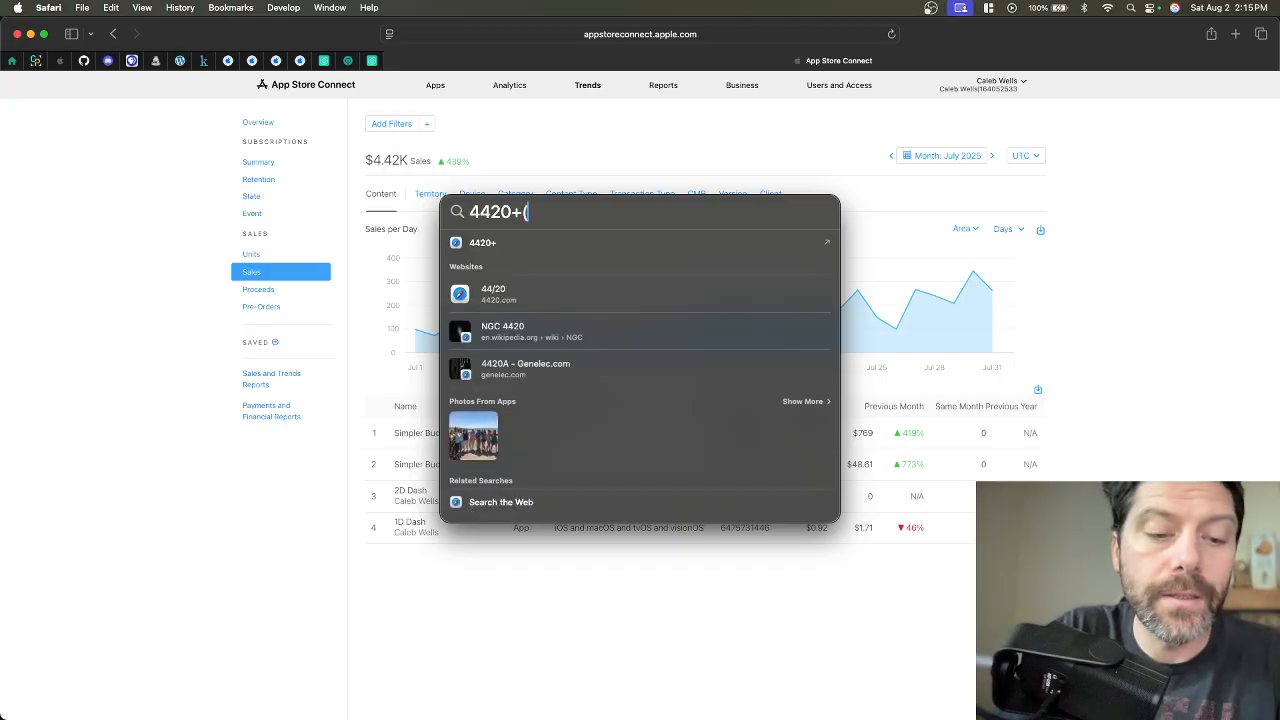
pyautogui.write('1')
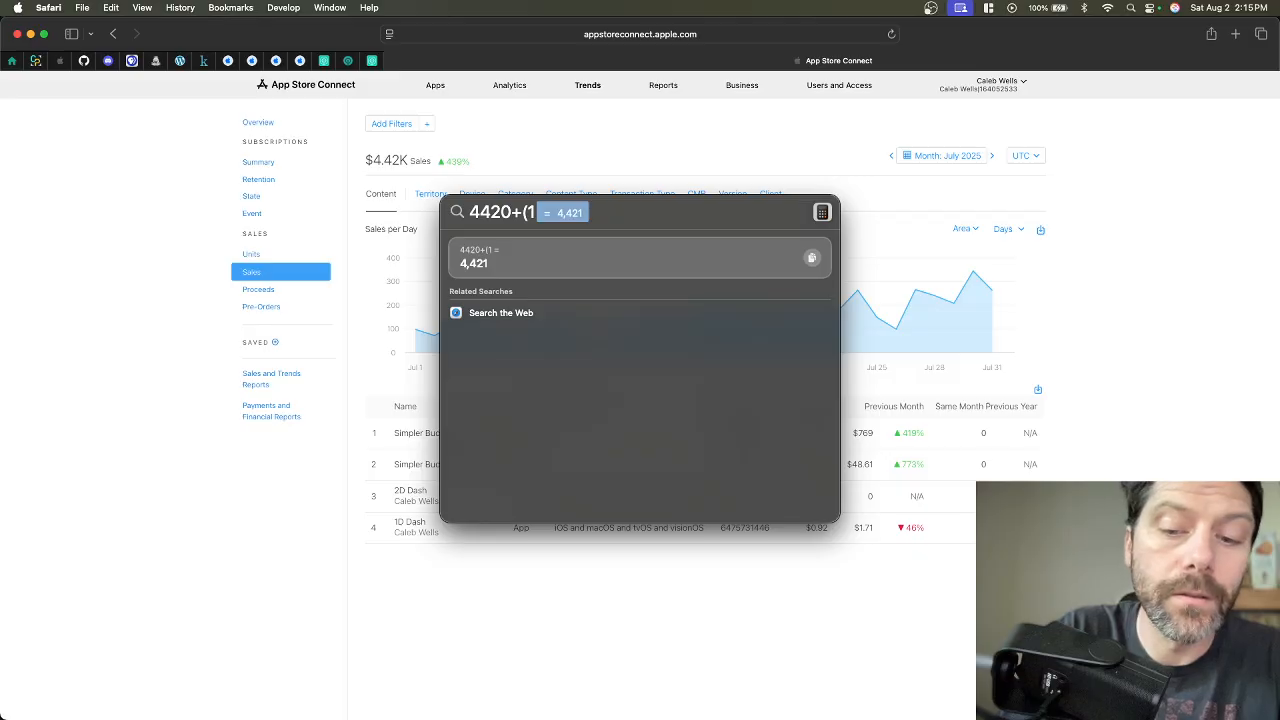
pyautogui.write('+')
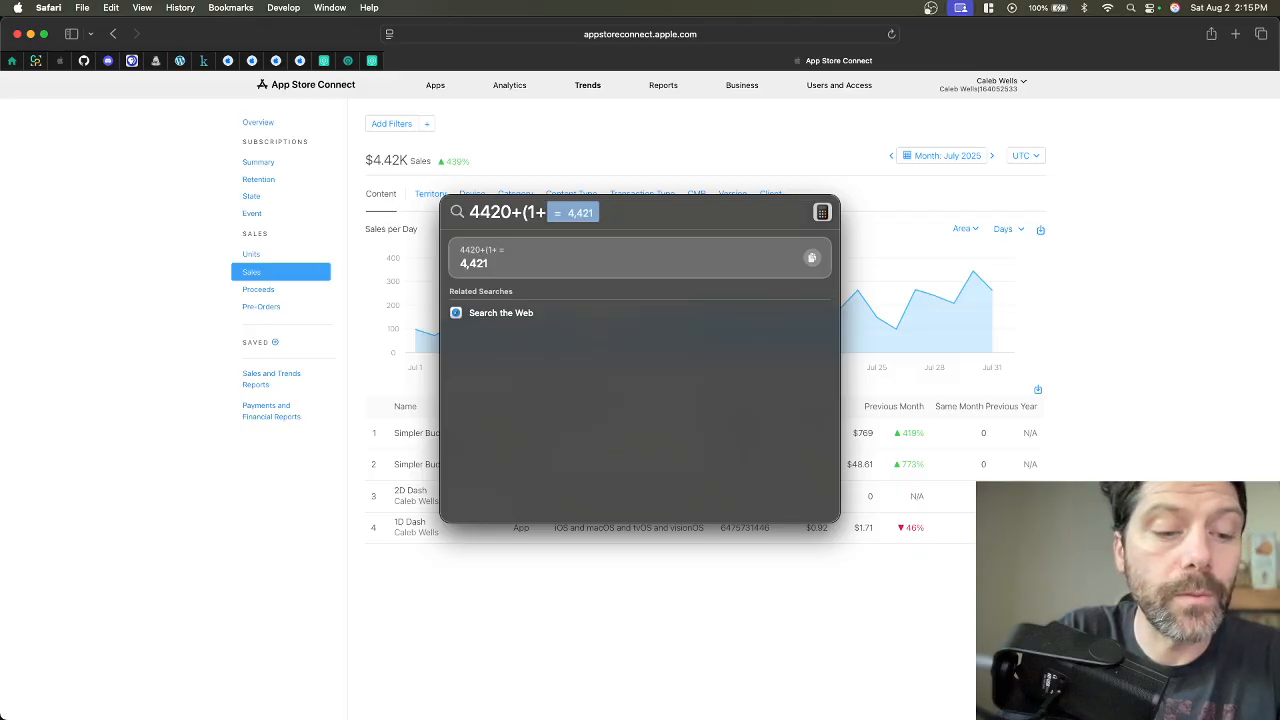
pyautogui.write('12')
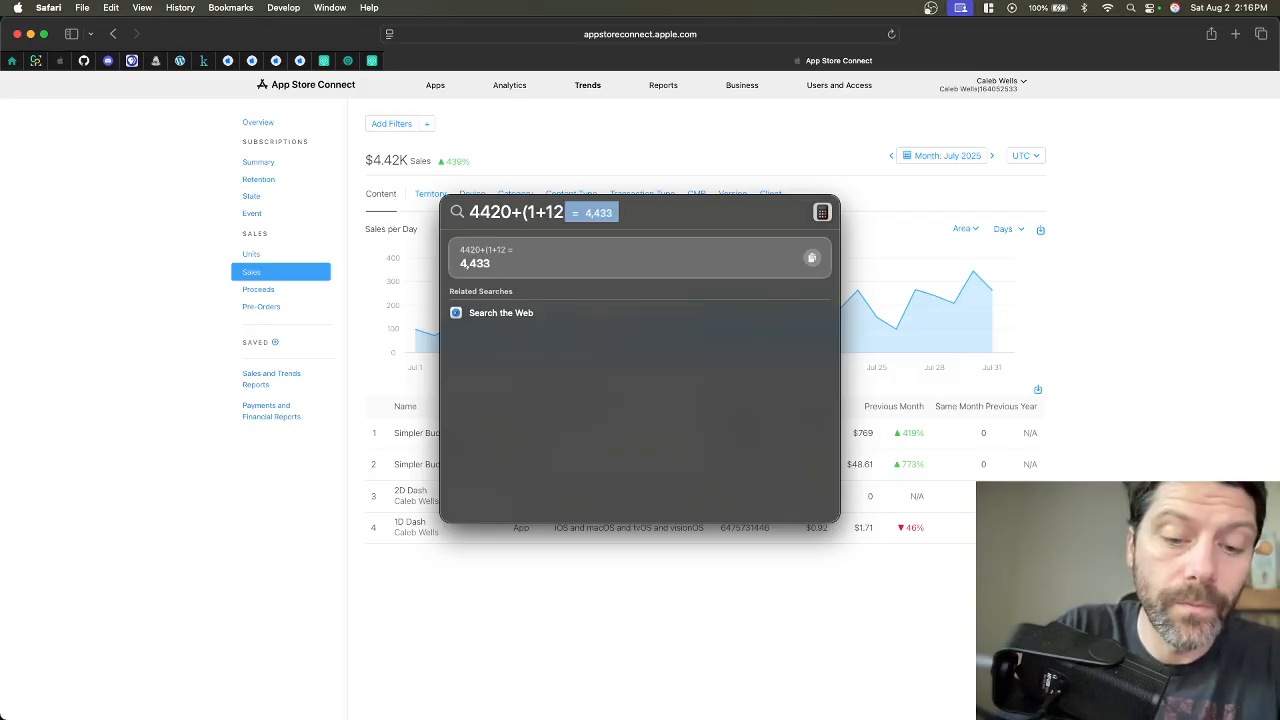
pyautogui.write('%)')
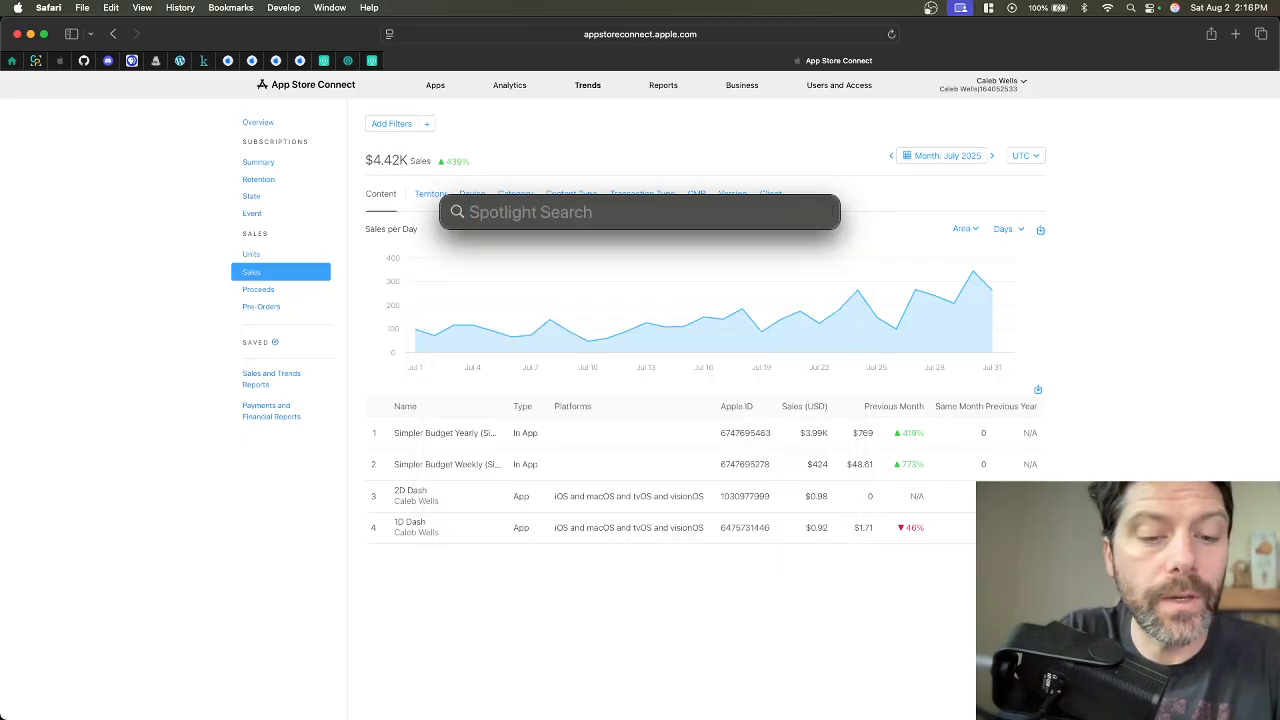
# Calculate 5,000*(1 - 12%) in Spotlight, reducing the $5K estimate to 4,400.
pyautogui.write('5,00')
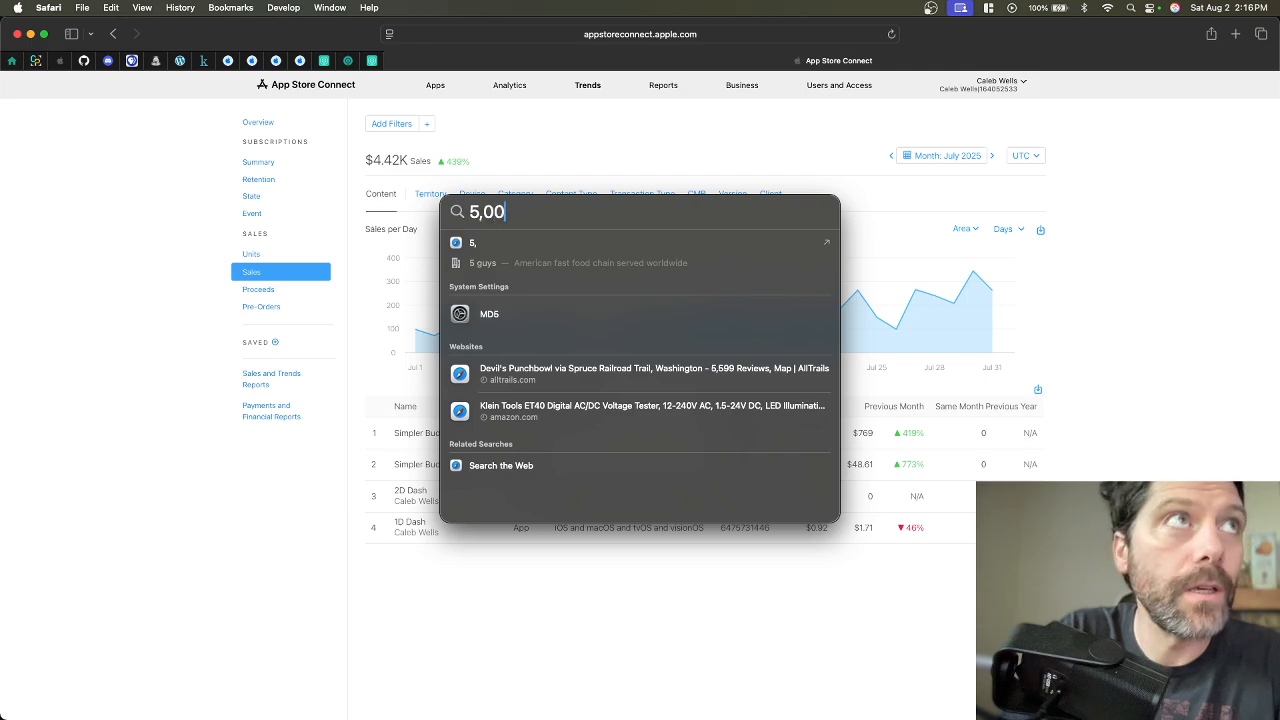
pyautogui.write('0')
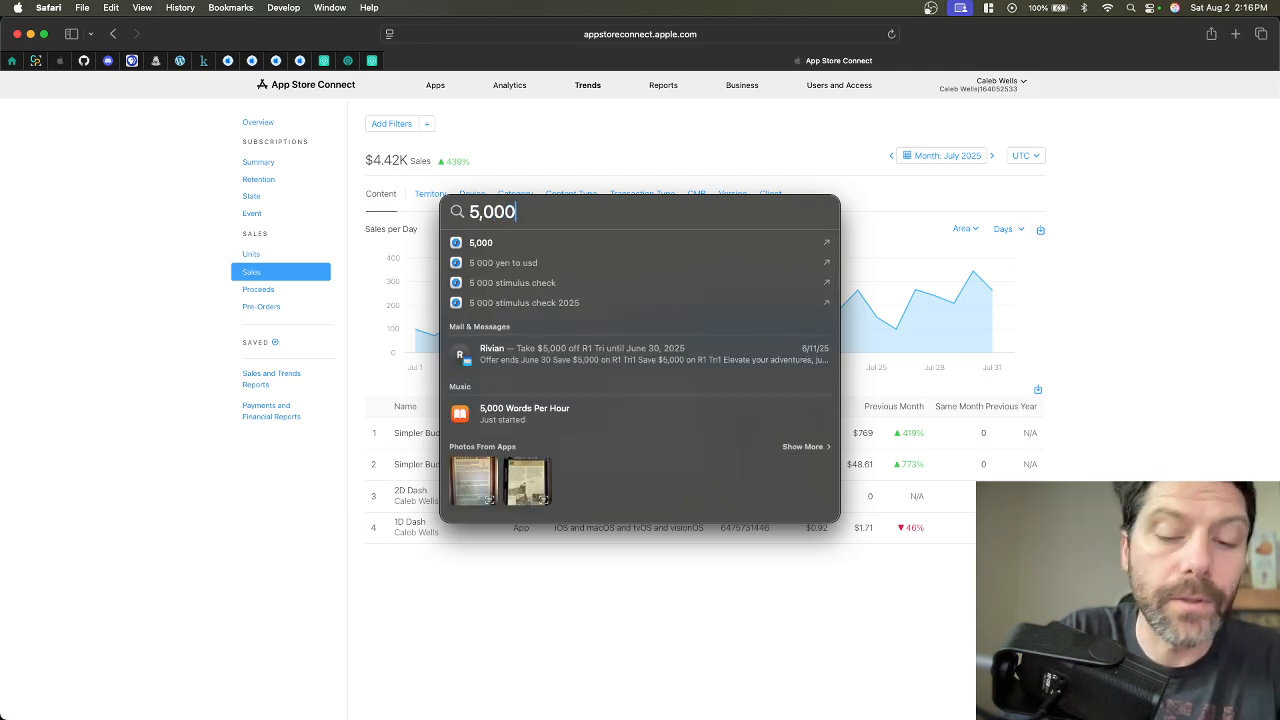
pyautogui.write('*')
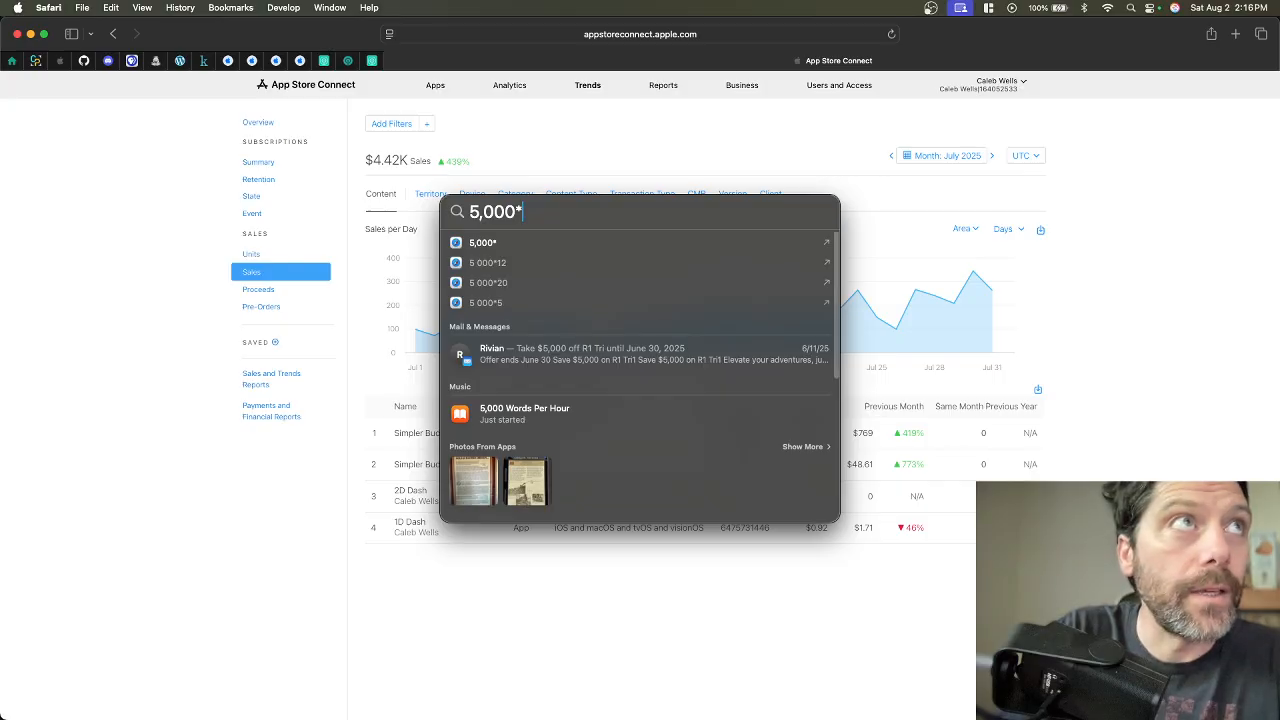
pyautogui.write('(')
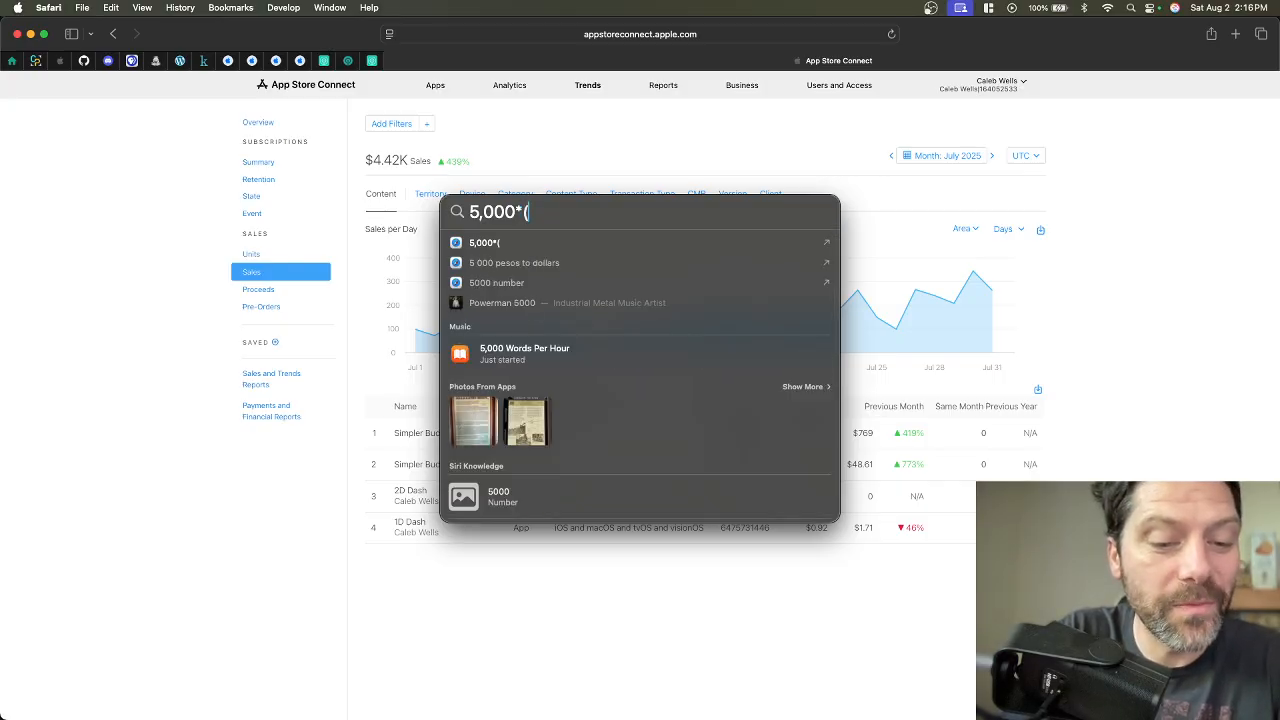
pyautogui.write('1 -')
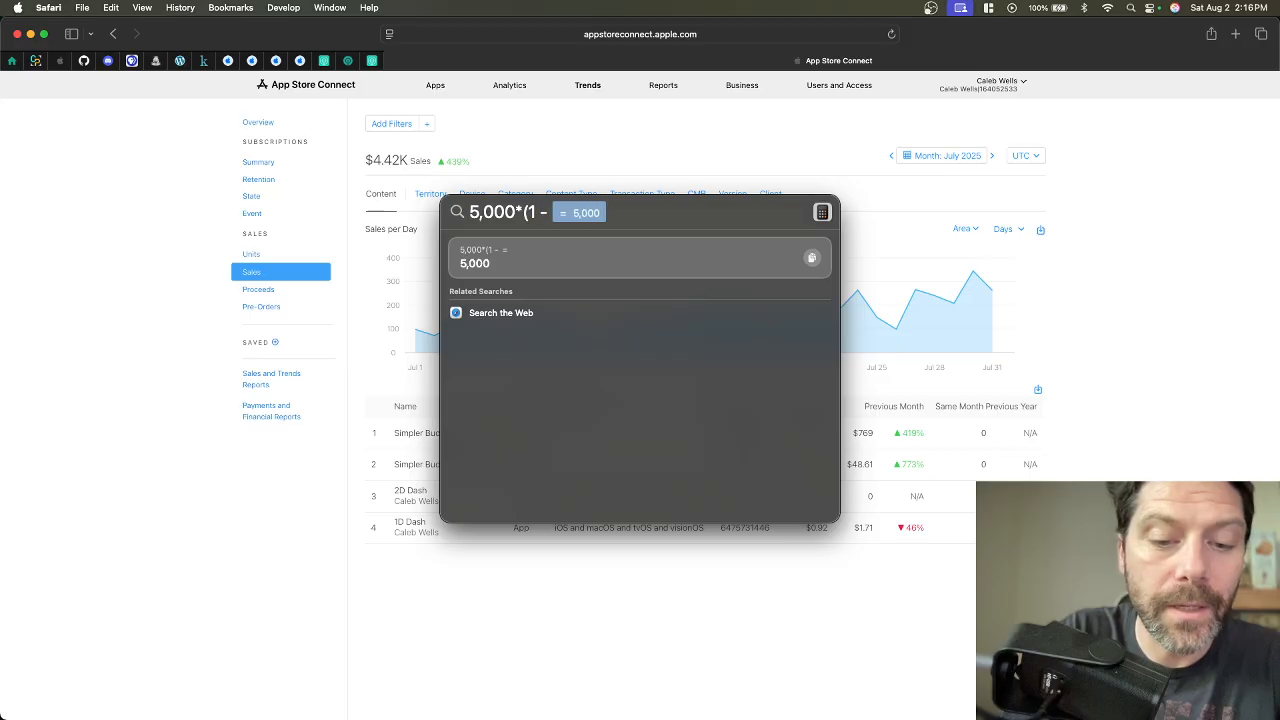
pyautogui.write('12')
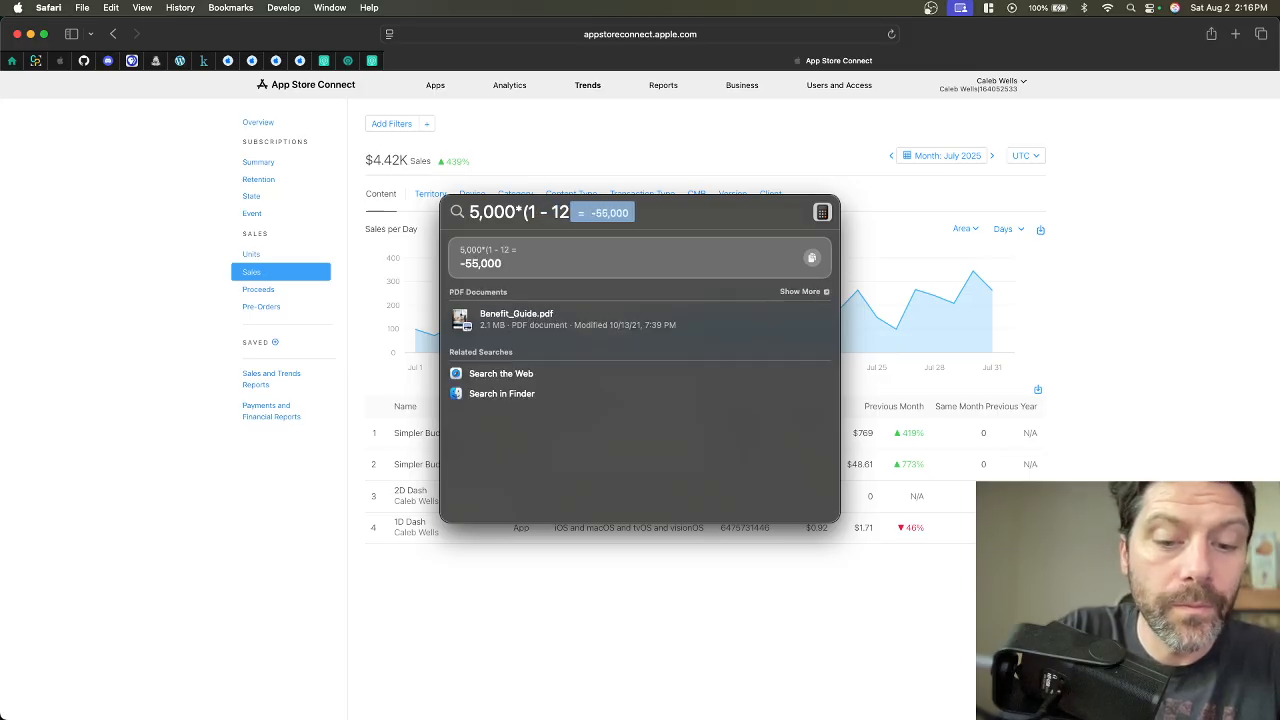
pyautogui.write('%)')
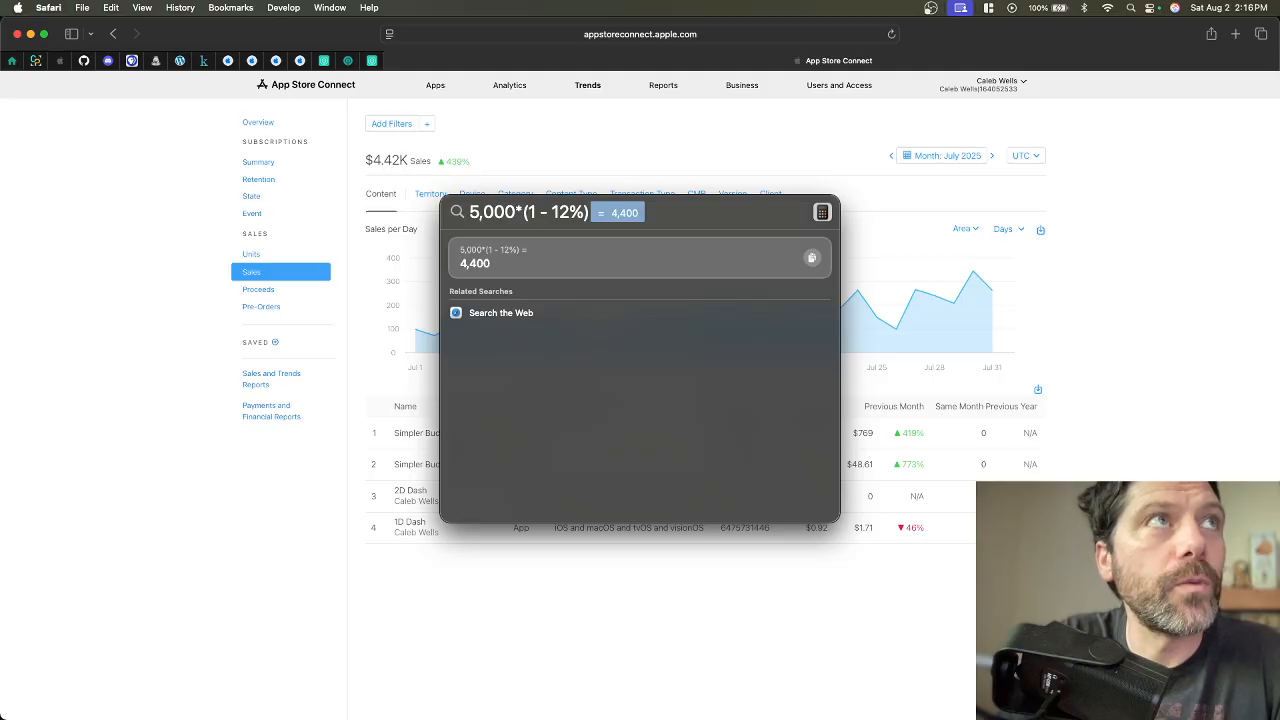
pyautogui.moveTo(628, 228)
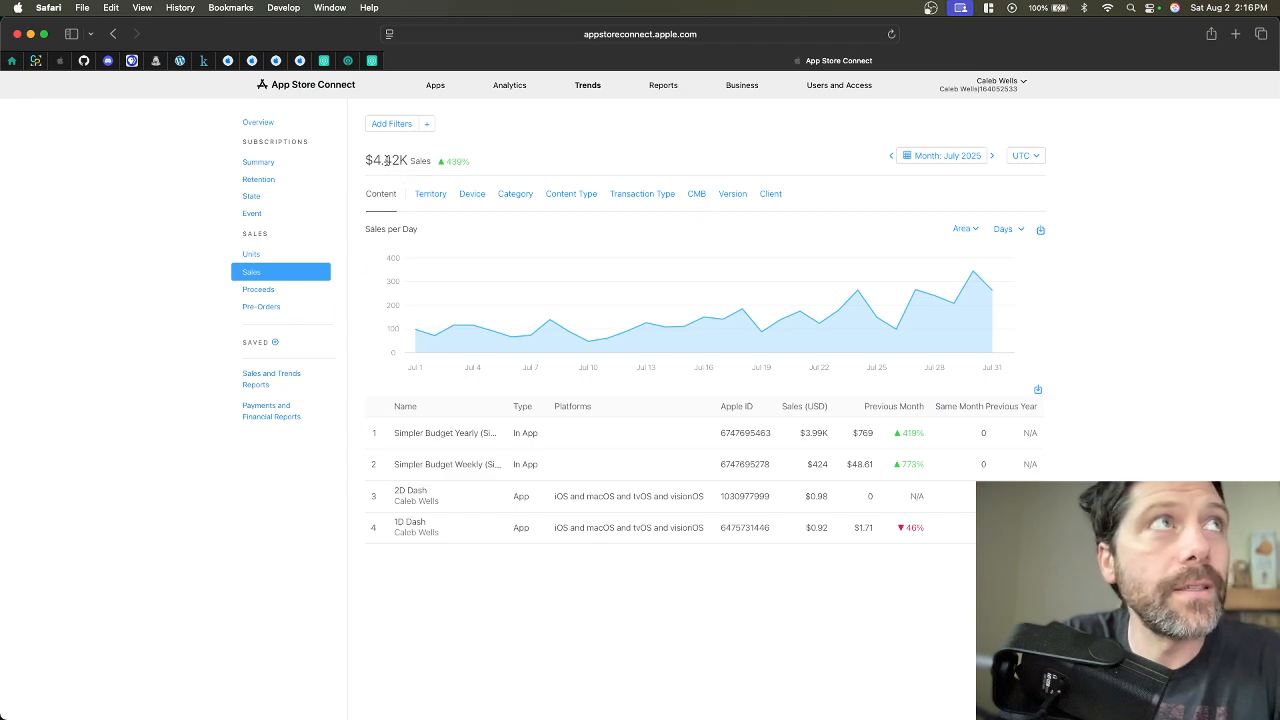
# Show July 2025 Proceeds totalling $3.71K, with Simpler Budget Yearly at $3.39K.
pyautogui.click(258, 290)
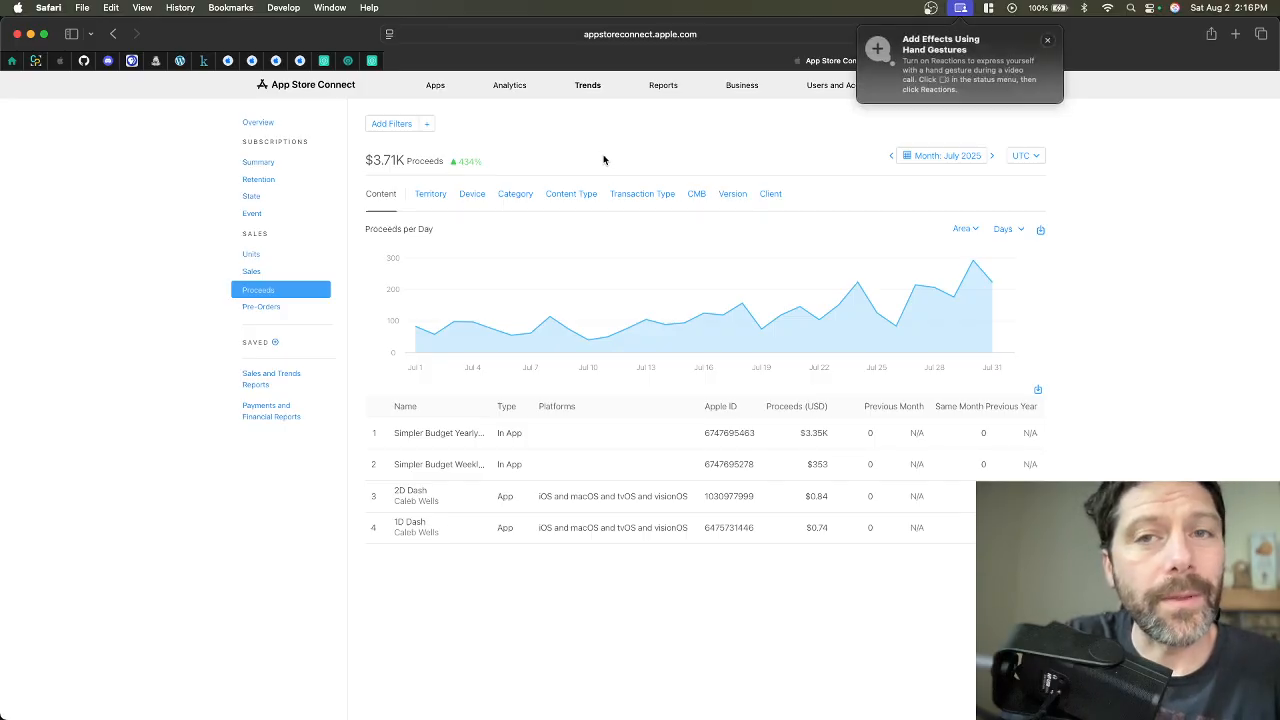
pyautogui.moveTo(760, 148)
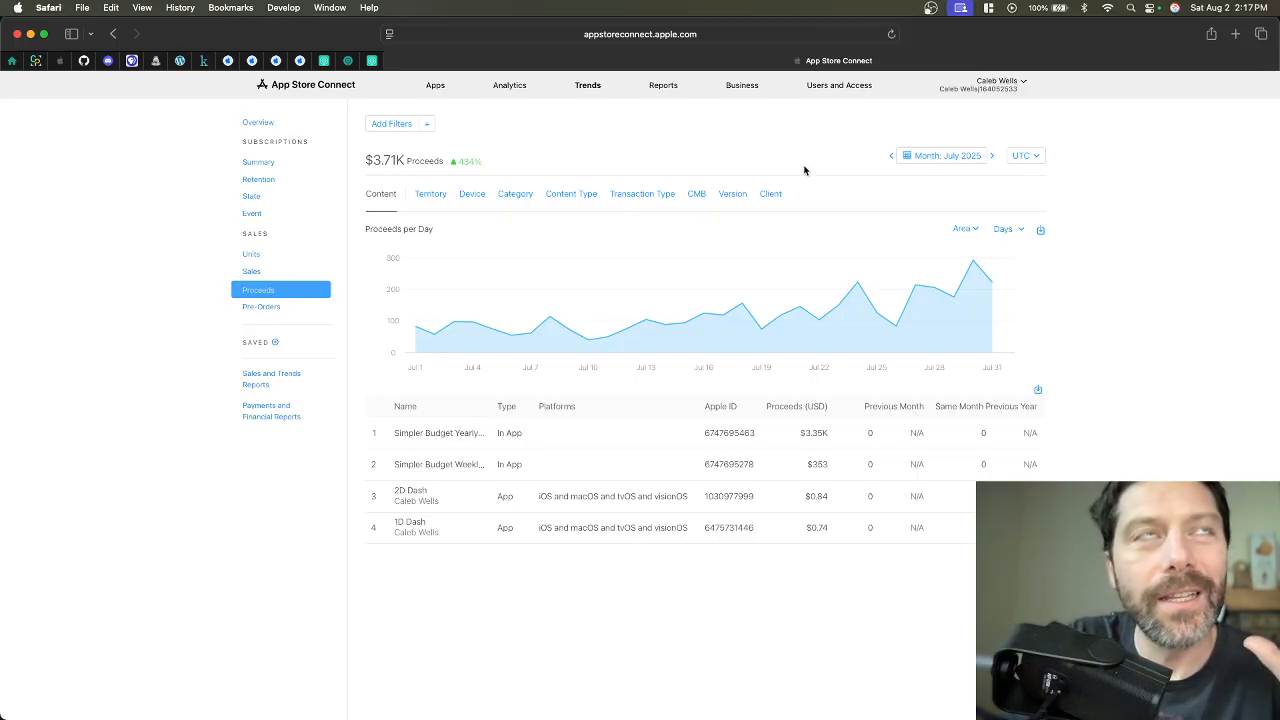
pyautogui.moveTo(664, 90)
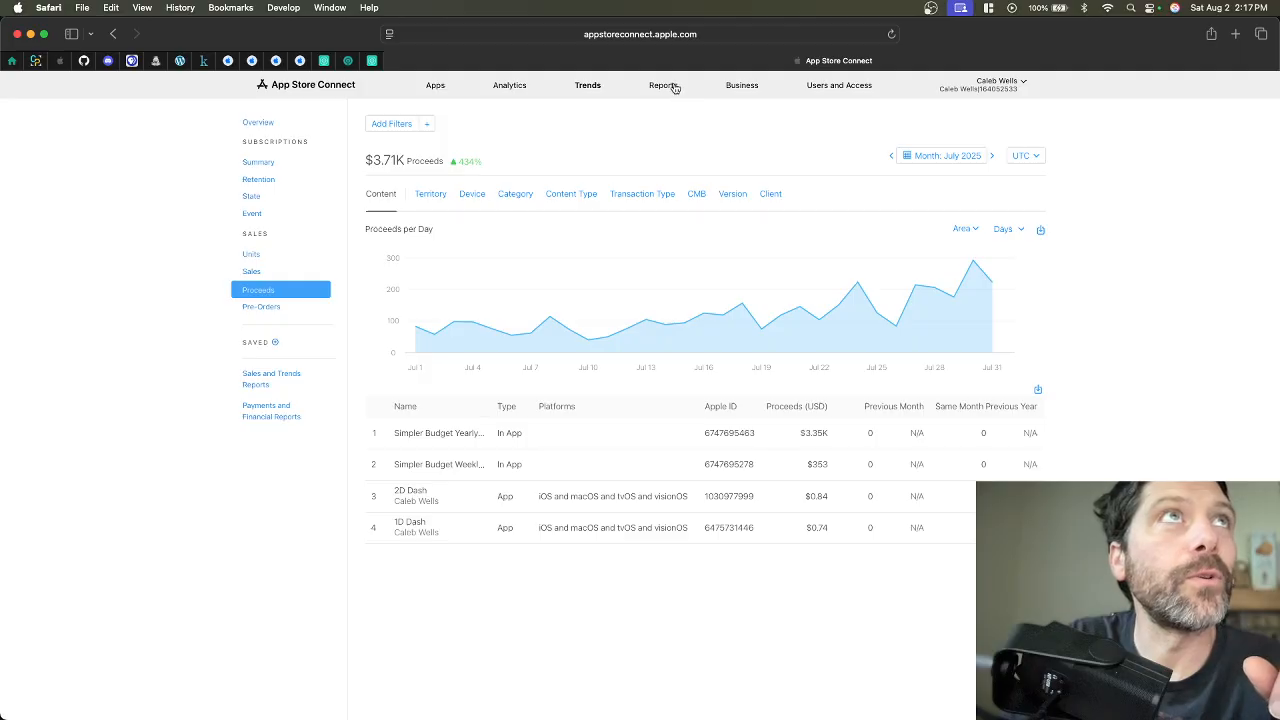
# View Payments and Financial Reports for July 2025, which has no data yet (June showed 312.97 USD).
pyautogui.click(272, 410)
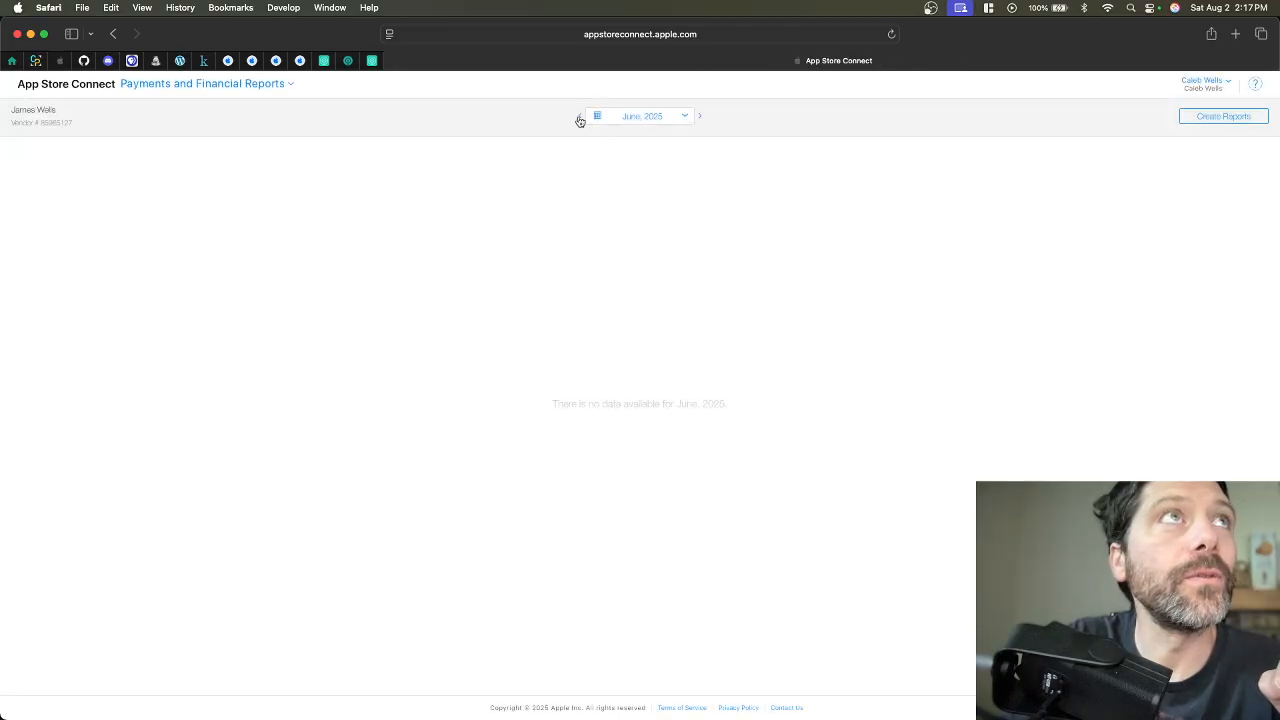
pyautogui.click(580, 114)
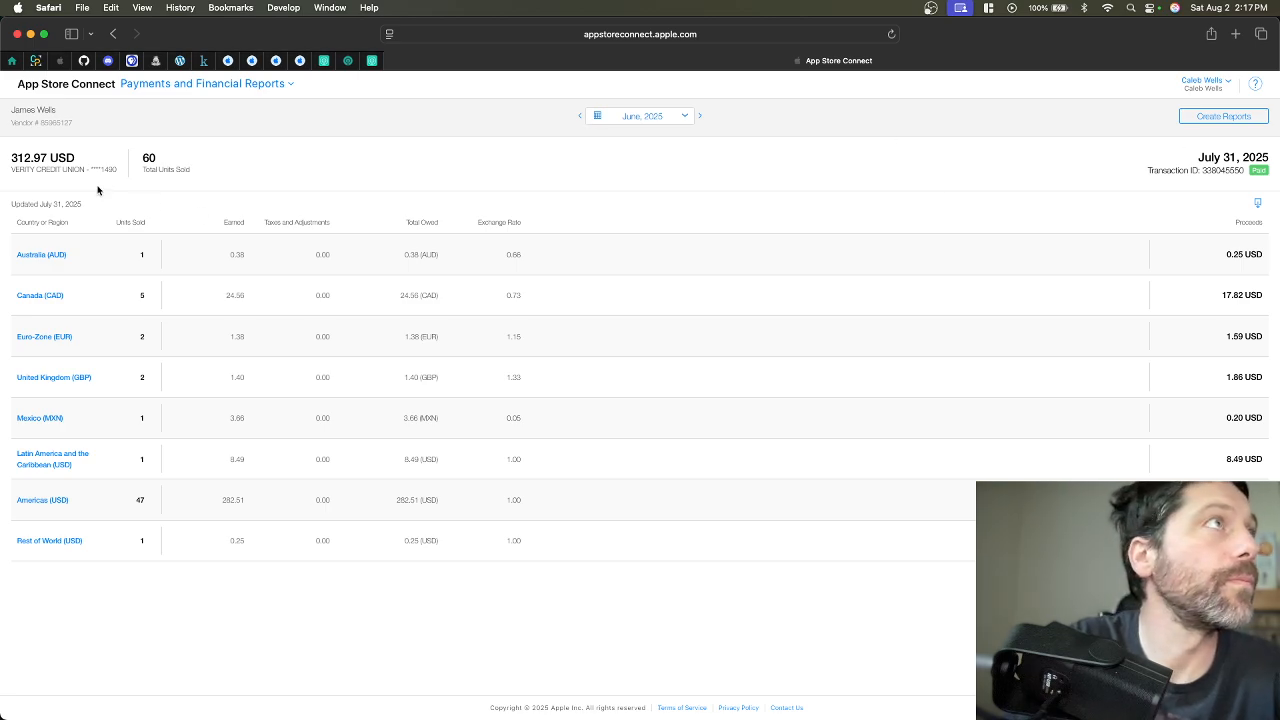
pyautogui.moveTo(68, 172)
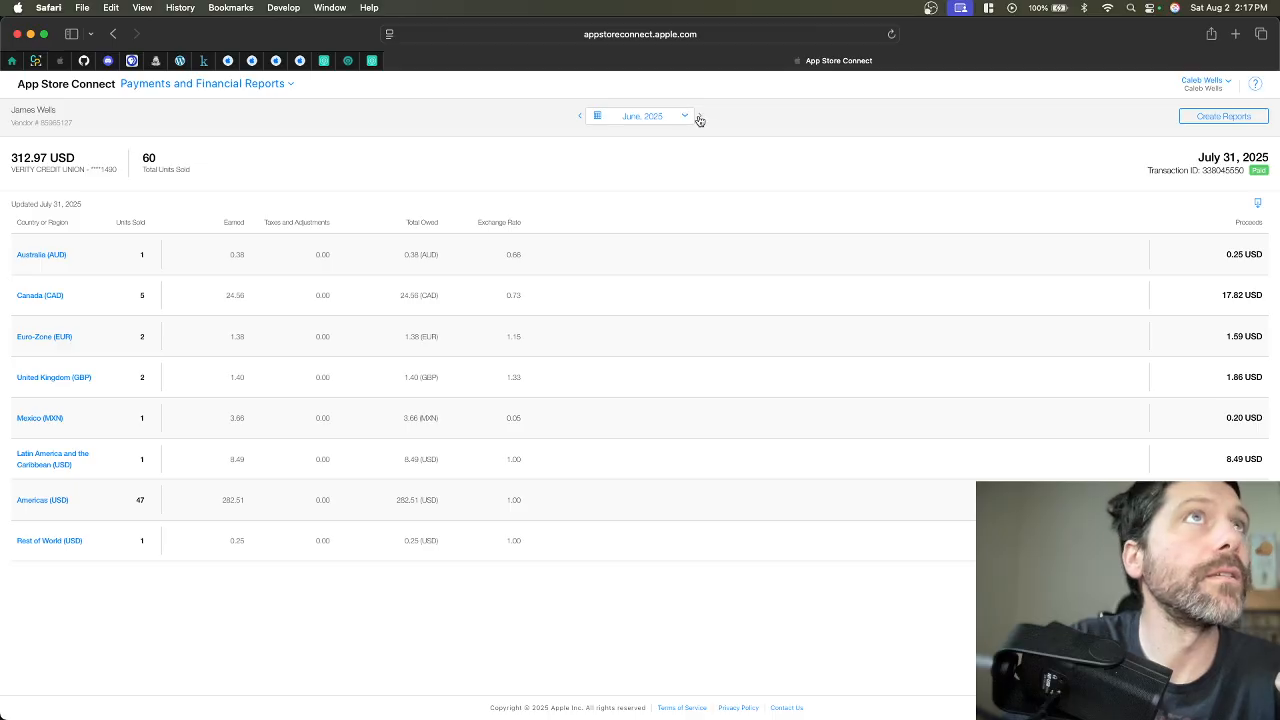
pyautogui.click(700, 114)
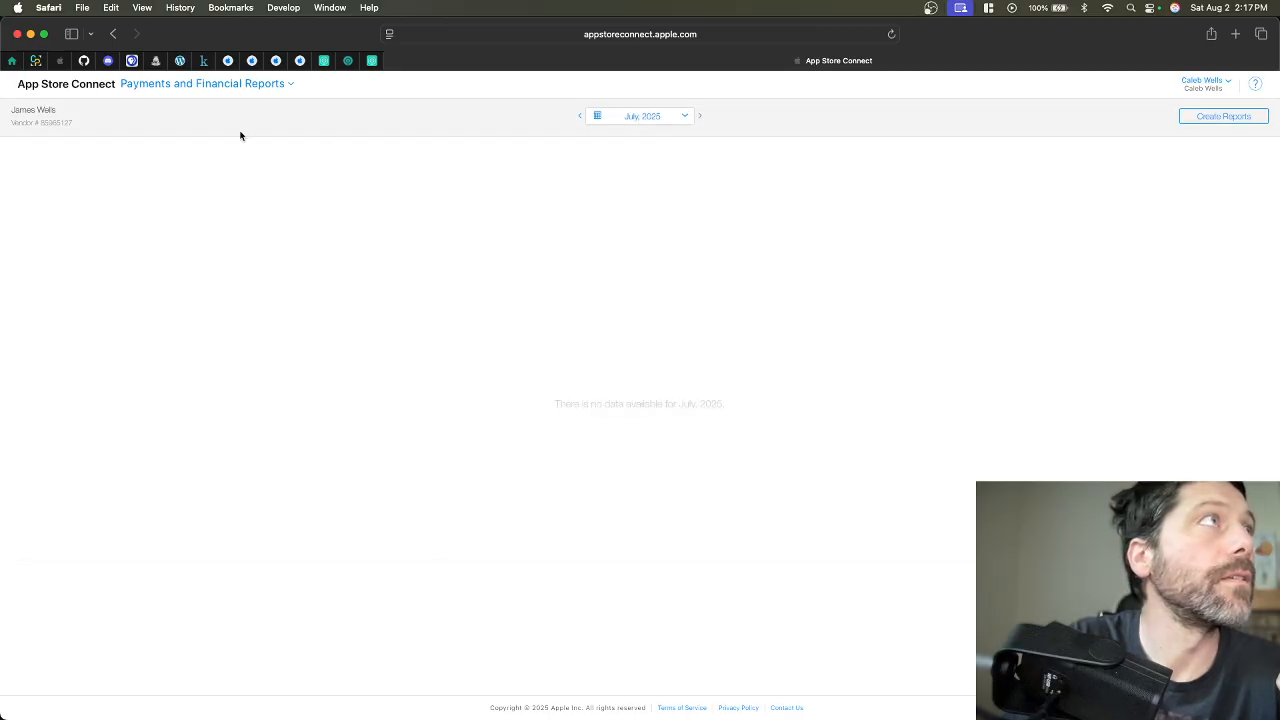
pyautogui.moveTo(548, 436)
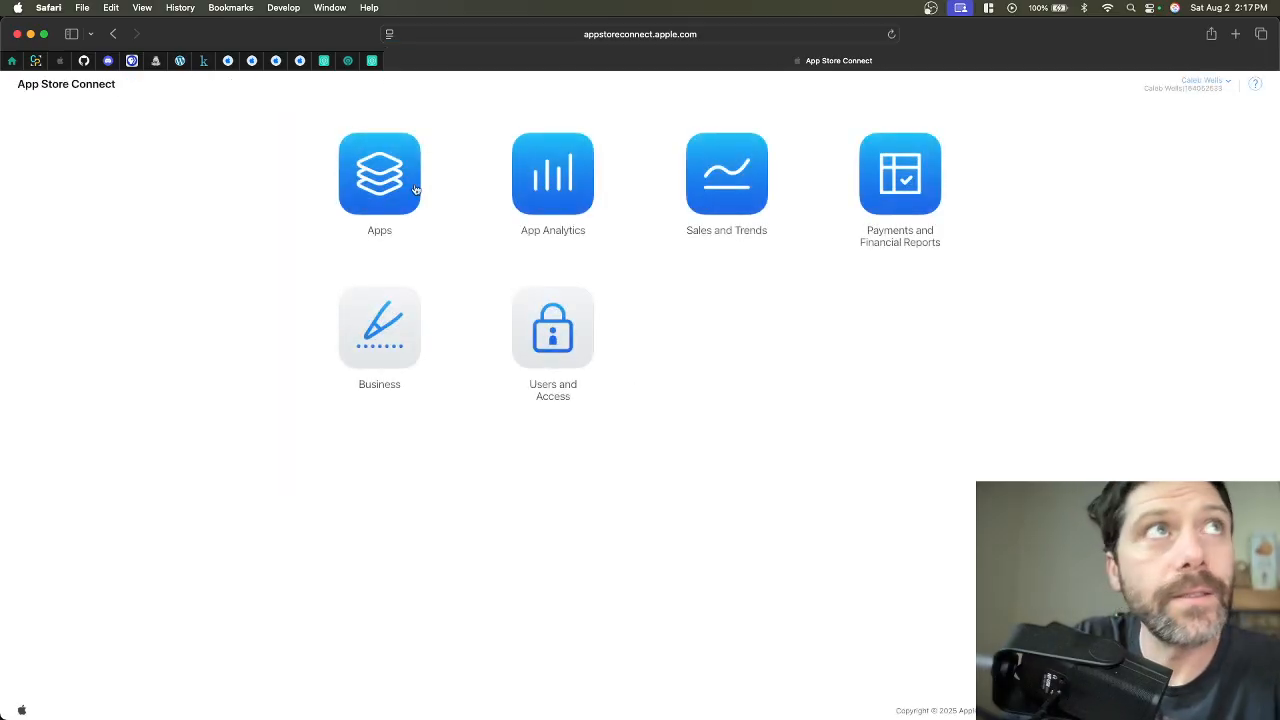
# Return to Trends and show monthly July 2025 Proceeds per day and by content, totalling $3.71K.
pyautogui.click(380, 172)
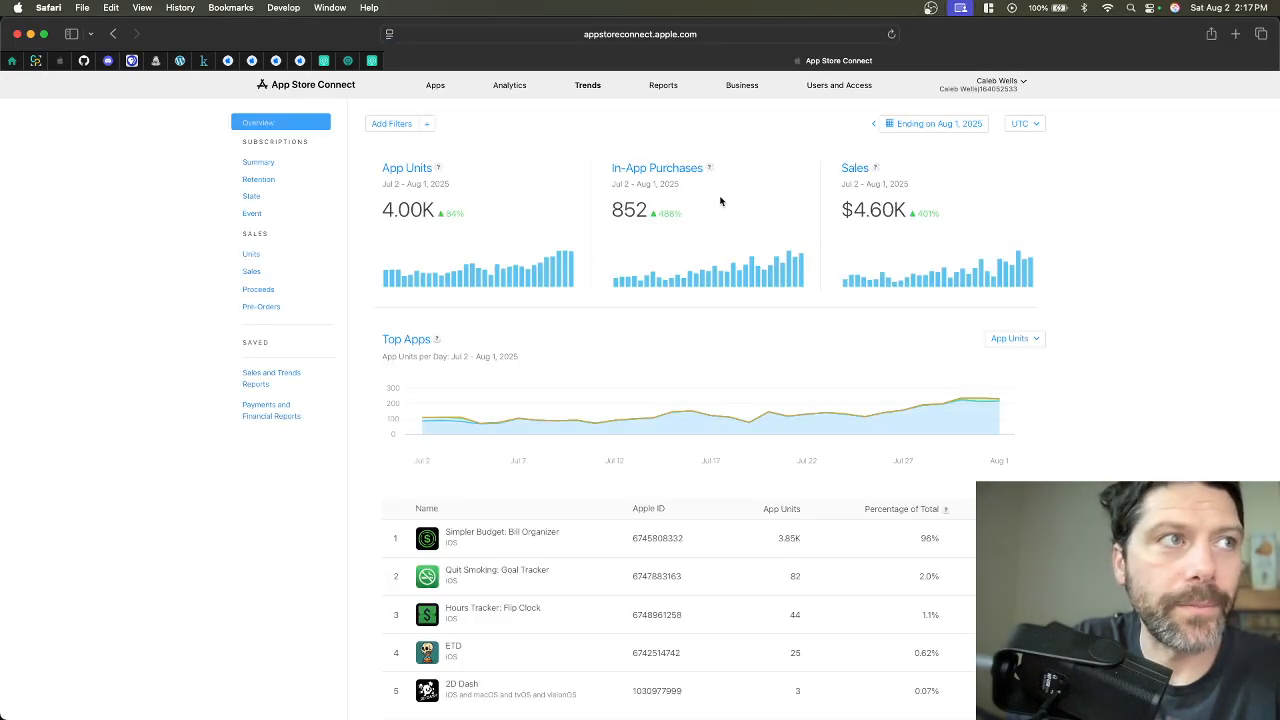
pyautogui.moveTo(258, 288)
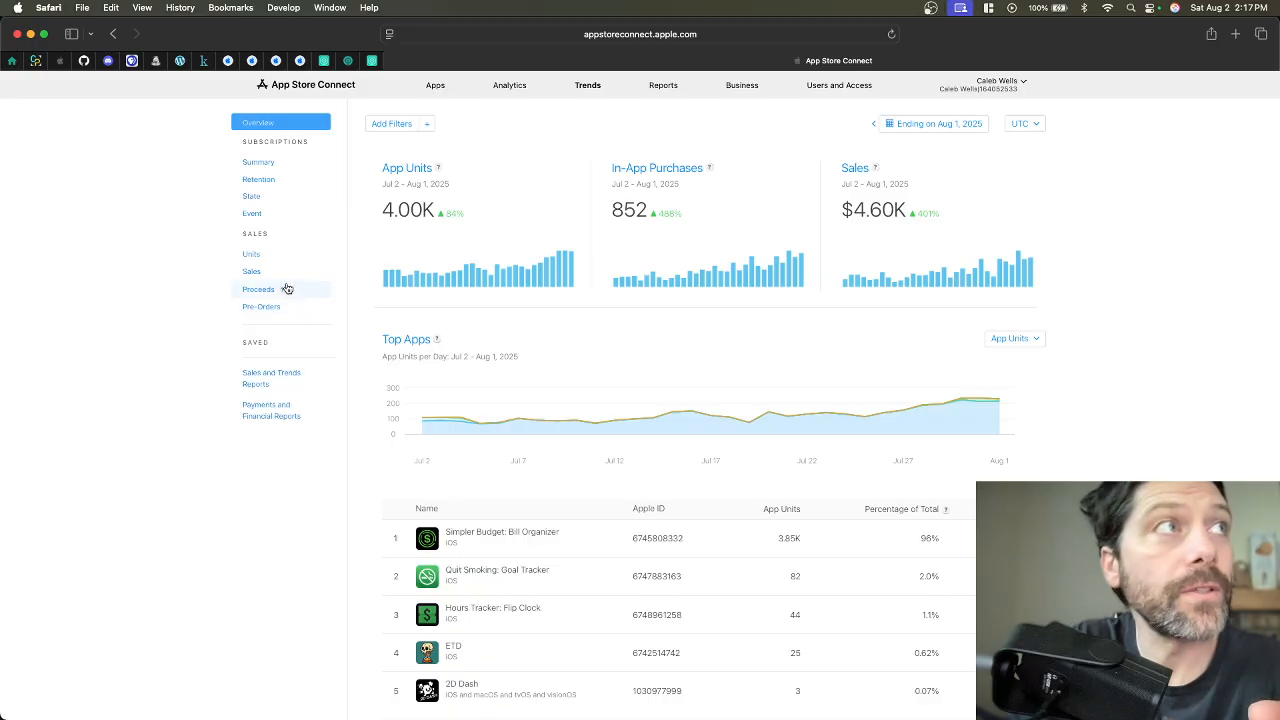
pyautogui.click(258, 288)
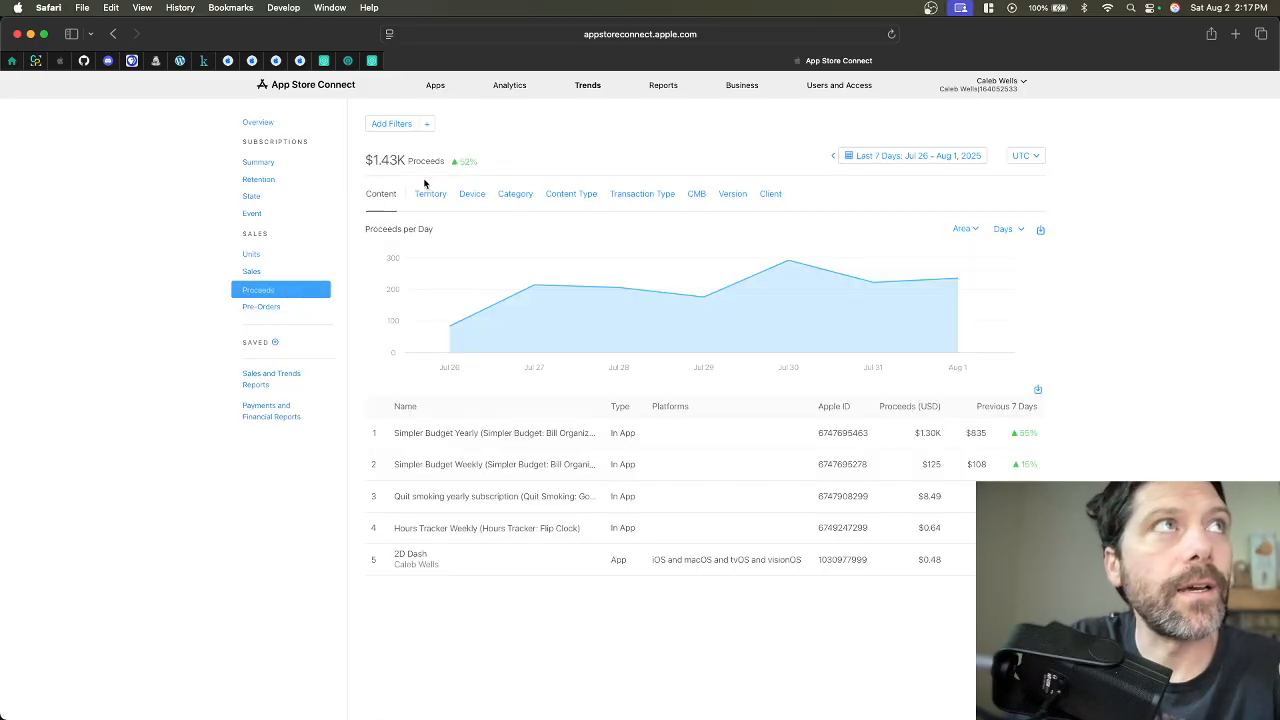
pyautogui.click(912, 156)
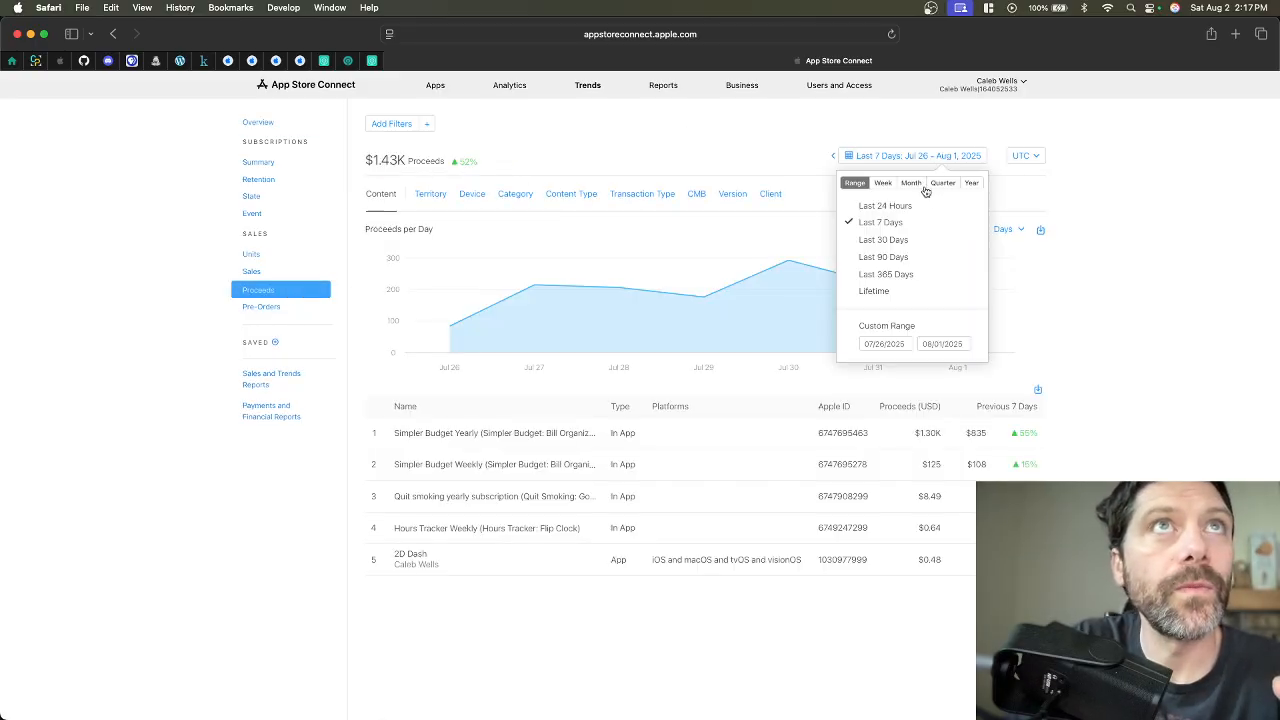
pyautogui.click(910, 182)
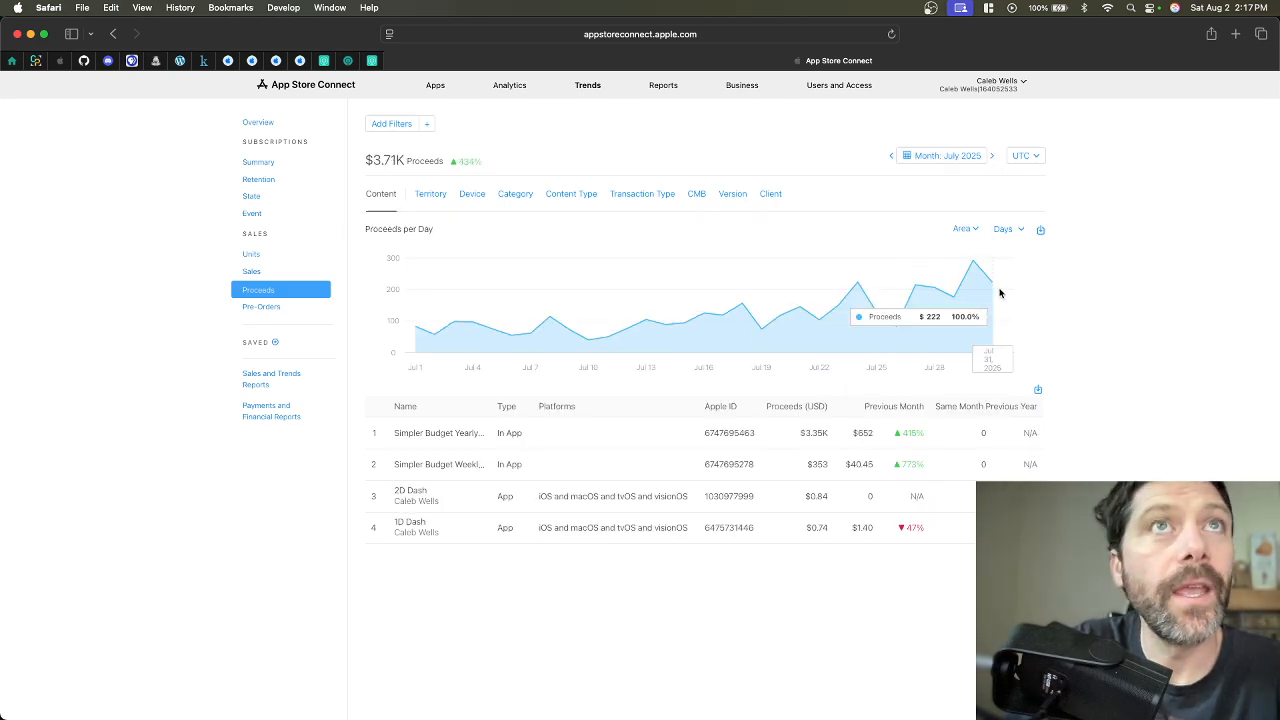
pyautogui.moveTo(476, 198)
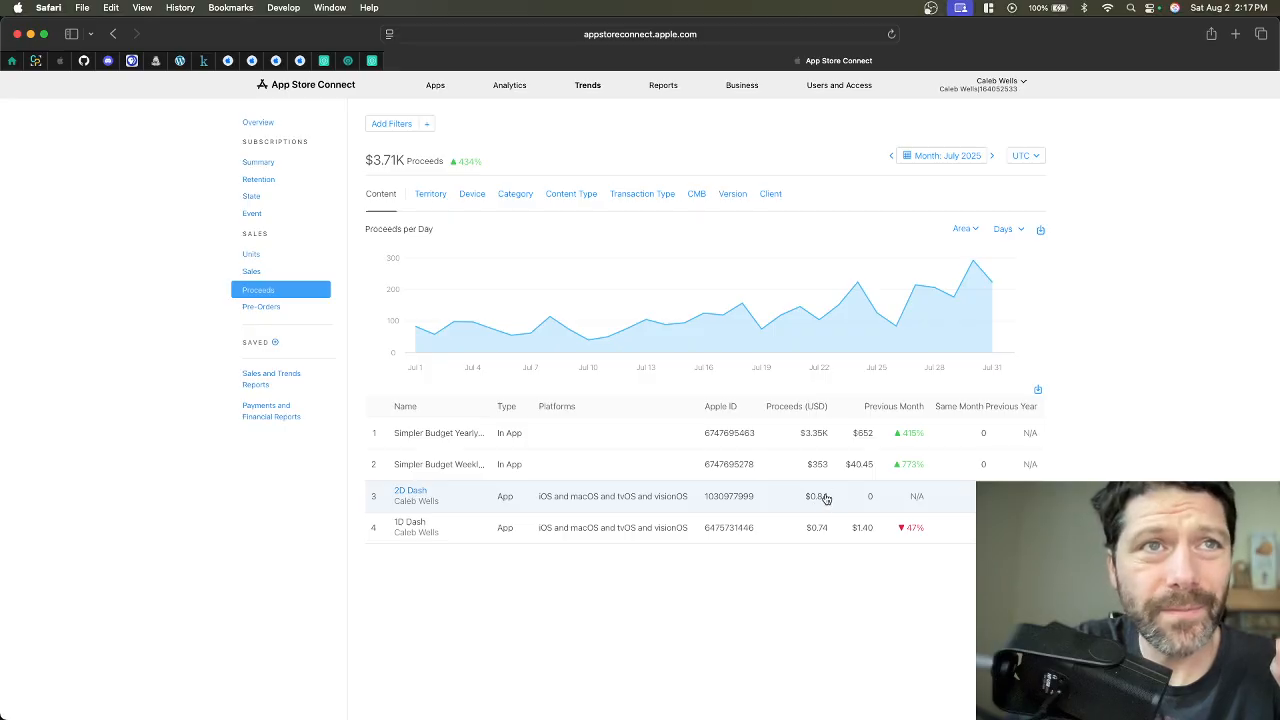
pyautogui.moveTo(830, 558)
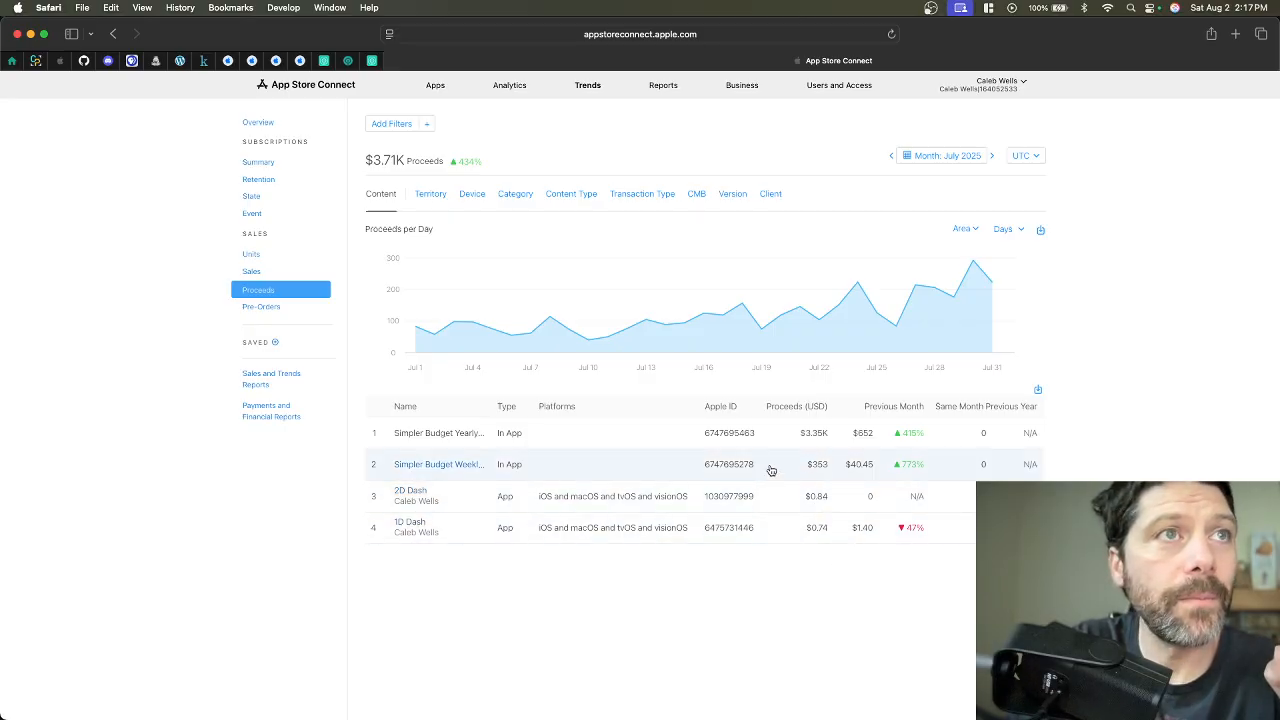
pyautogui.moveTo(524, 444)
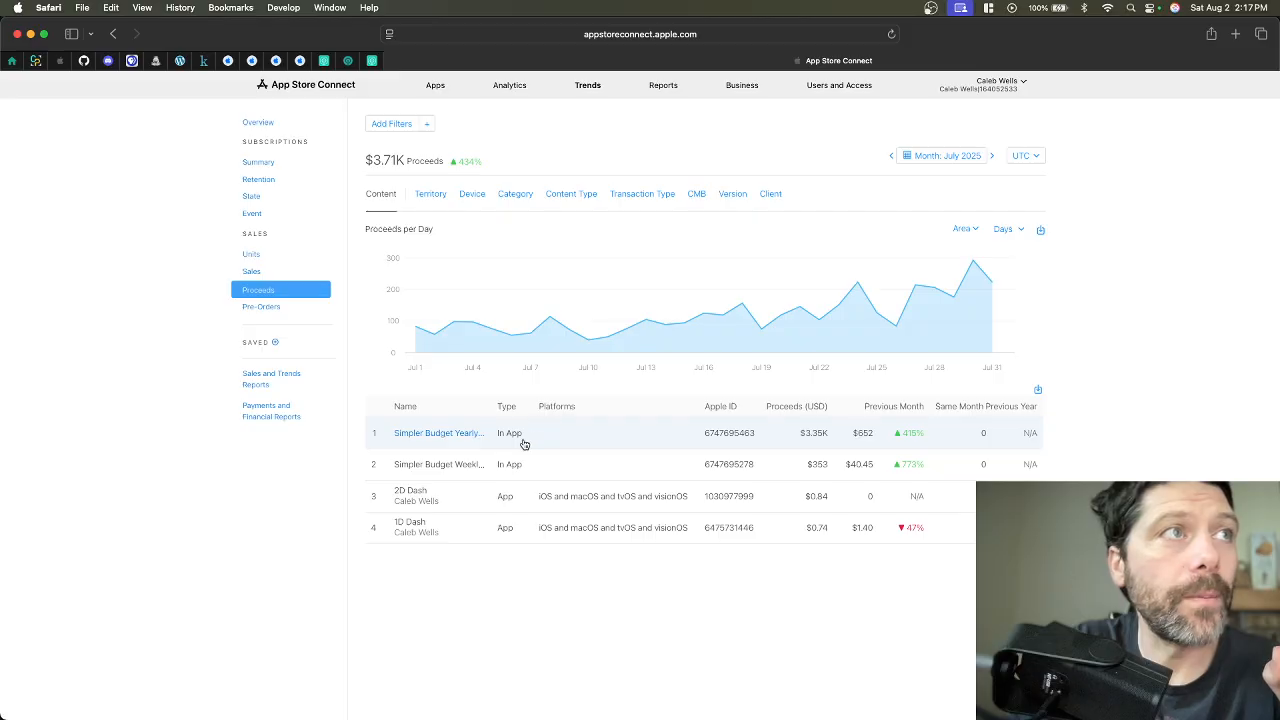
pyautogui.moveTo(536, 470)
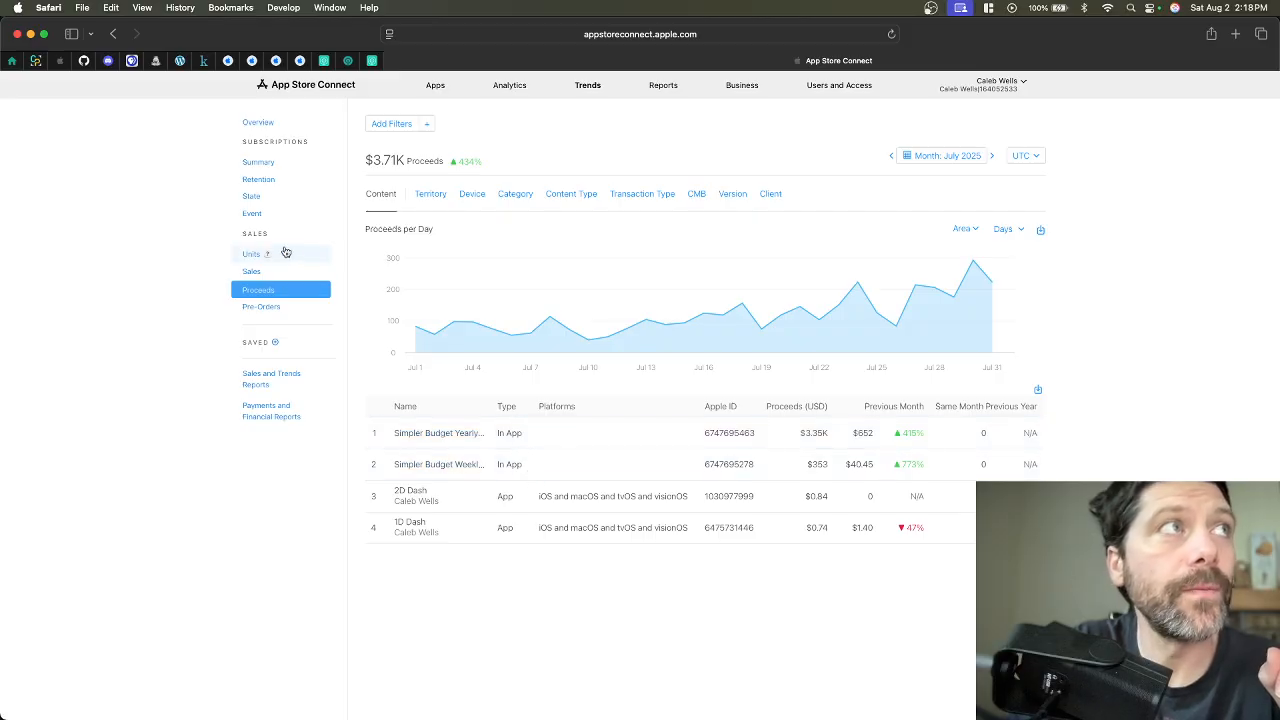
# Show July 2025 Sales totalling $4.42K and keep July 2025 as the reporting month.
pyautogui.click(252, 272)
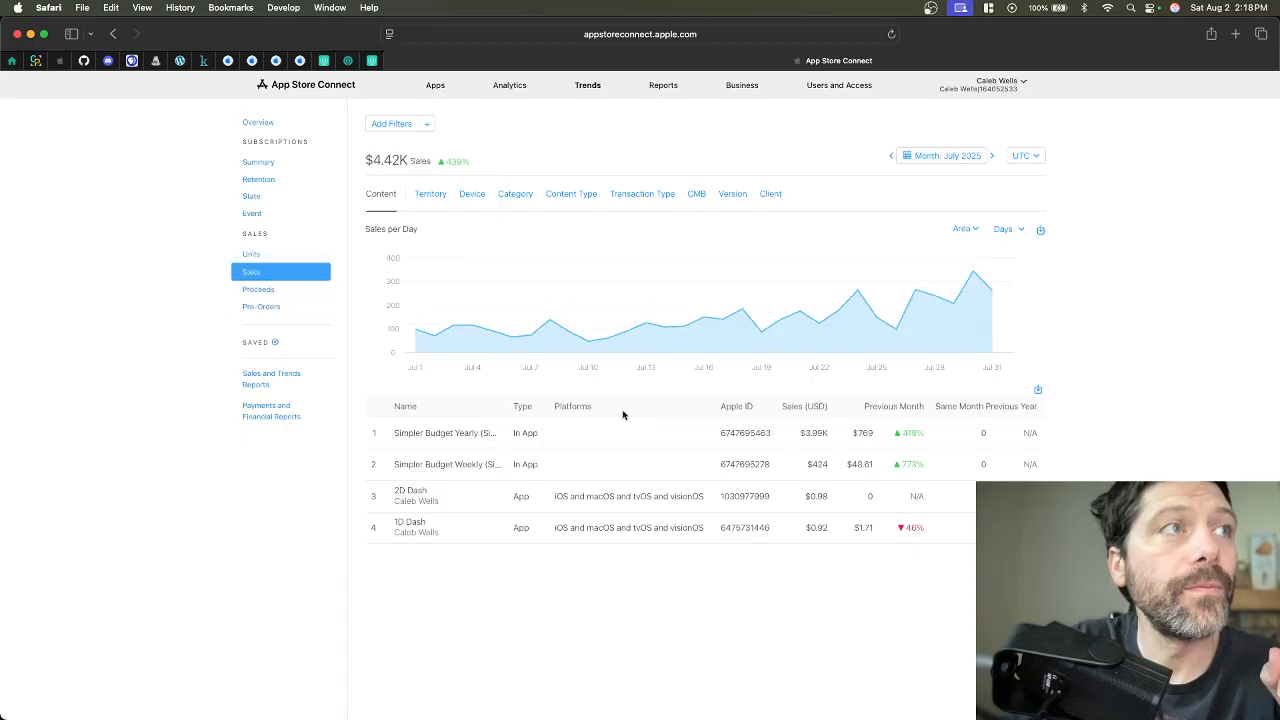
pyautogui.moveTo(818, 438)
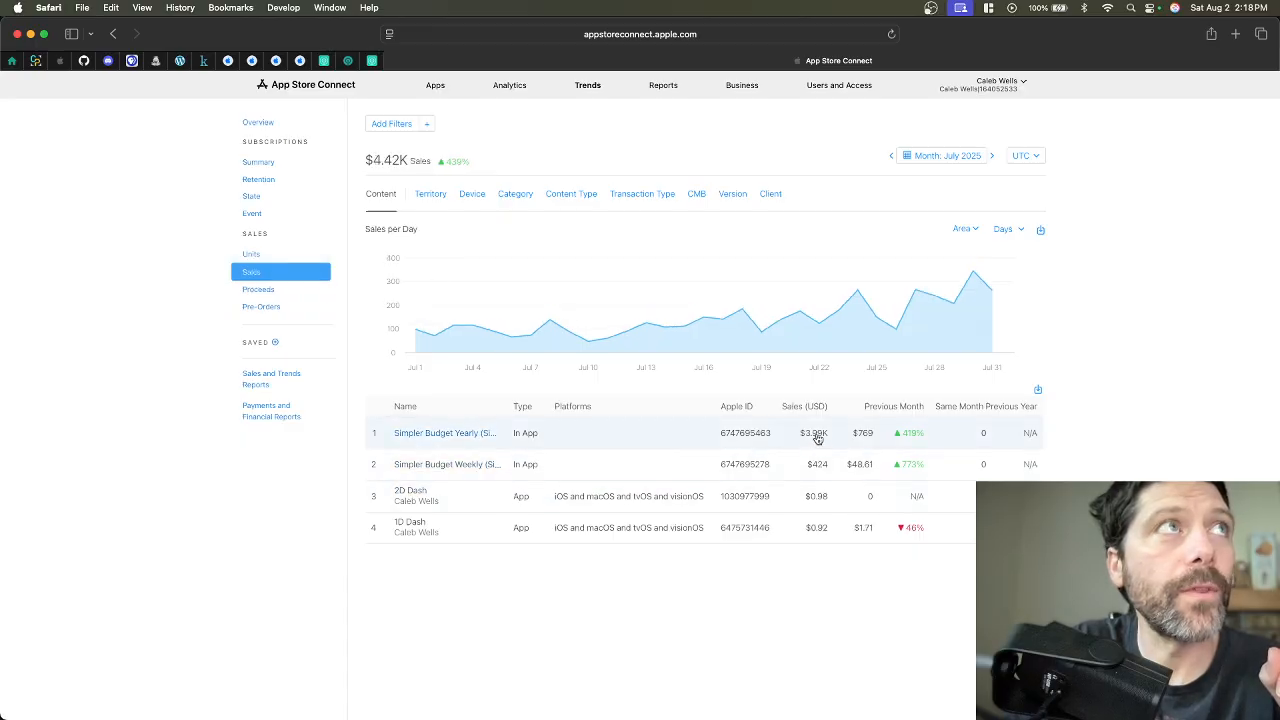
pyautogui.moveTo(776, 446)
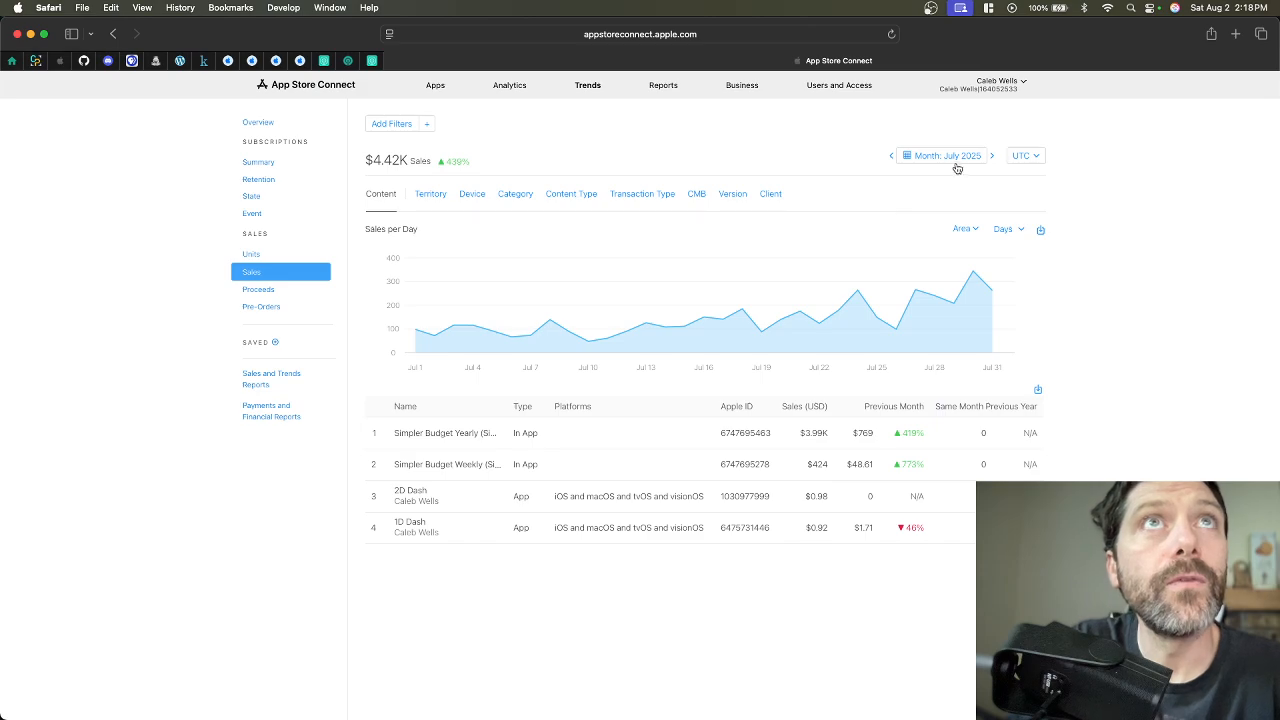
pyautogui.click(944, 156)
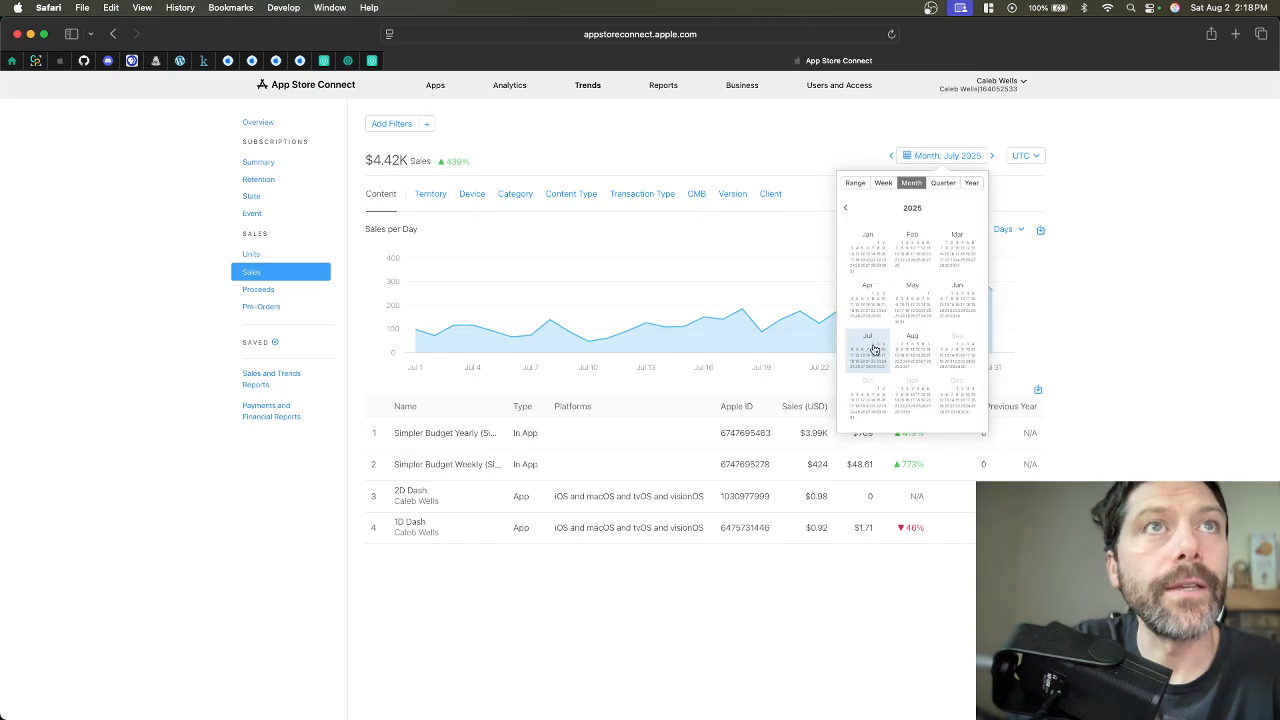
pyautogui.click(868, 356)
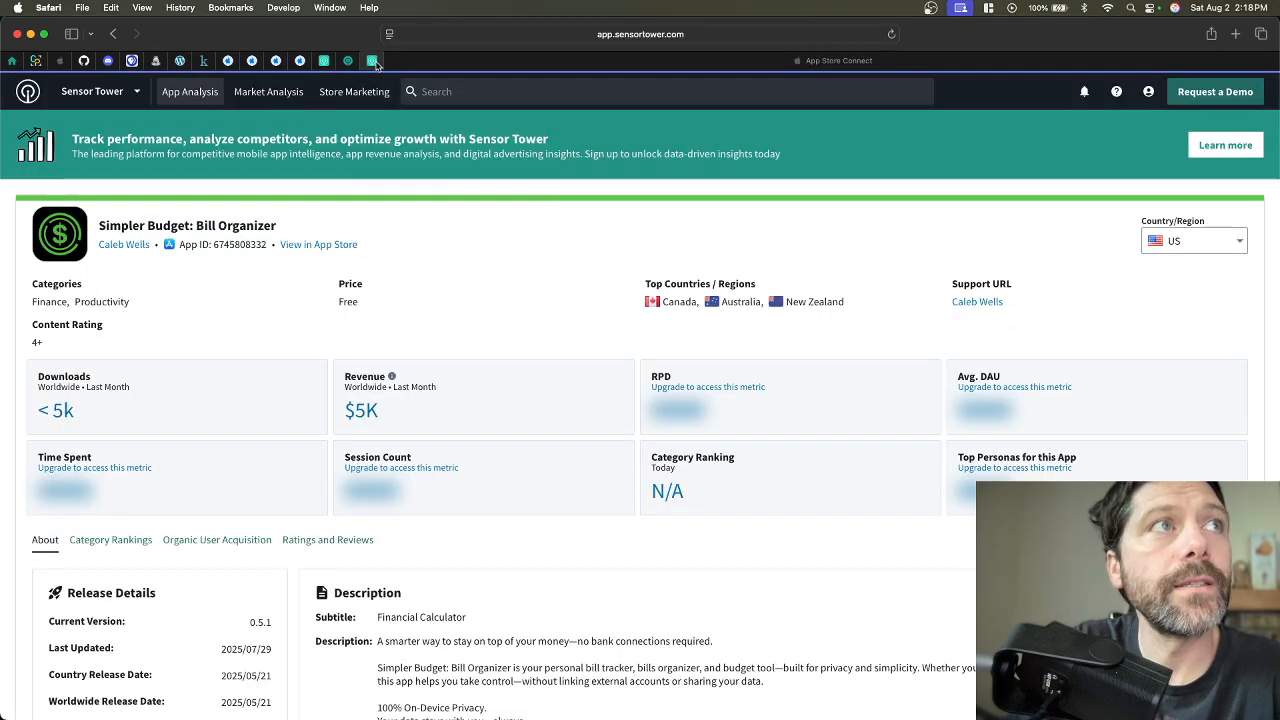
pyautogui.moveTo(392, 412)
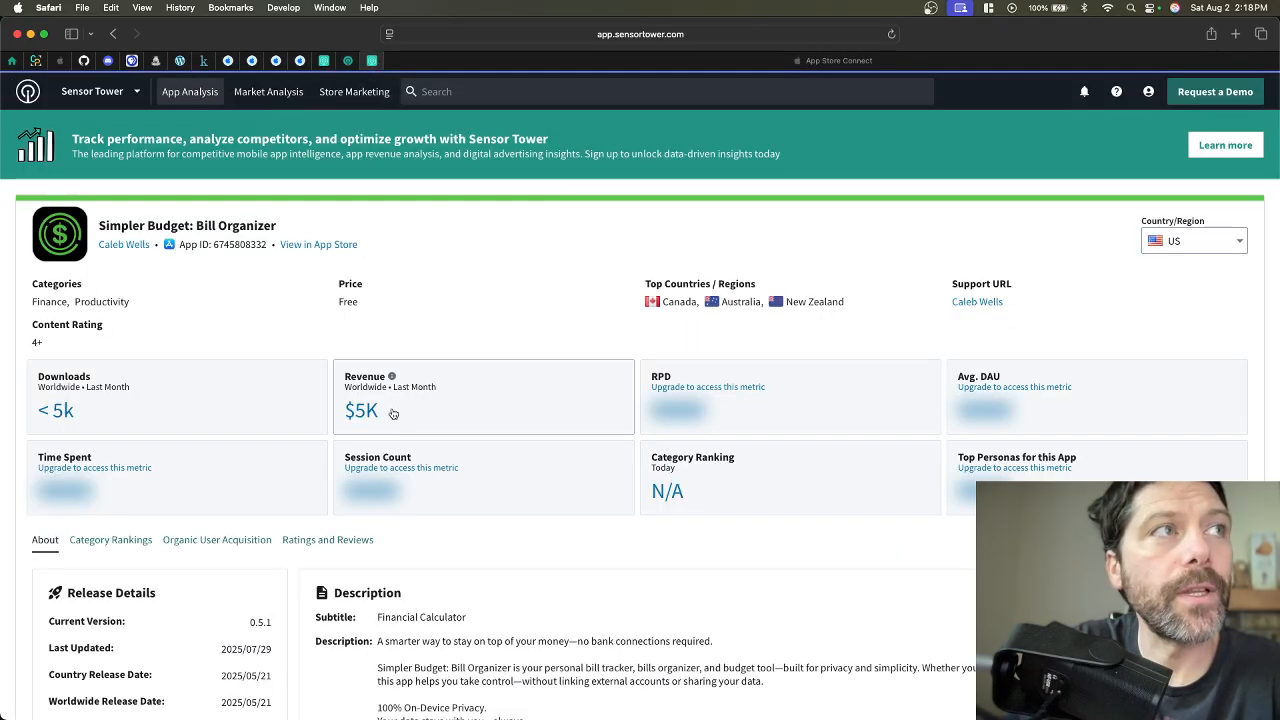
pyautogui.moveTo(572, 208)
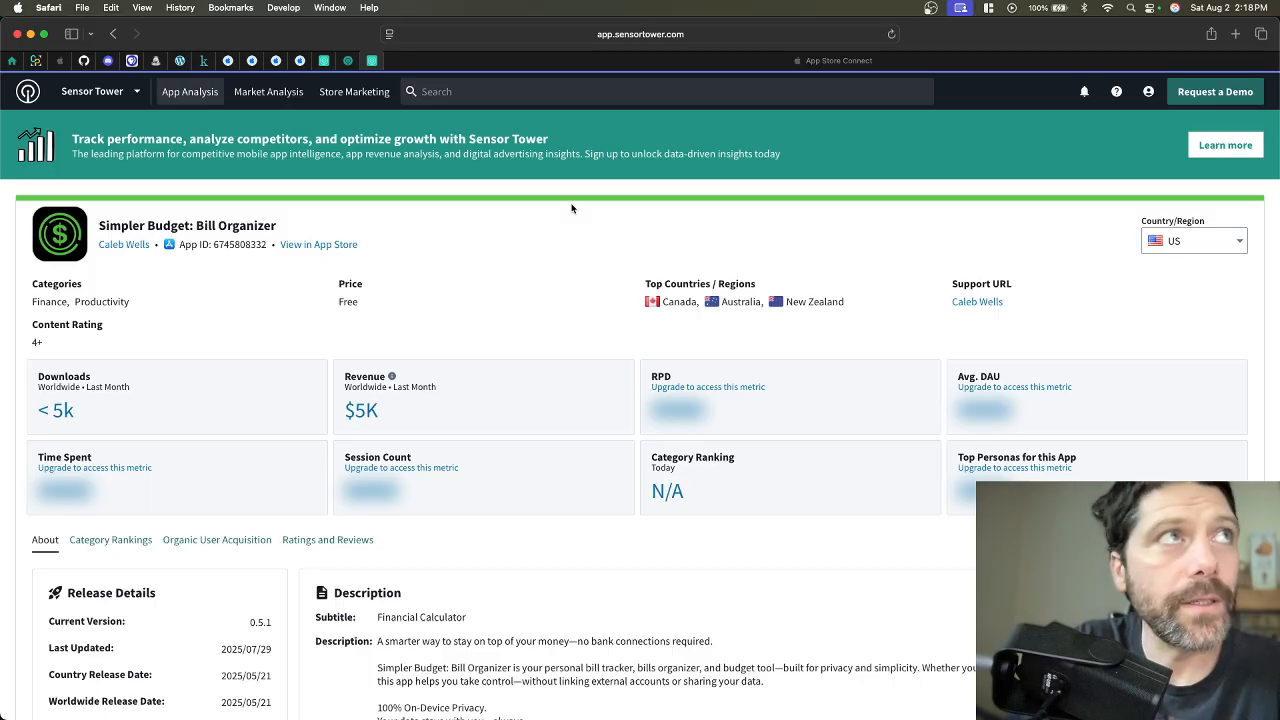
pyautogui.moveTo(546, 298)
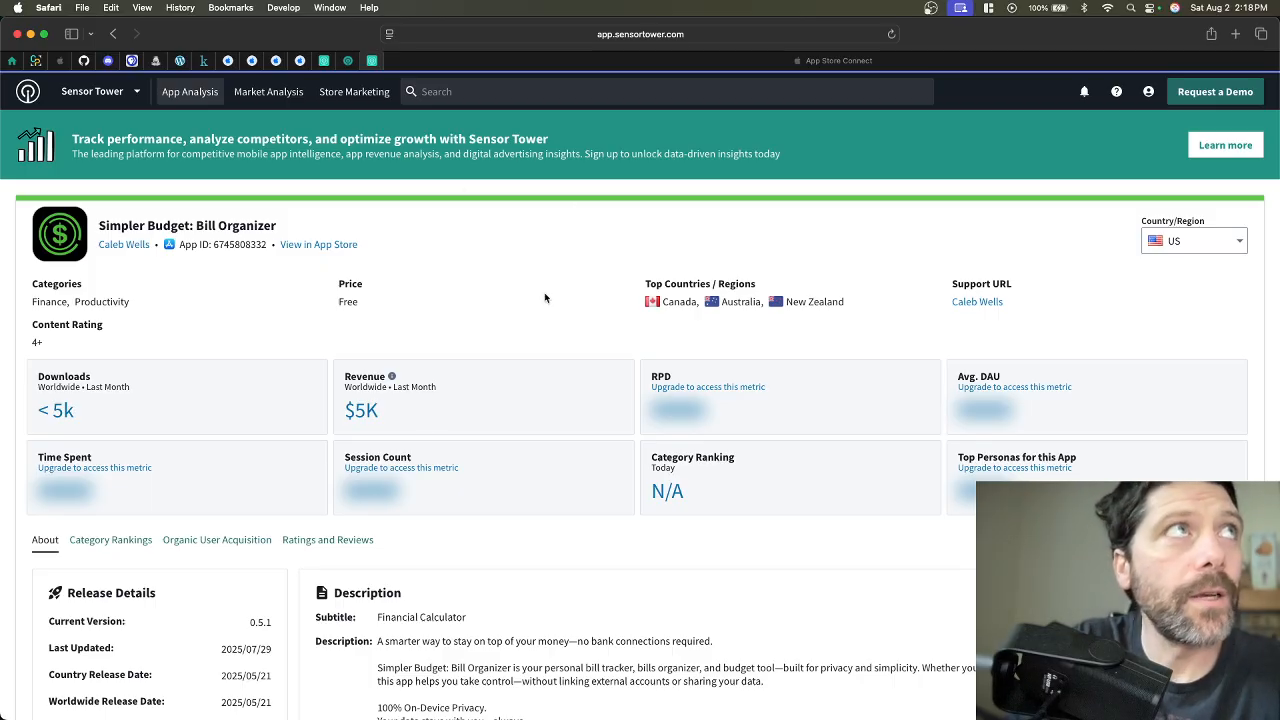
pyautogui.moveTo(582, 316)
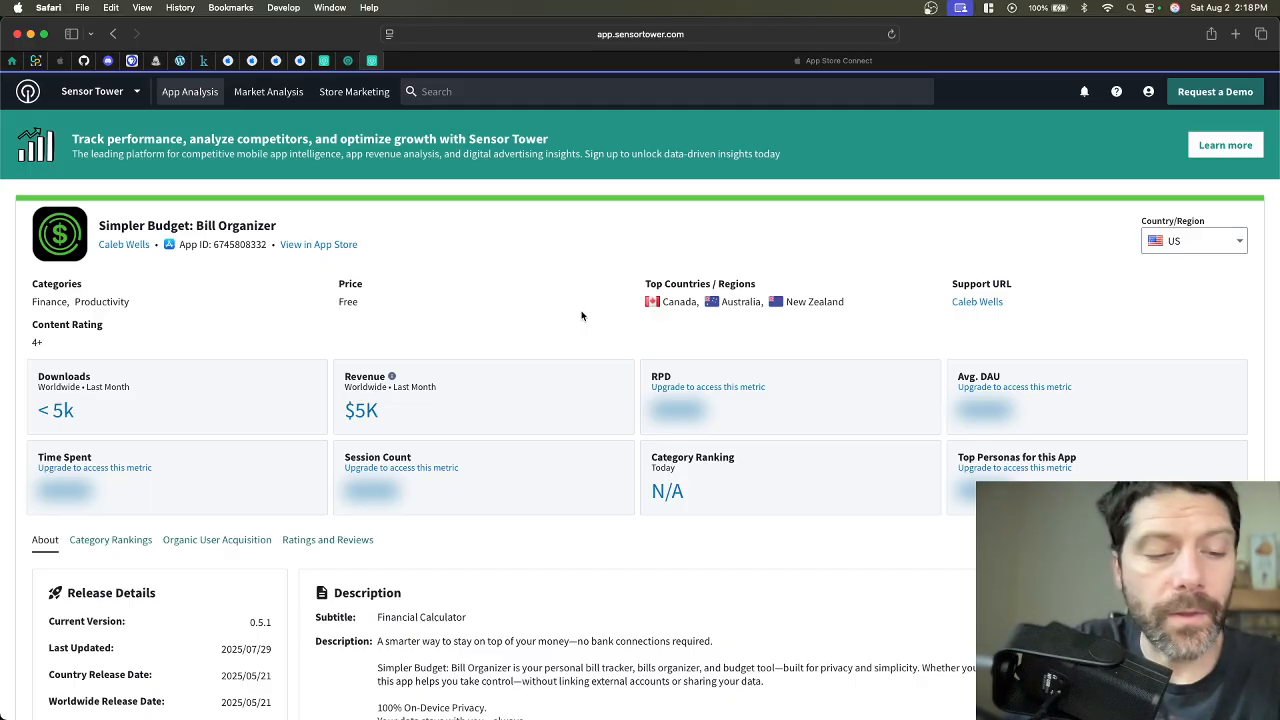
pyautogui.moveTo(584, 316)
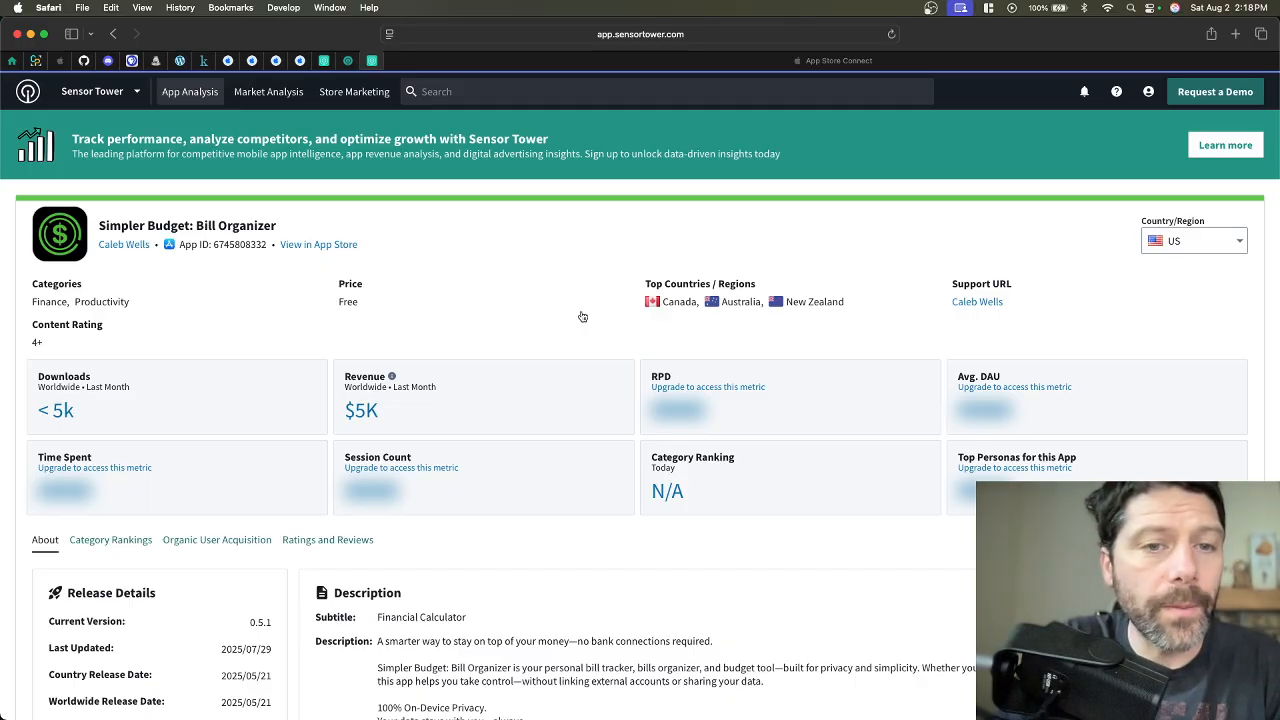
pyautogui.moveTo(452, 300)
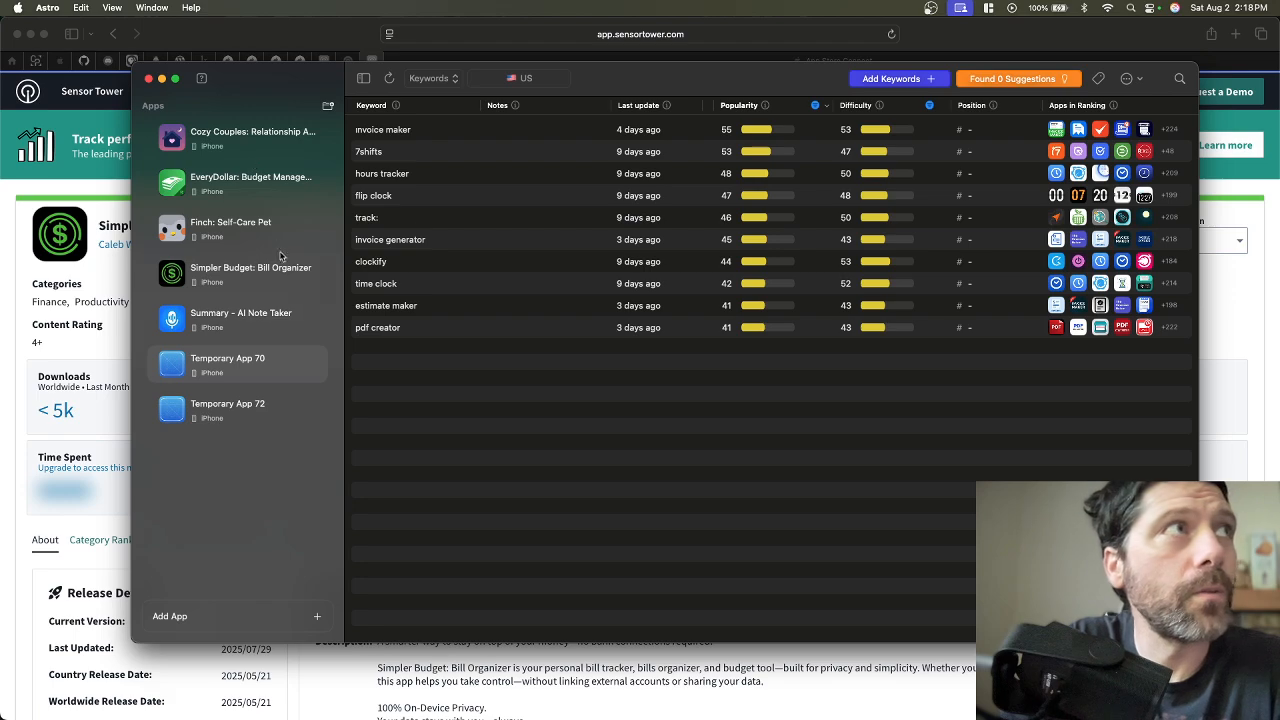
# View Simpler Budget: Bill Organizer's keywords in Astro, with 'simpler budget' at #1 and 'bill organizer' at 86.
pyautogui.click(250, 274)
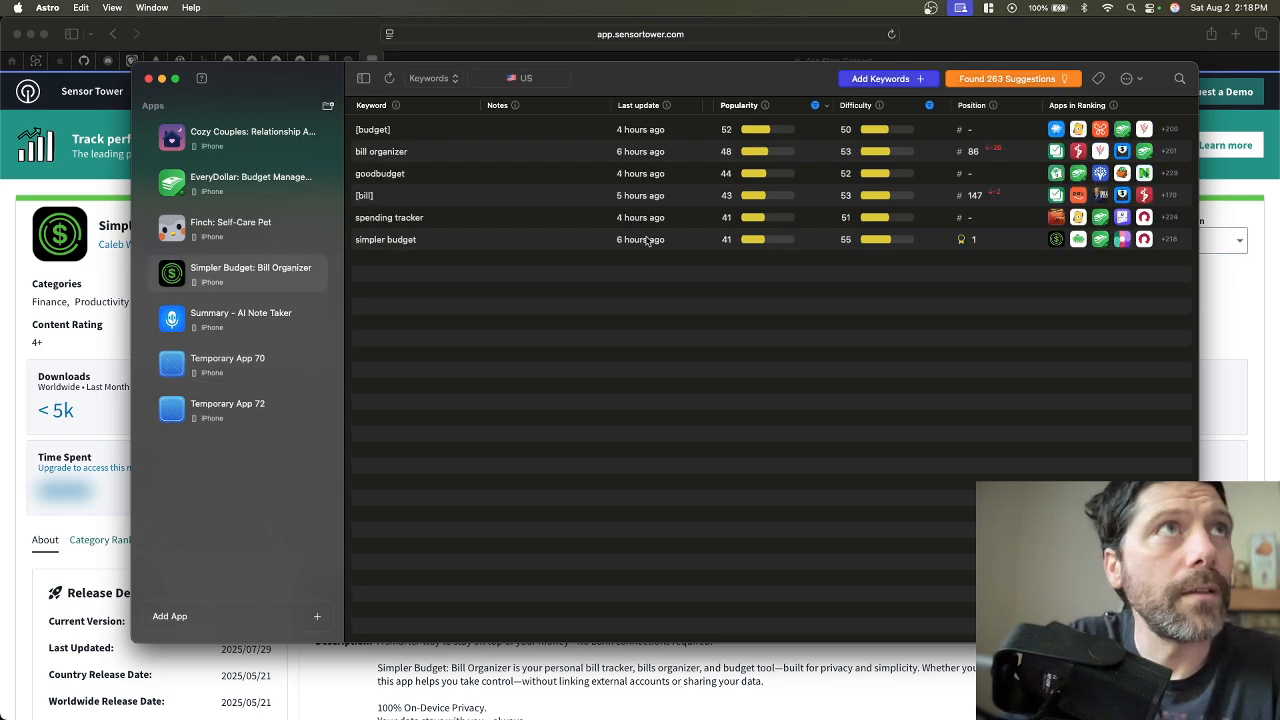
pyautogui.moveTo(1016, 256)
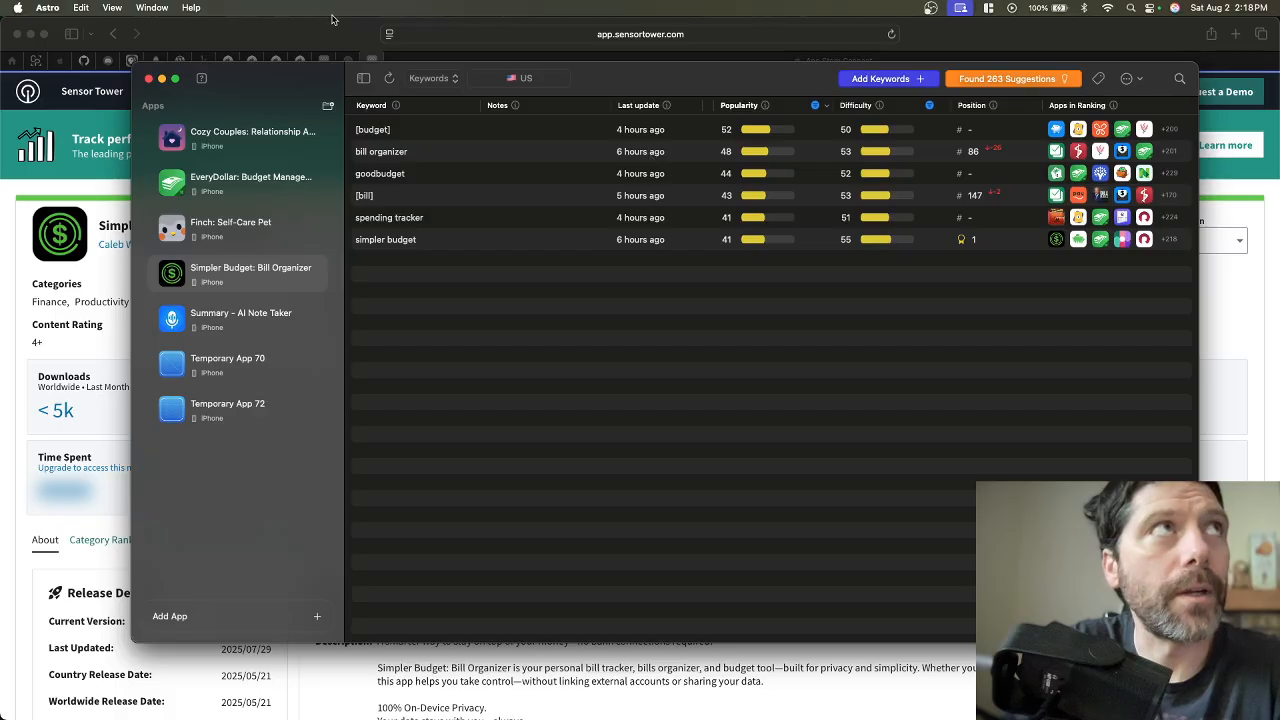
pyautogui.moveTo(708, 88)
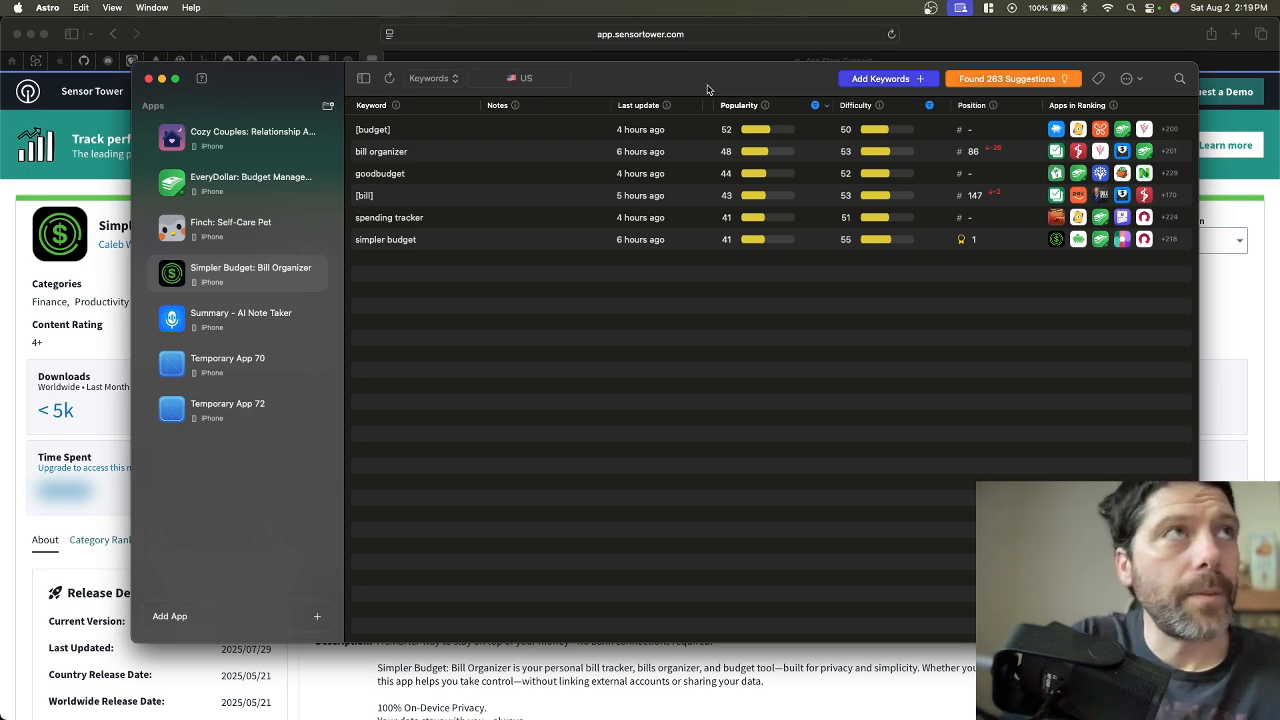
pyautogui.click(464, 240)
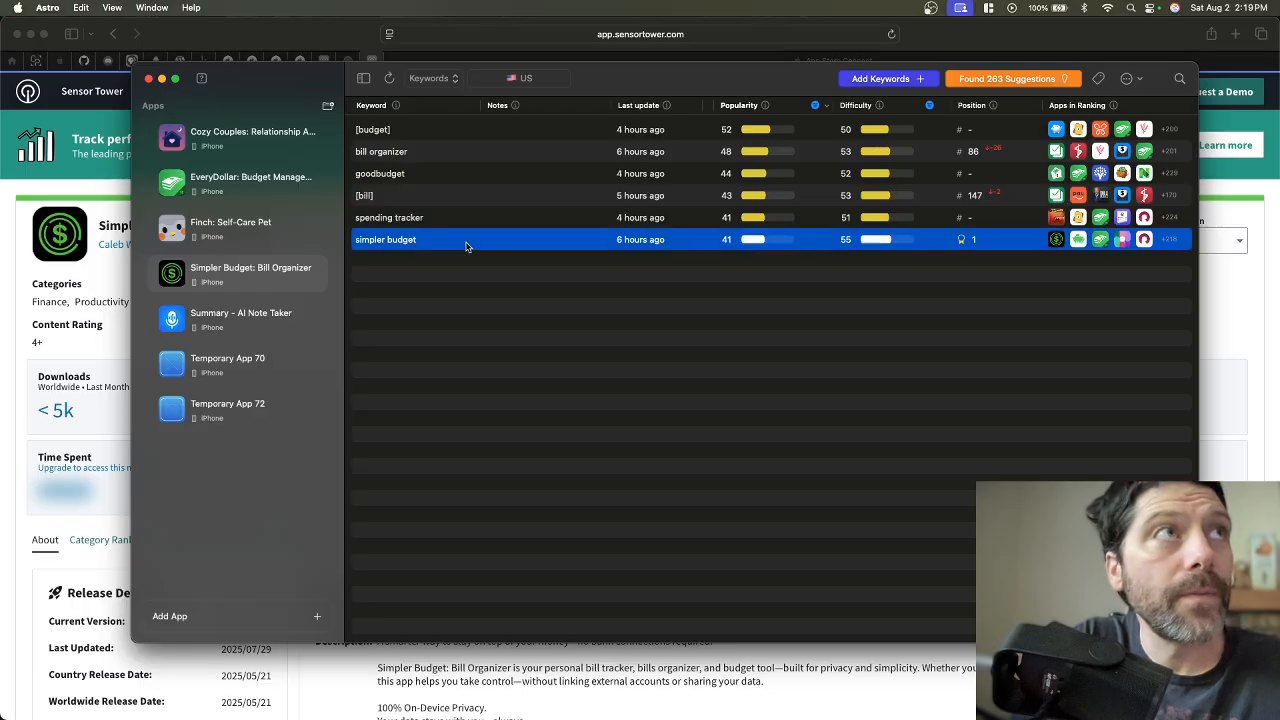
pyautogui.moveTo(296, 312)
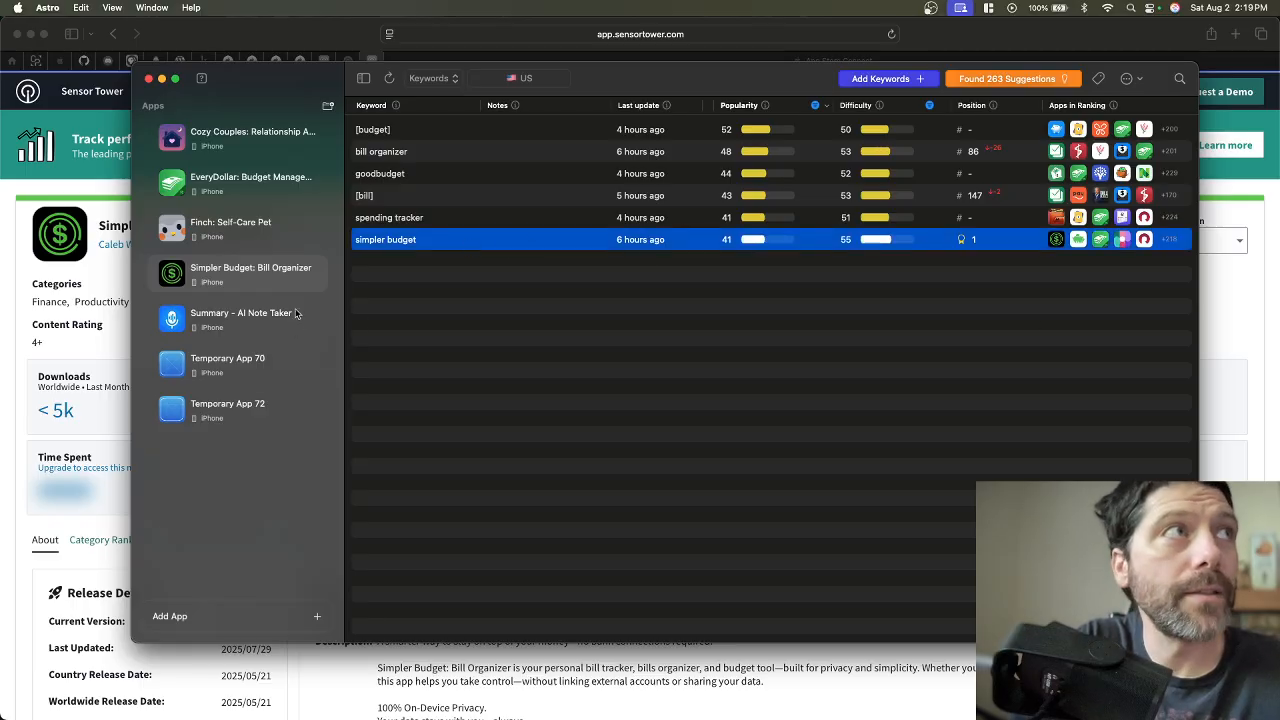
pyautogui.moveTo(640, 68)
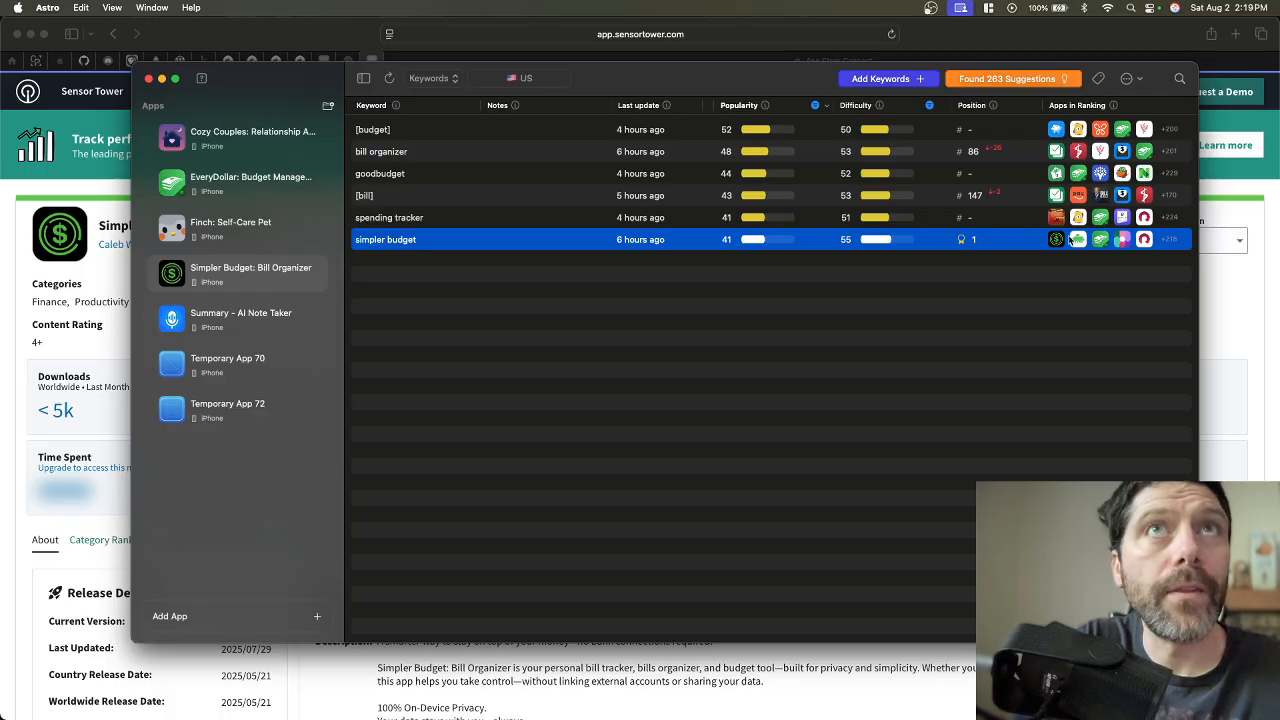
pyautogui.moveTo(406, 248)
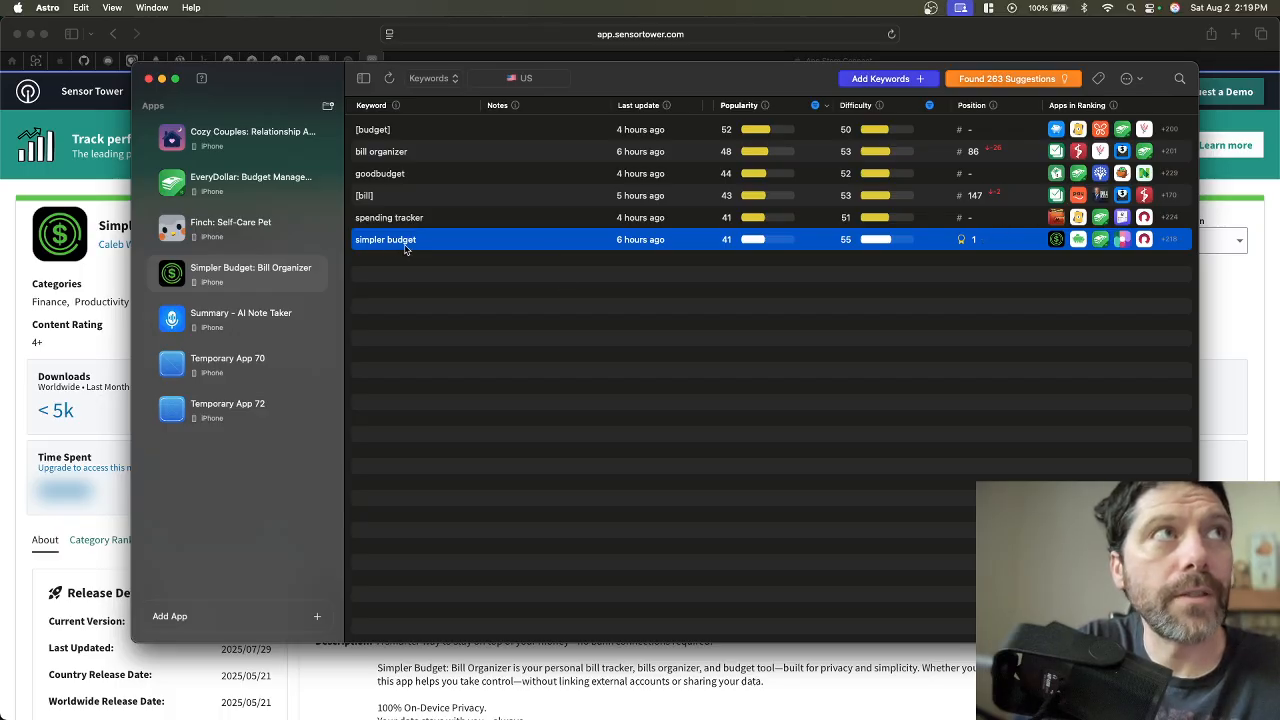
pyautogui.moveTo(1042, 252)
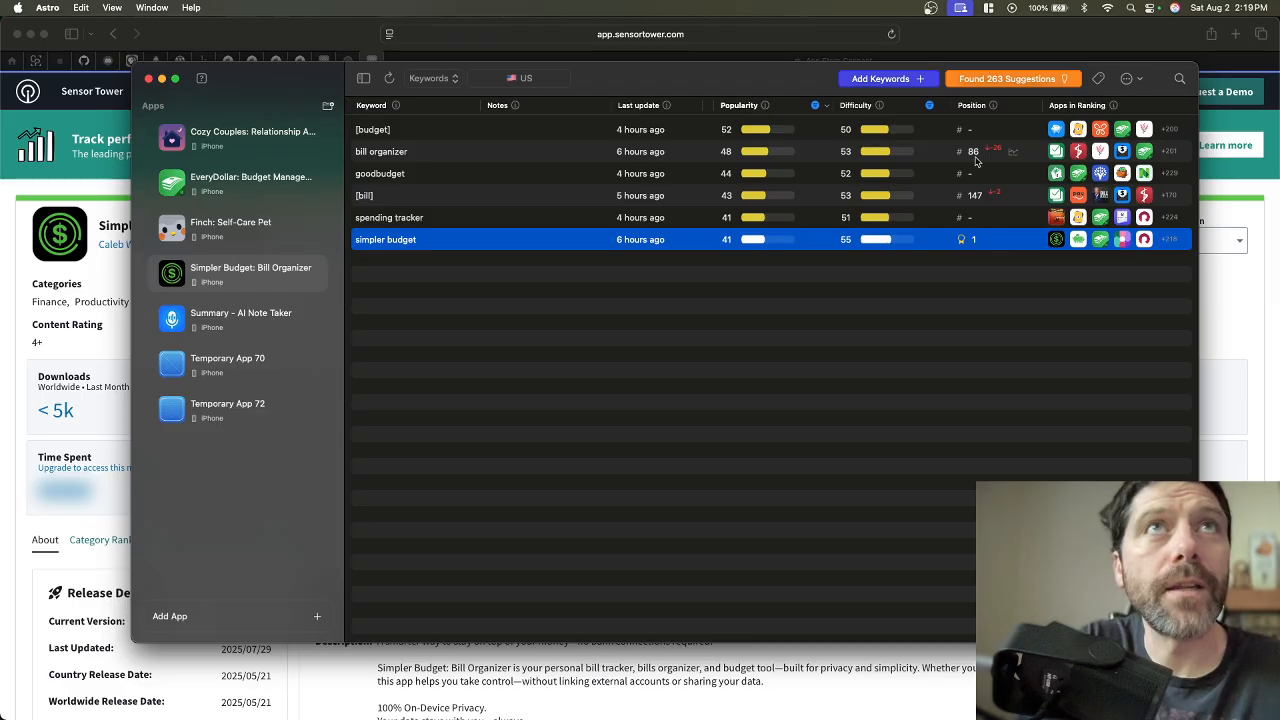
pyautogui.moveTo(1010, 144)
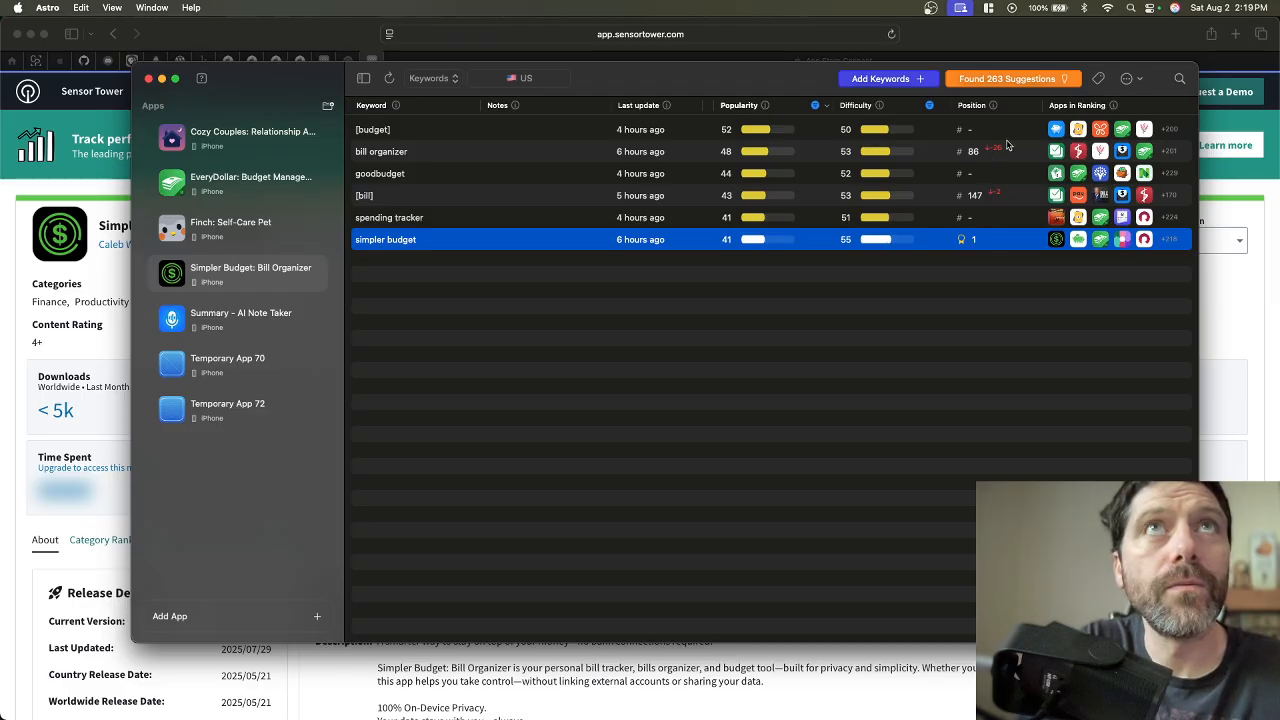
pyautogui.moveTo(342, 36)
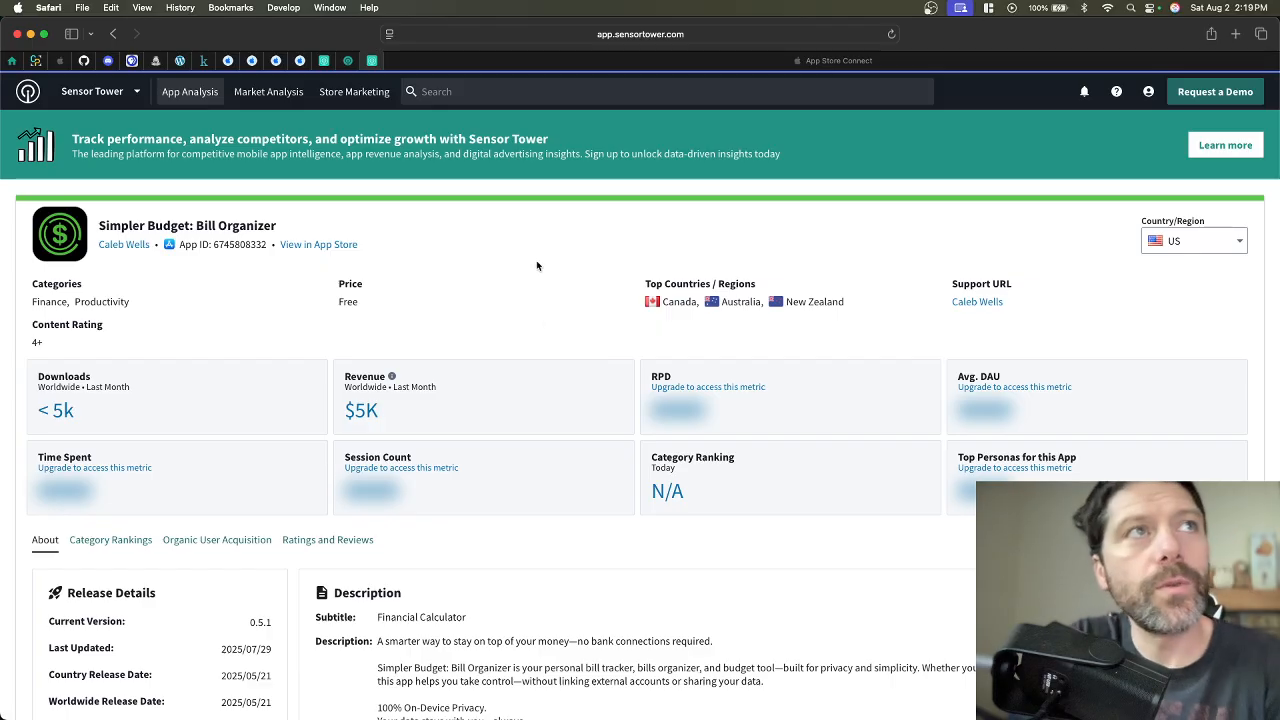
pyautogui.moveTo(552, 336)
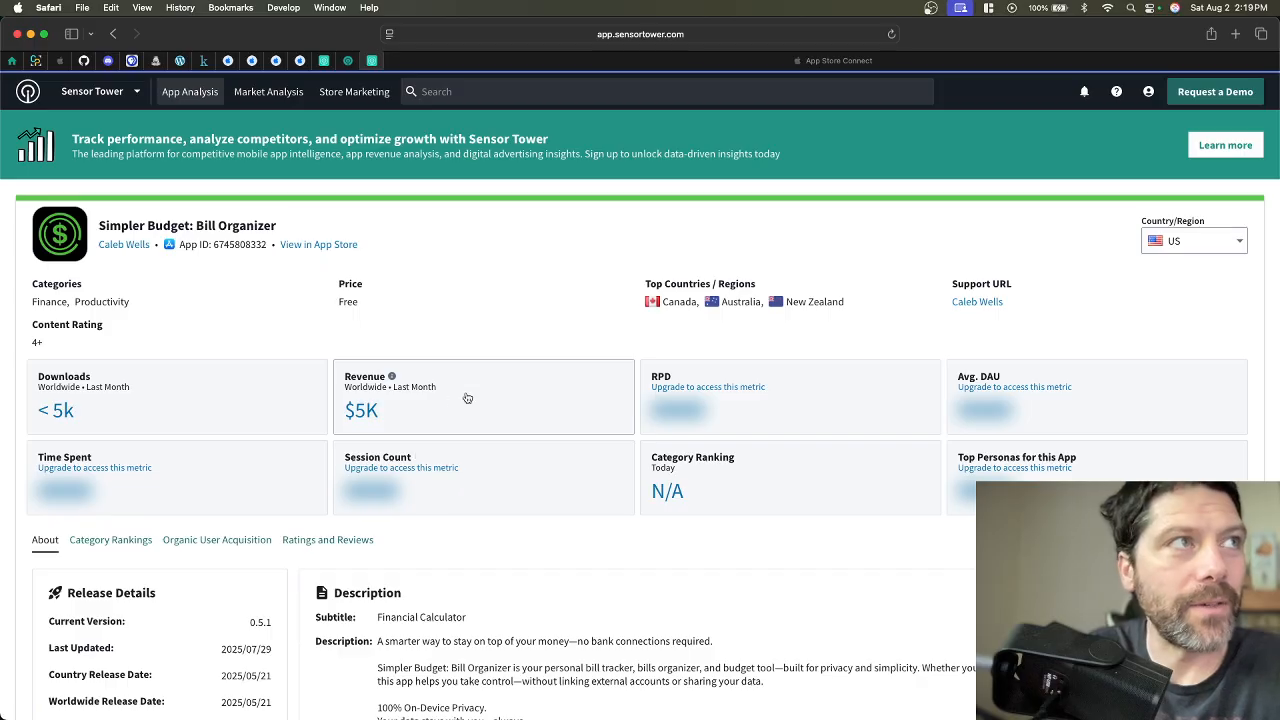
pyautogui.moveTo(484, 312)
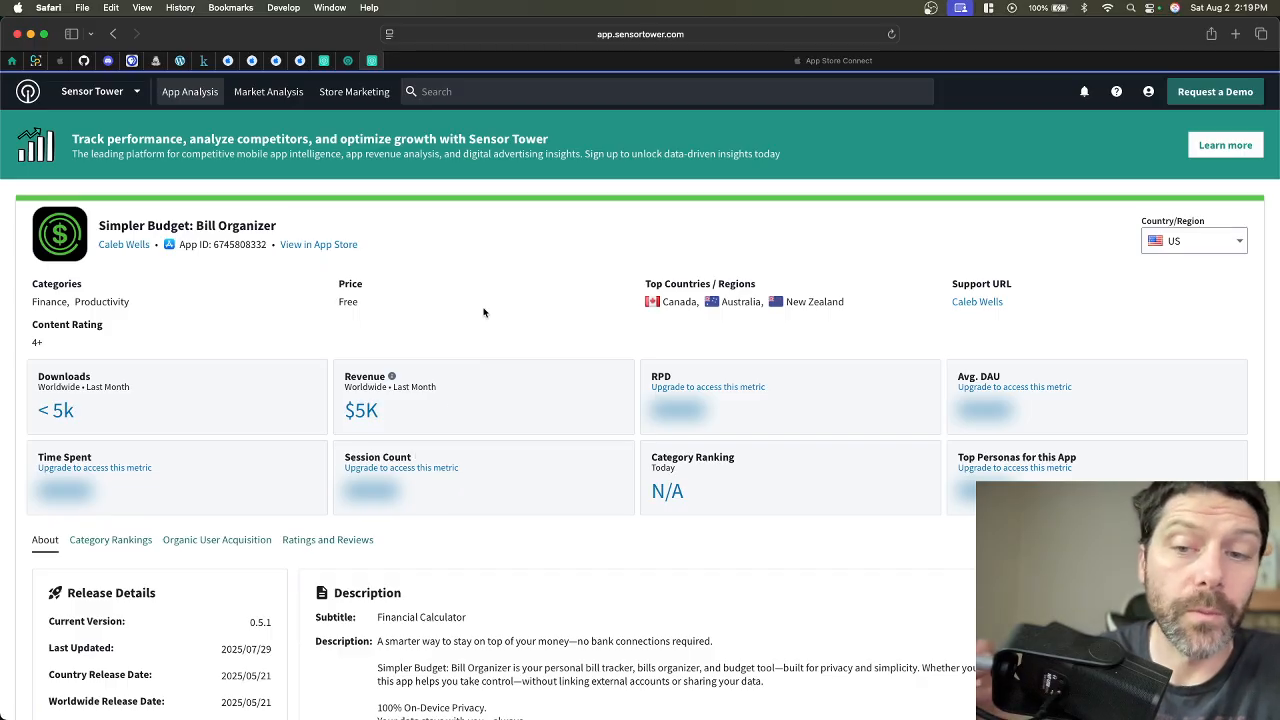